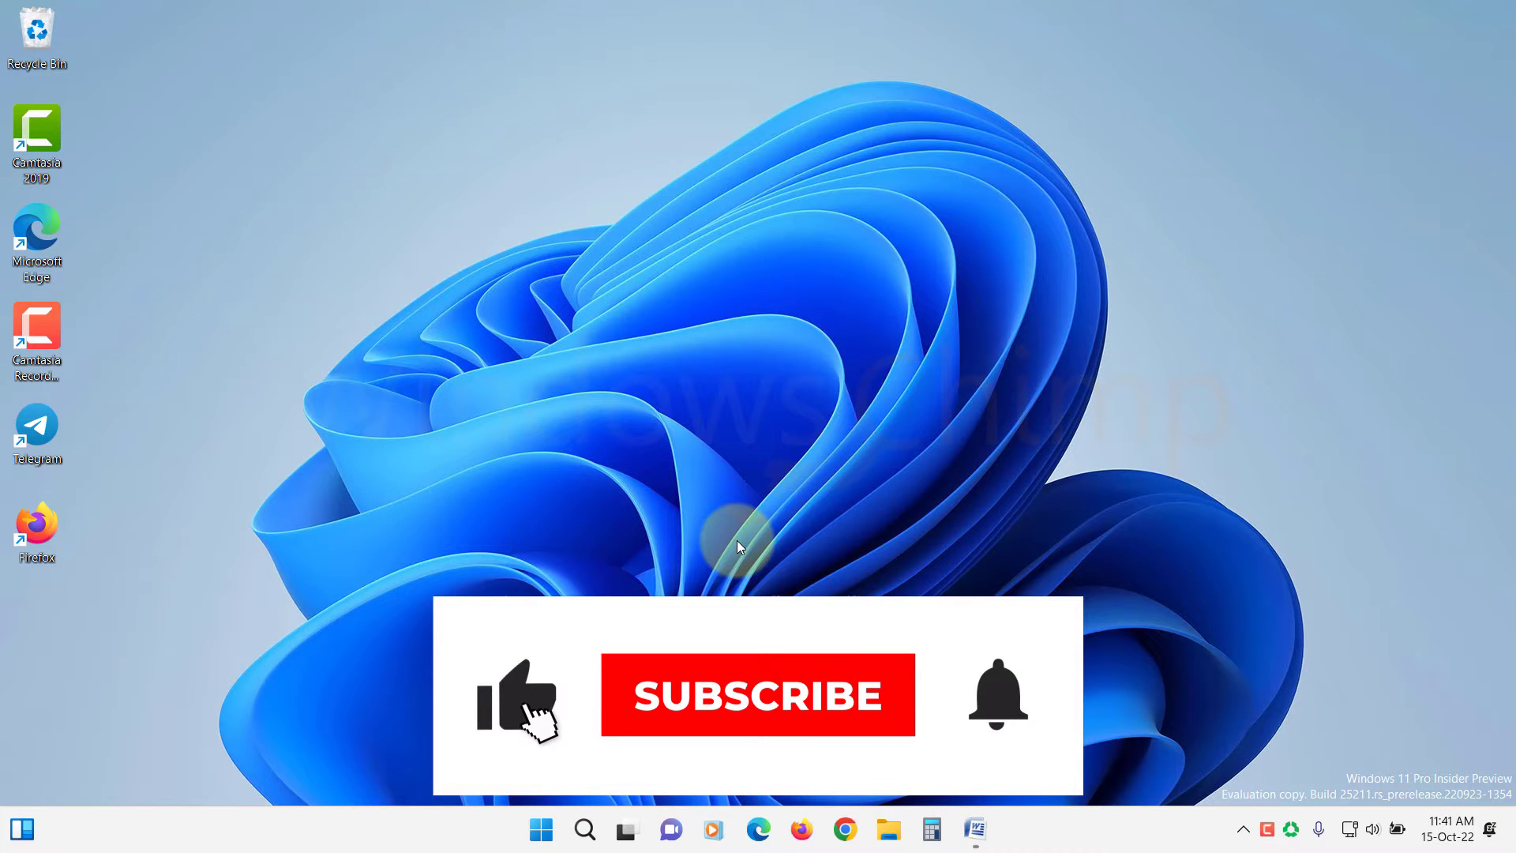
Open Task Manager from the taskbar, review the Processes list, then close it.
left_click(757, 694)
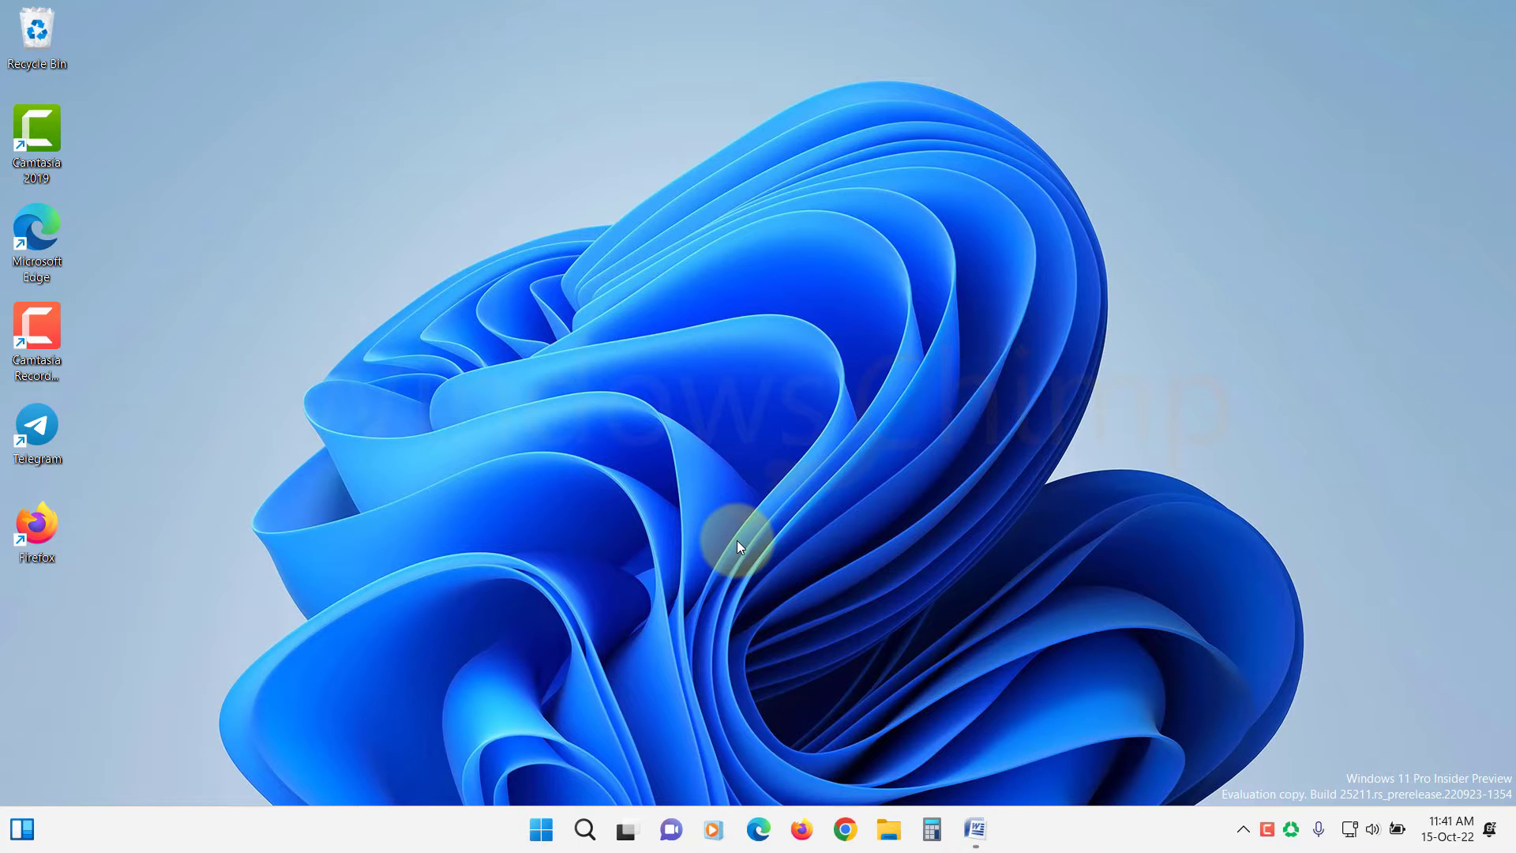
right_click(540, 829)
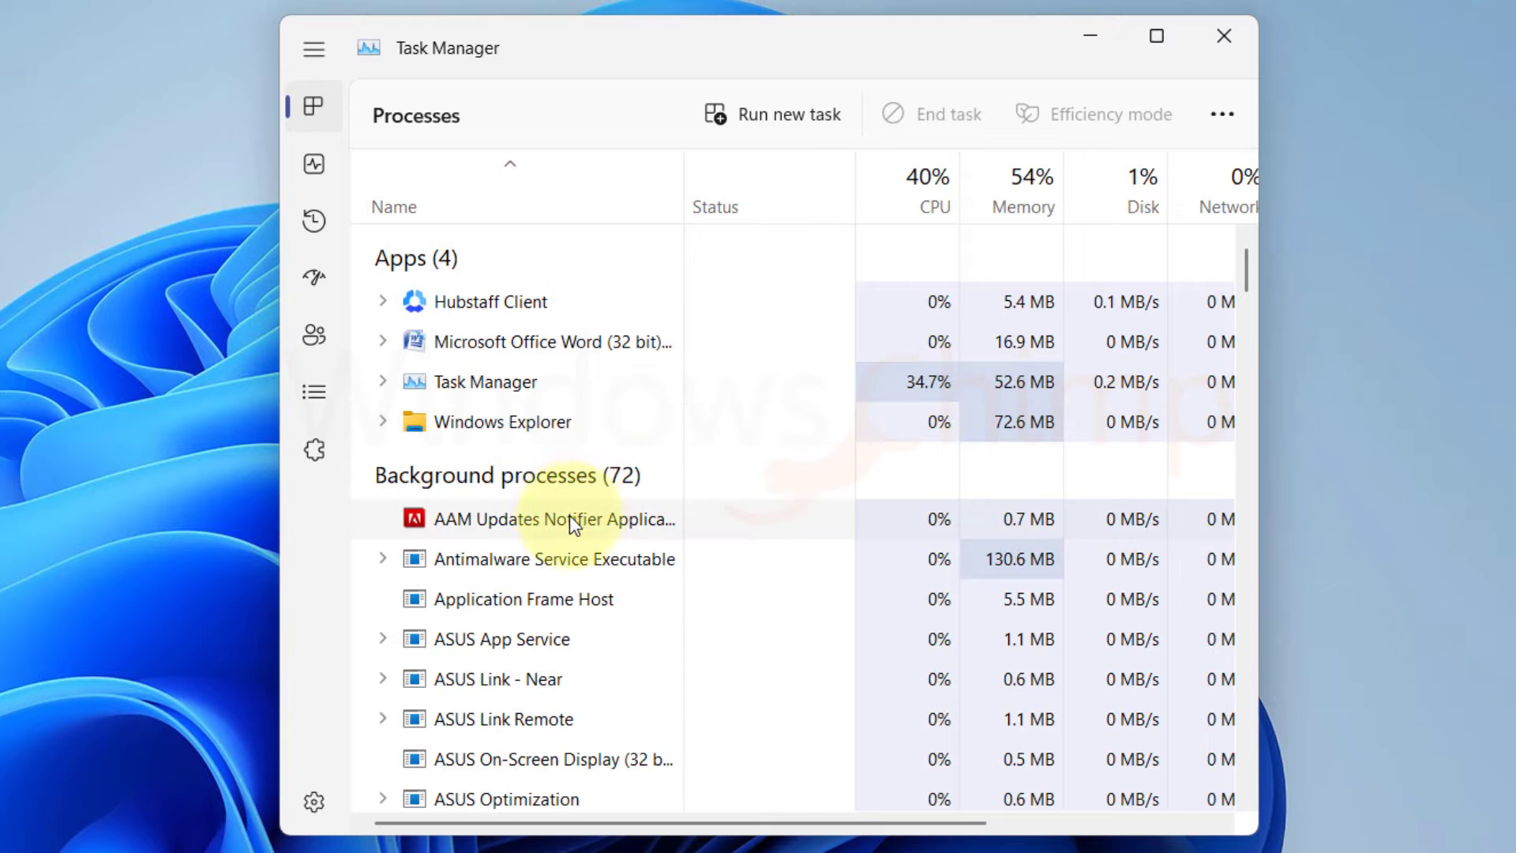
left_click(526, 422)
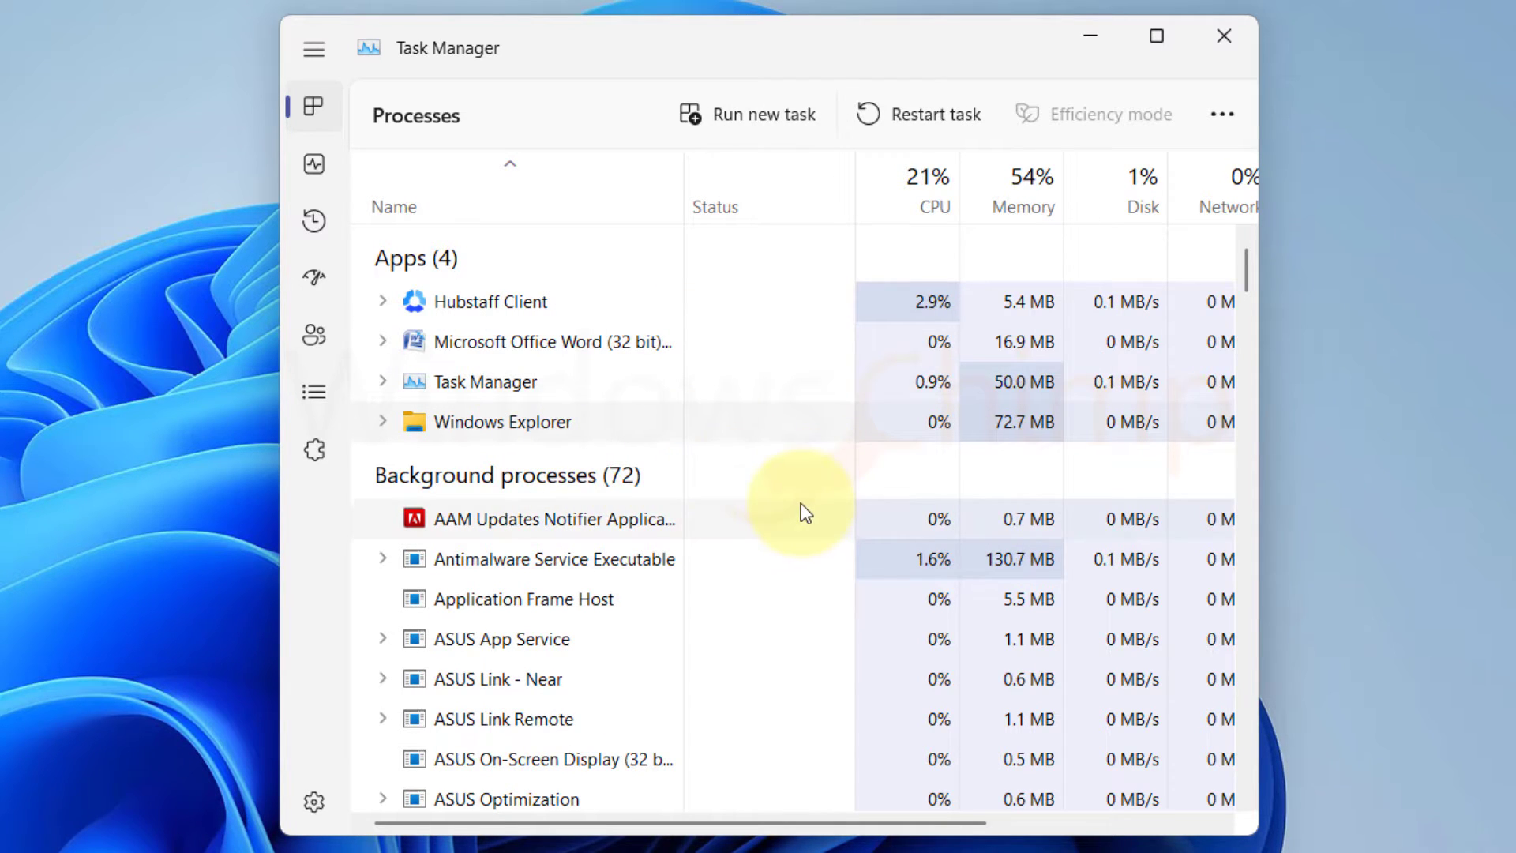
mouse_move(788, 619)
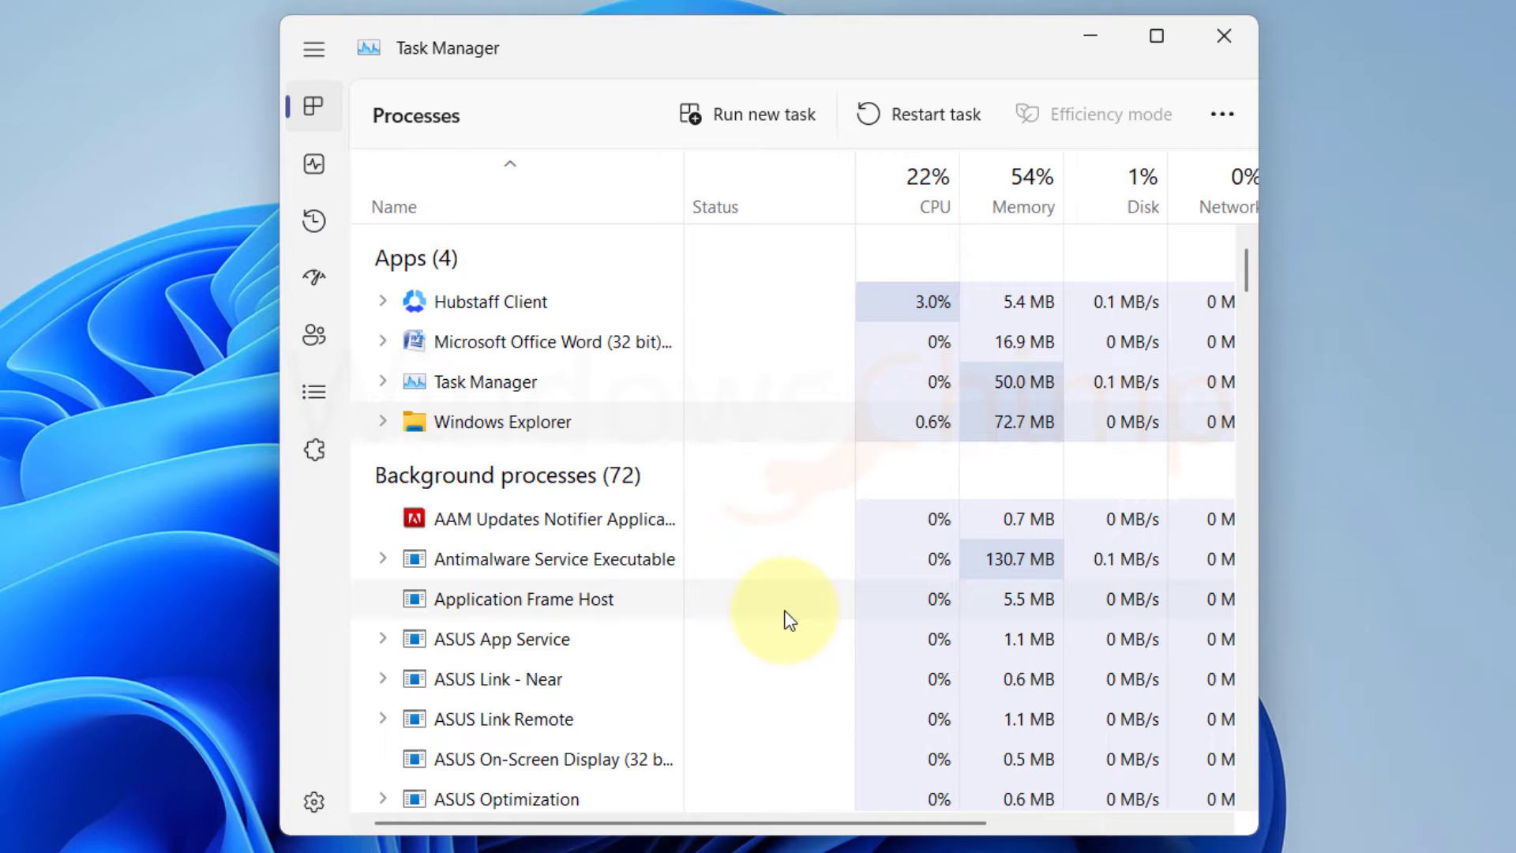
left_click(1222, 36)
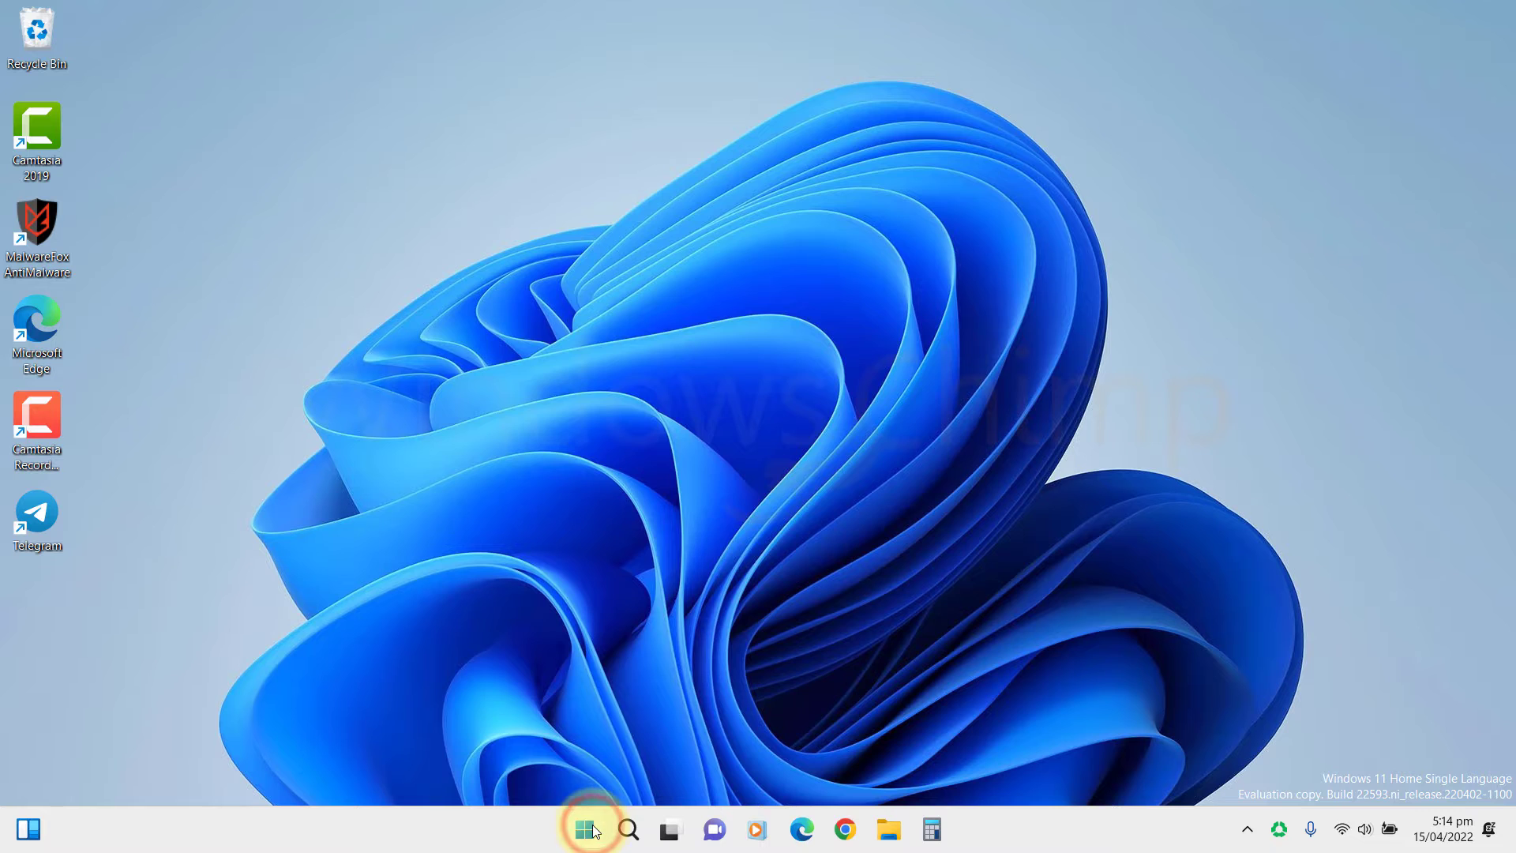
Install all pending Windows updates until the Update Stack Package shows Completed.
left_click(586, 830)
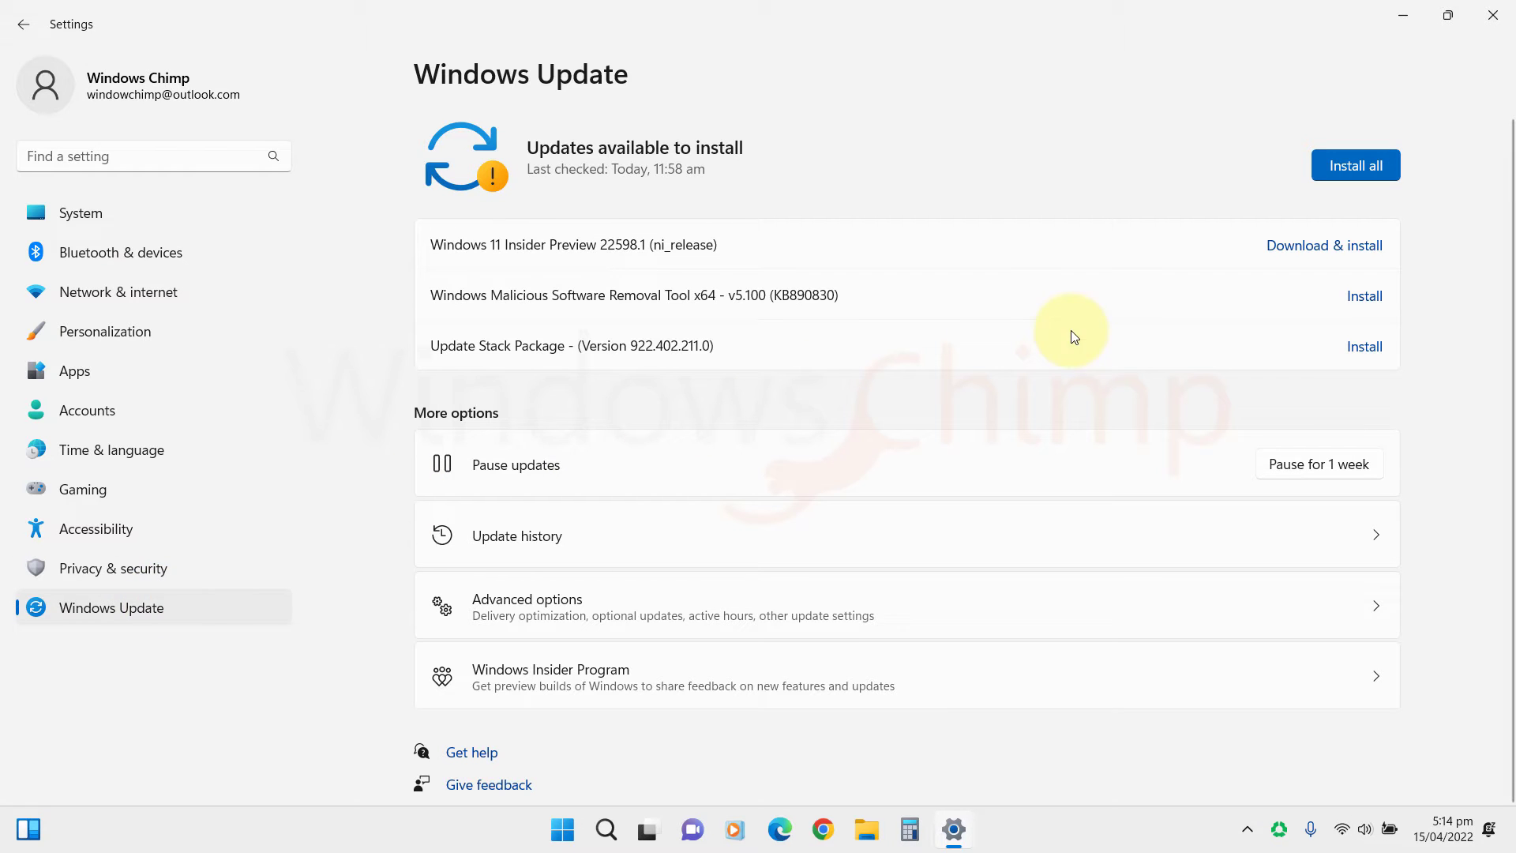
left_click(1355, 164)
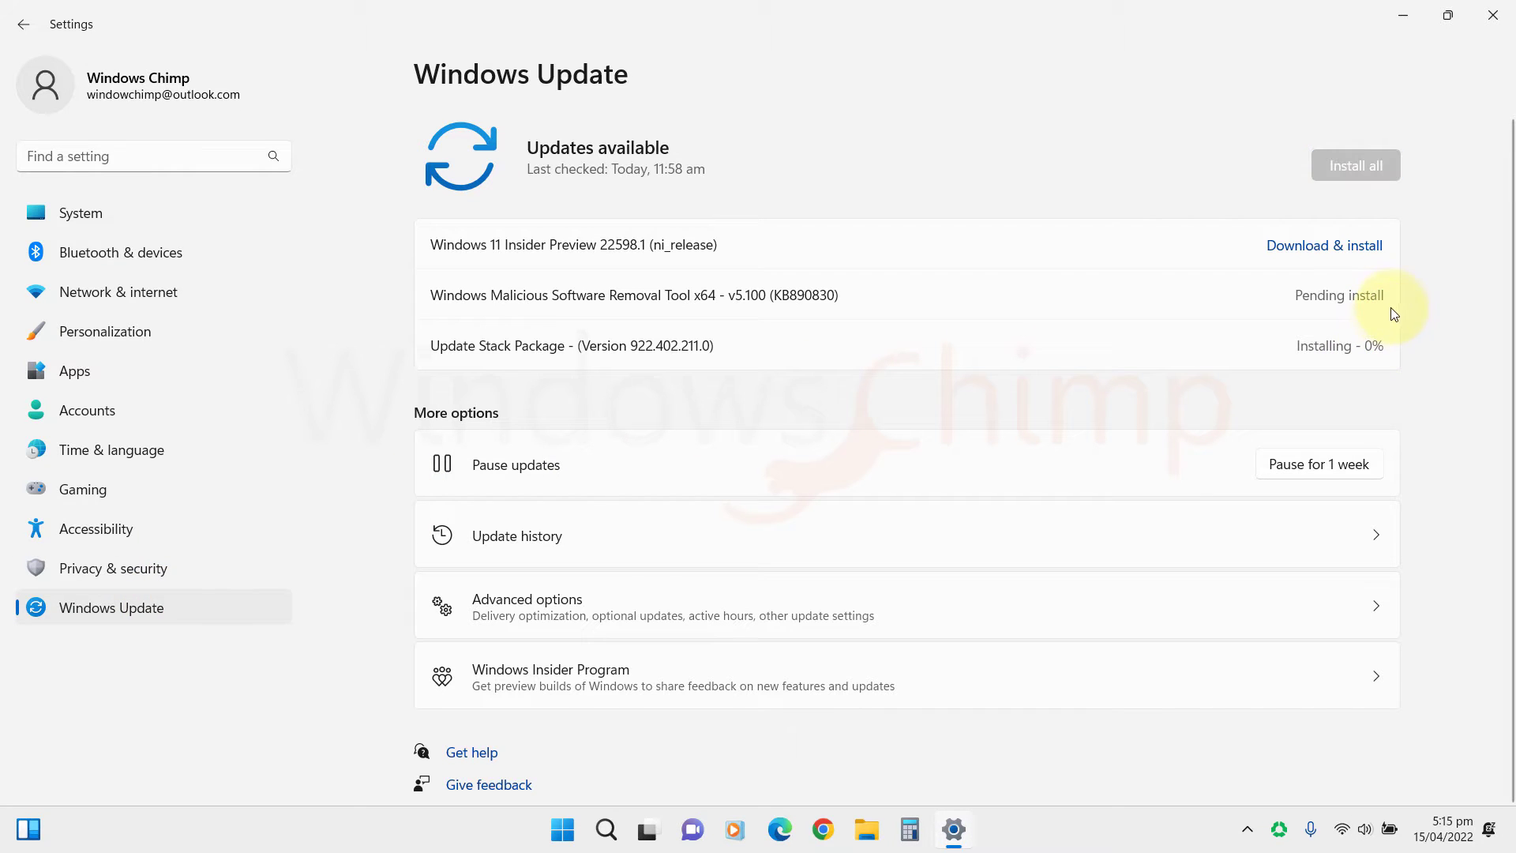
mouse_move(1442, 290)
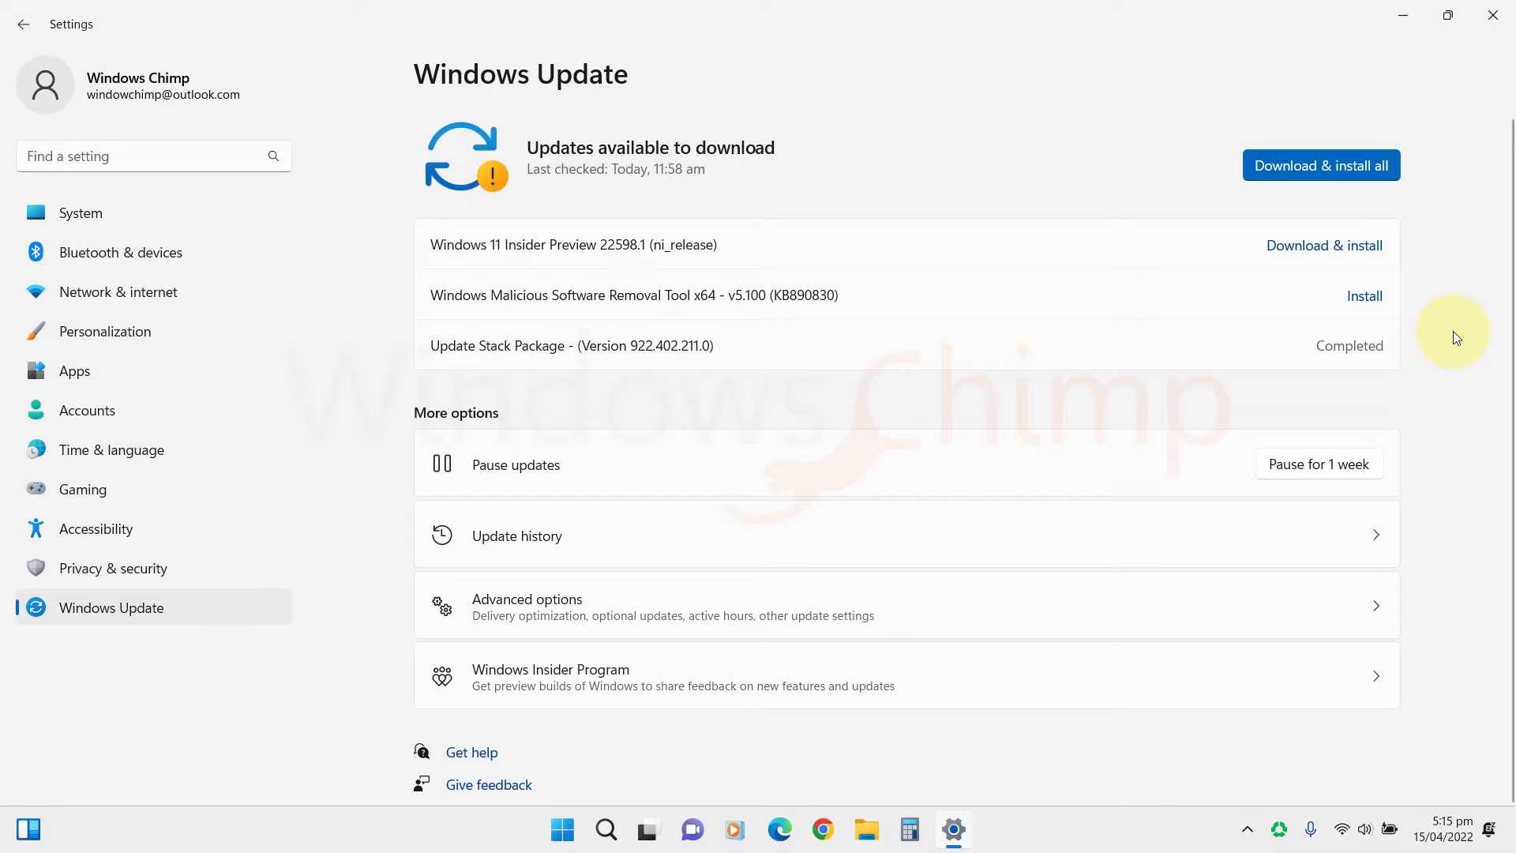
left_click(1364, 294)
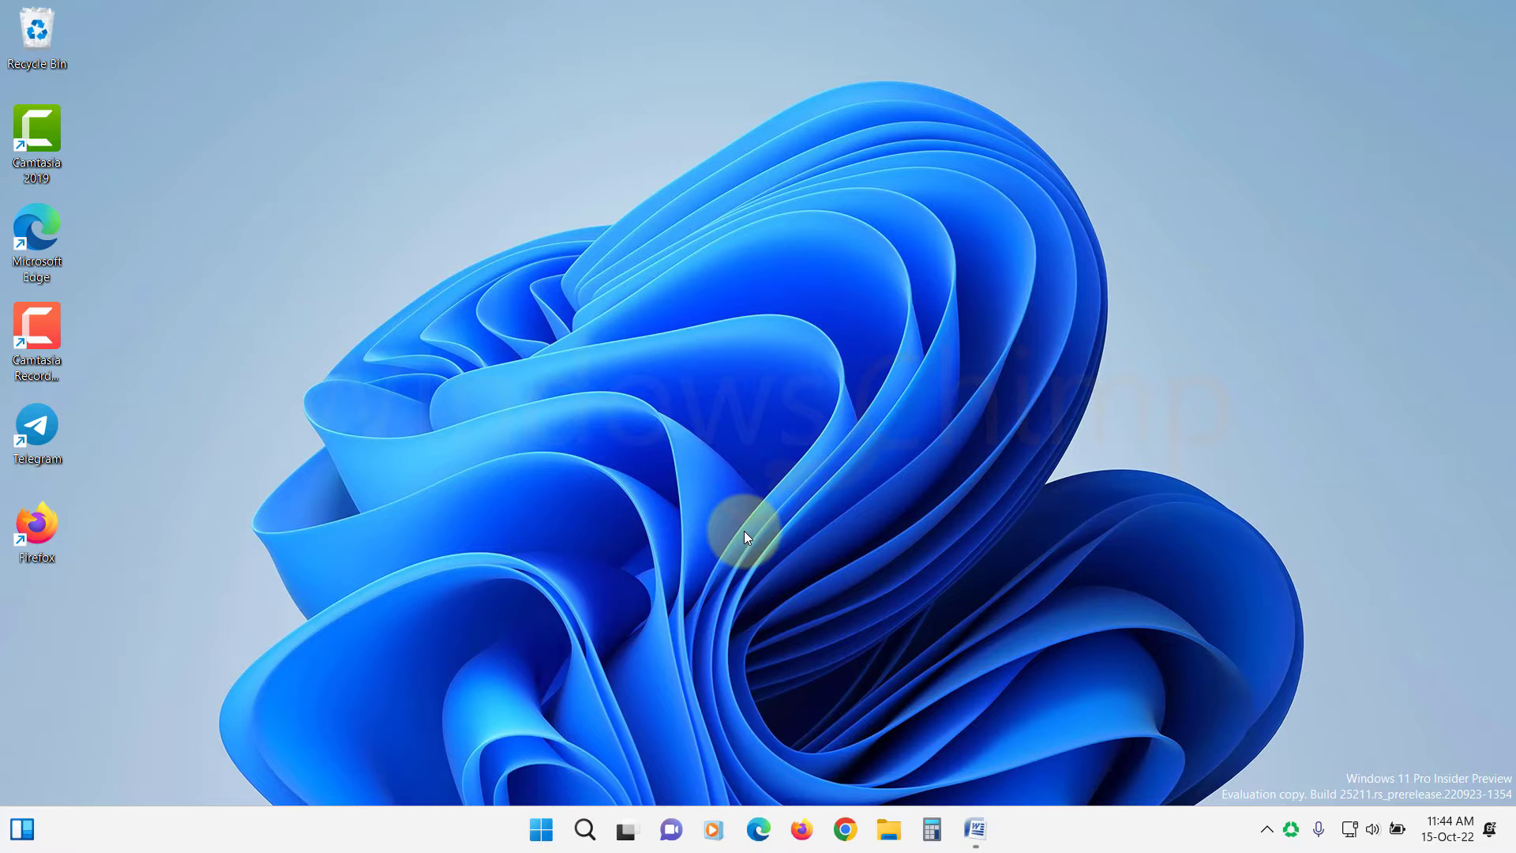
Check Intel UHD 630 and NVIDIA GTX 1050 properties both report working properly.
type("device manager")
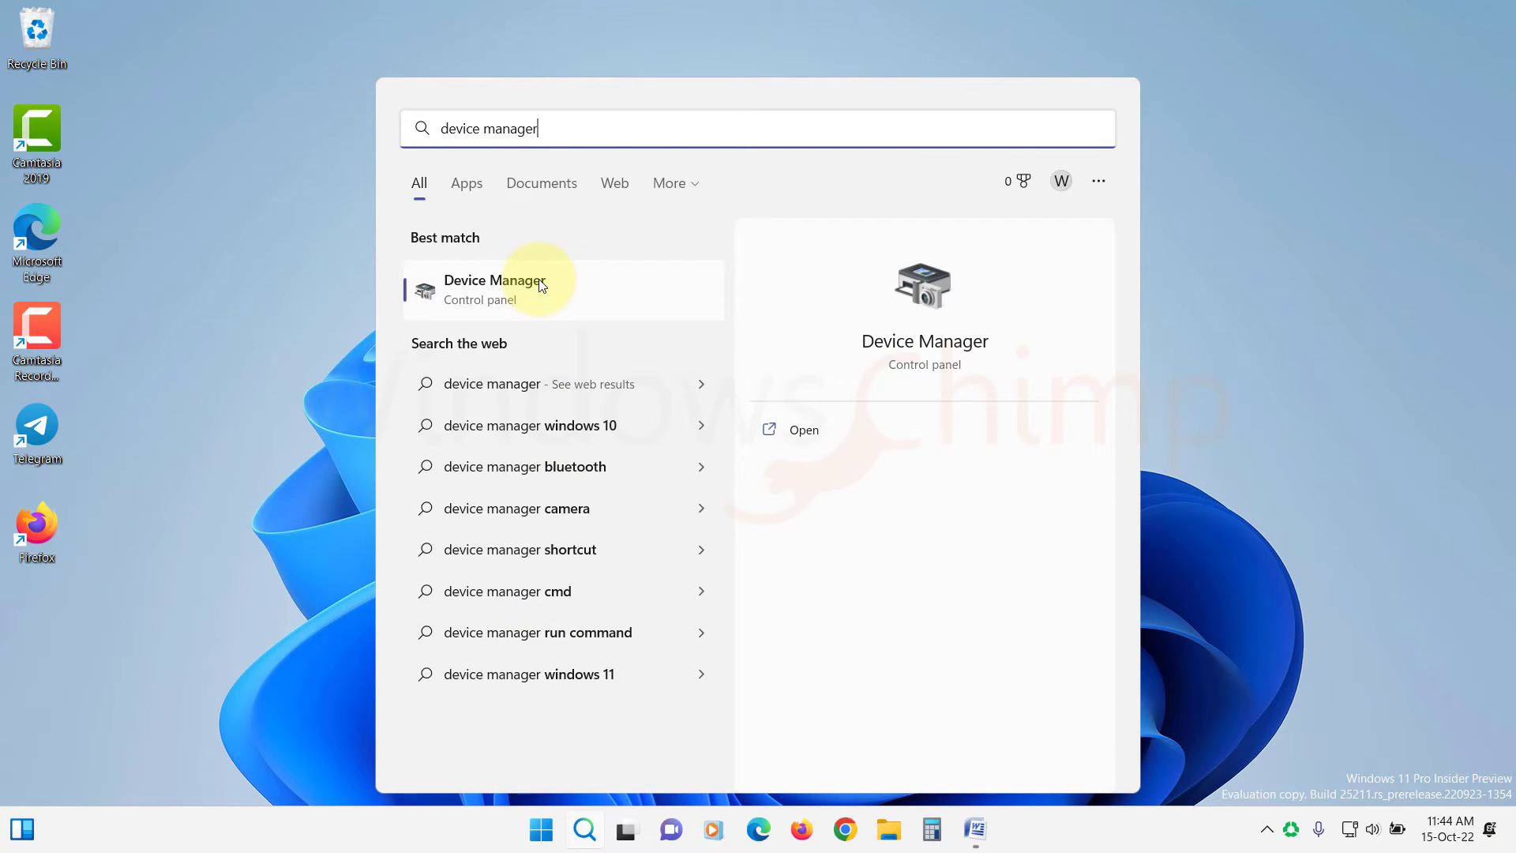
left_click(496, 288)
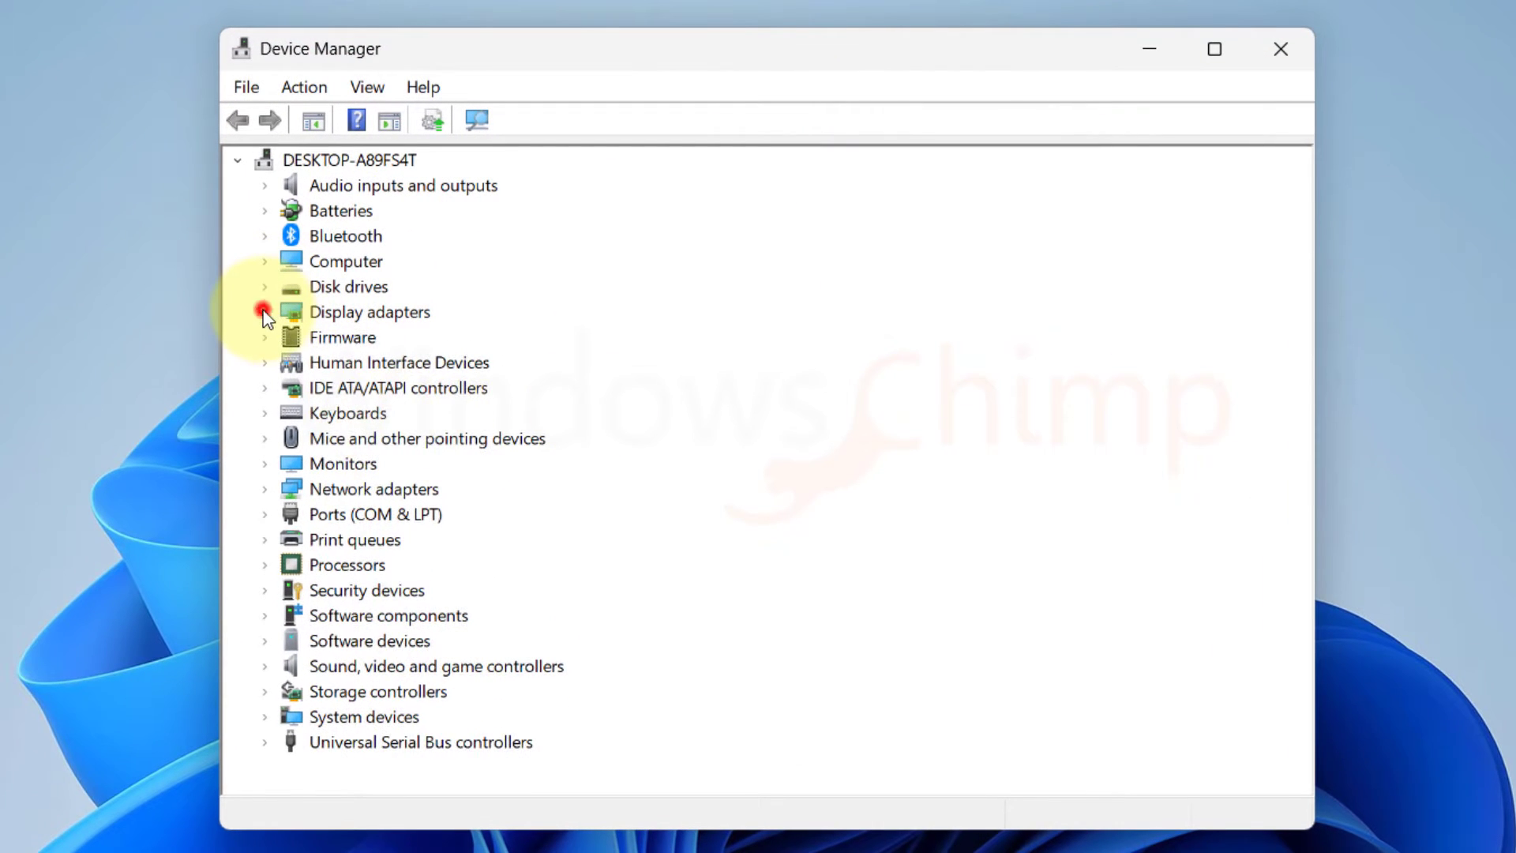
left_click(264, 312)
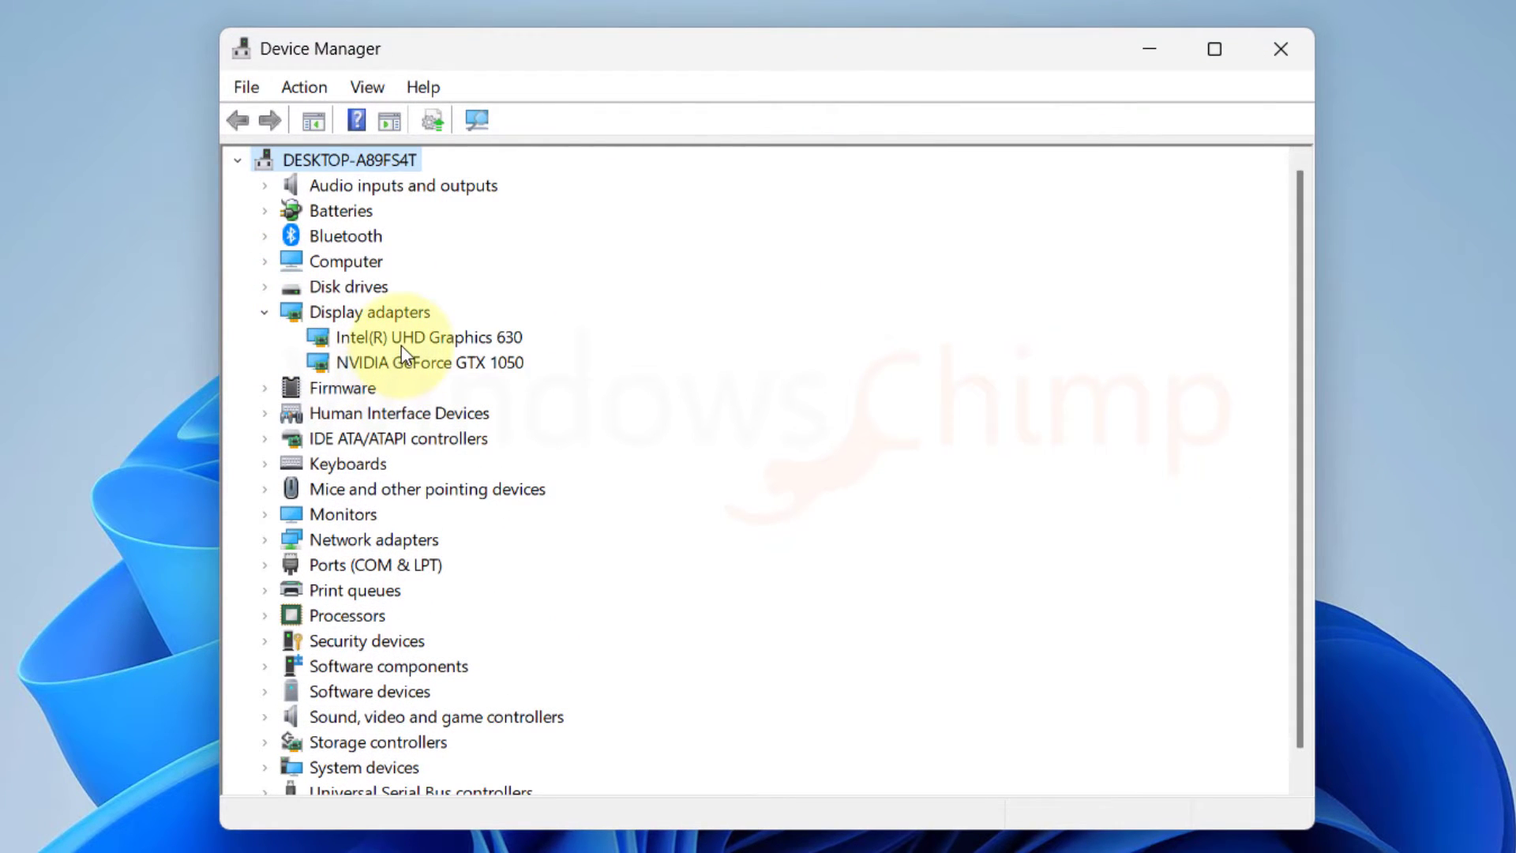
right_click(432, 336)
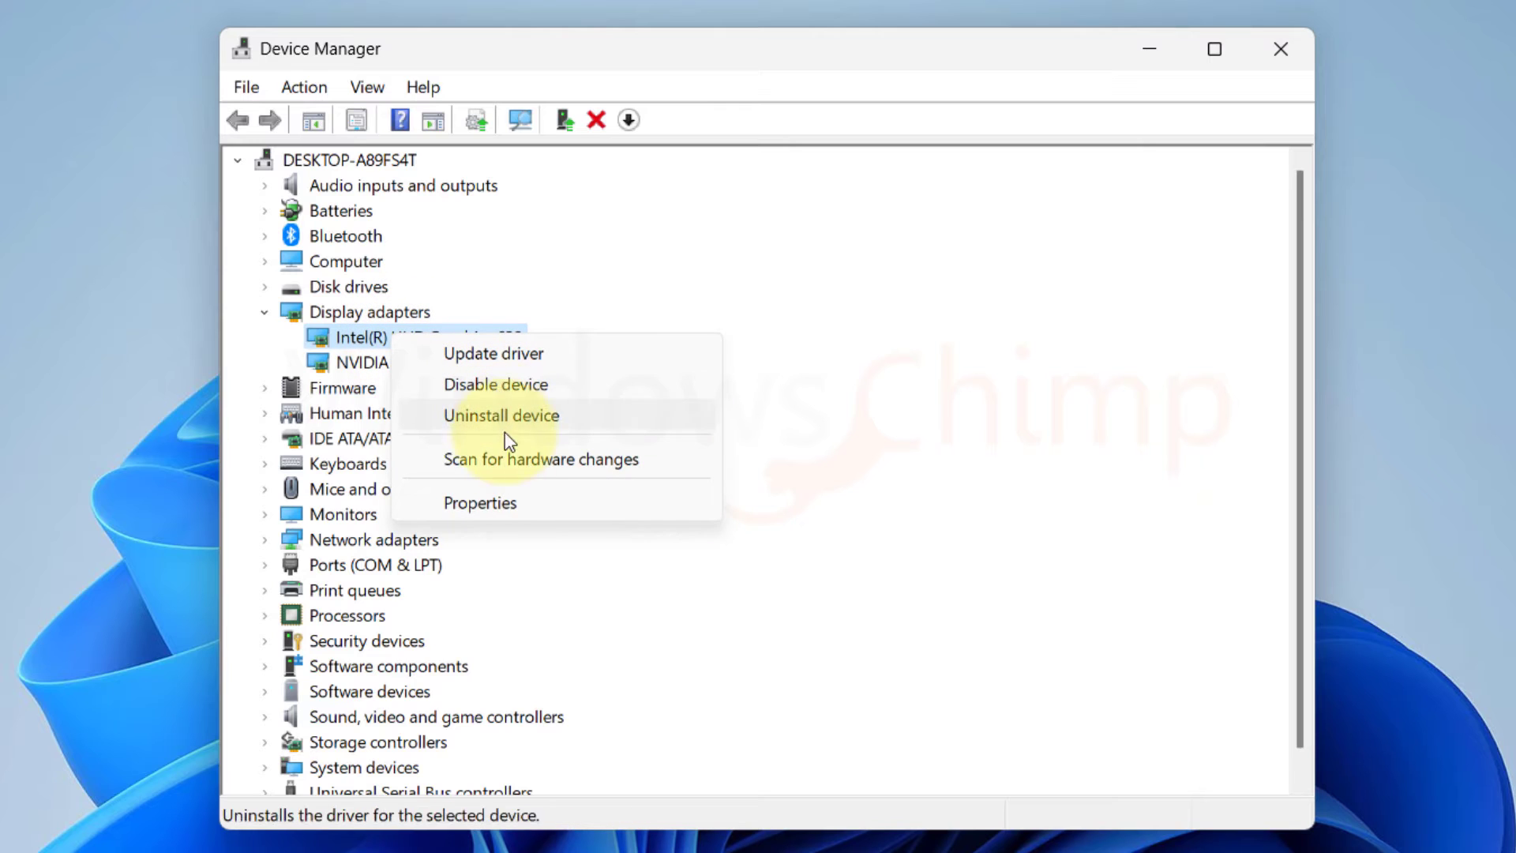
left_click(478, 502)
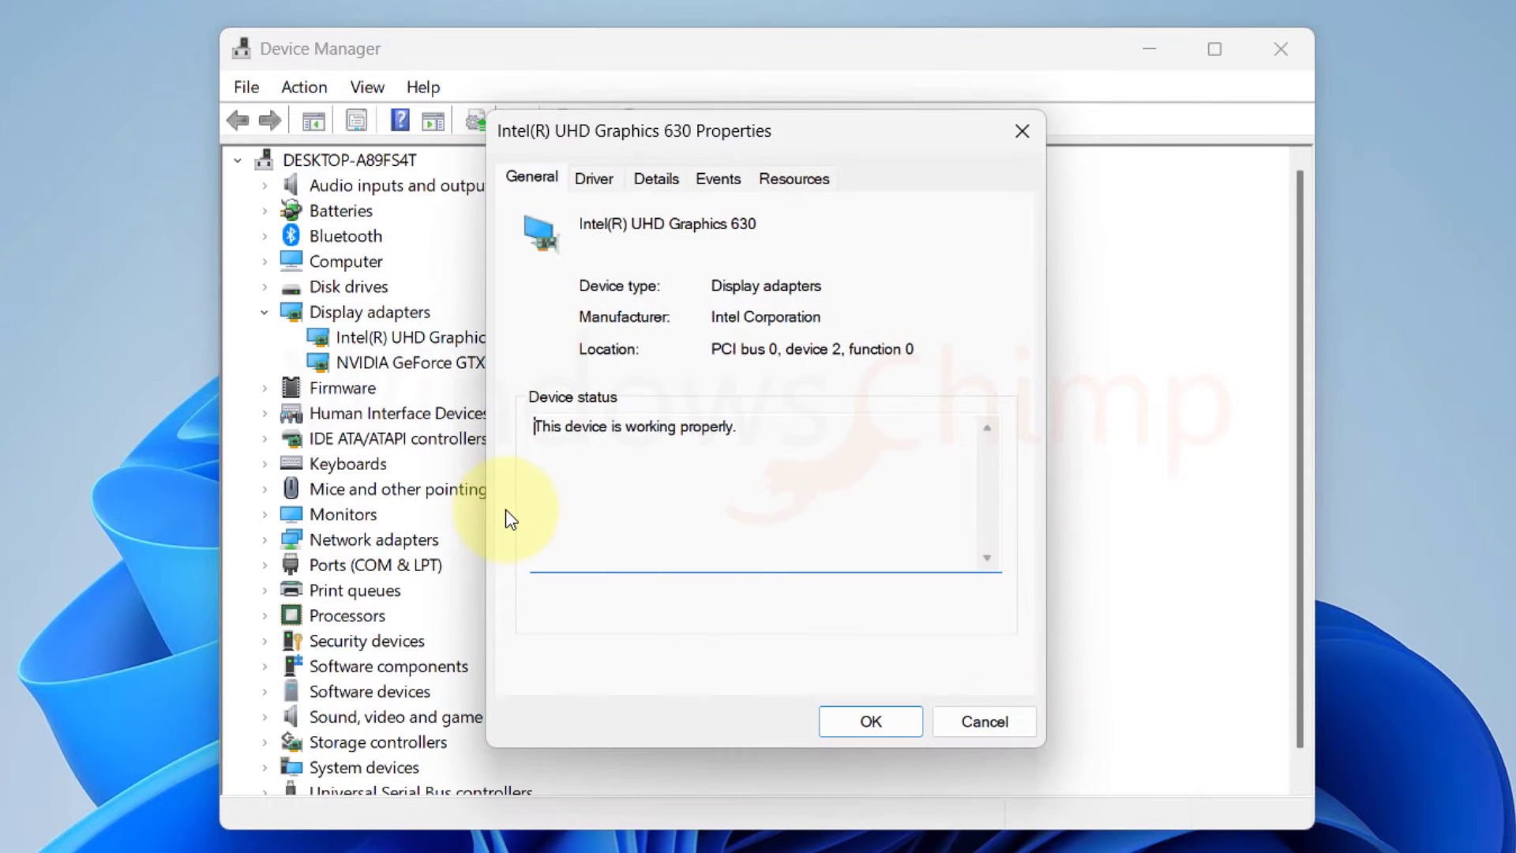
left_click(594, 178)
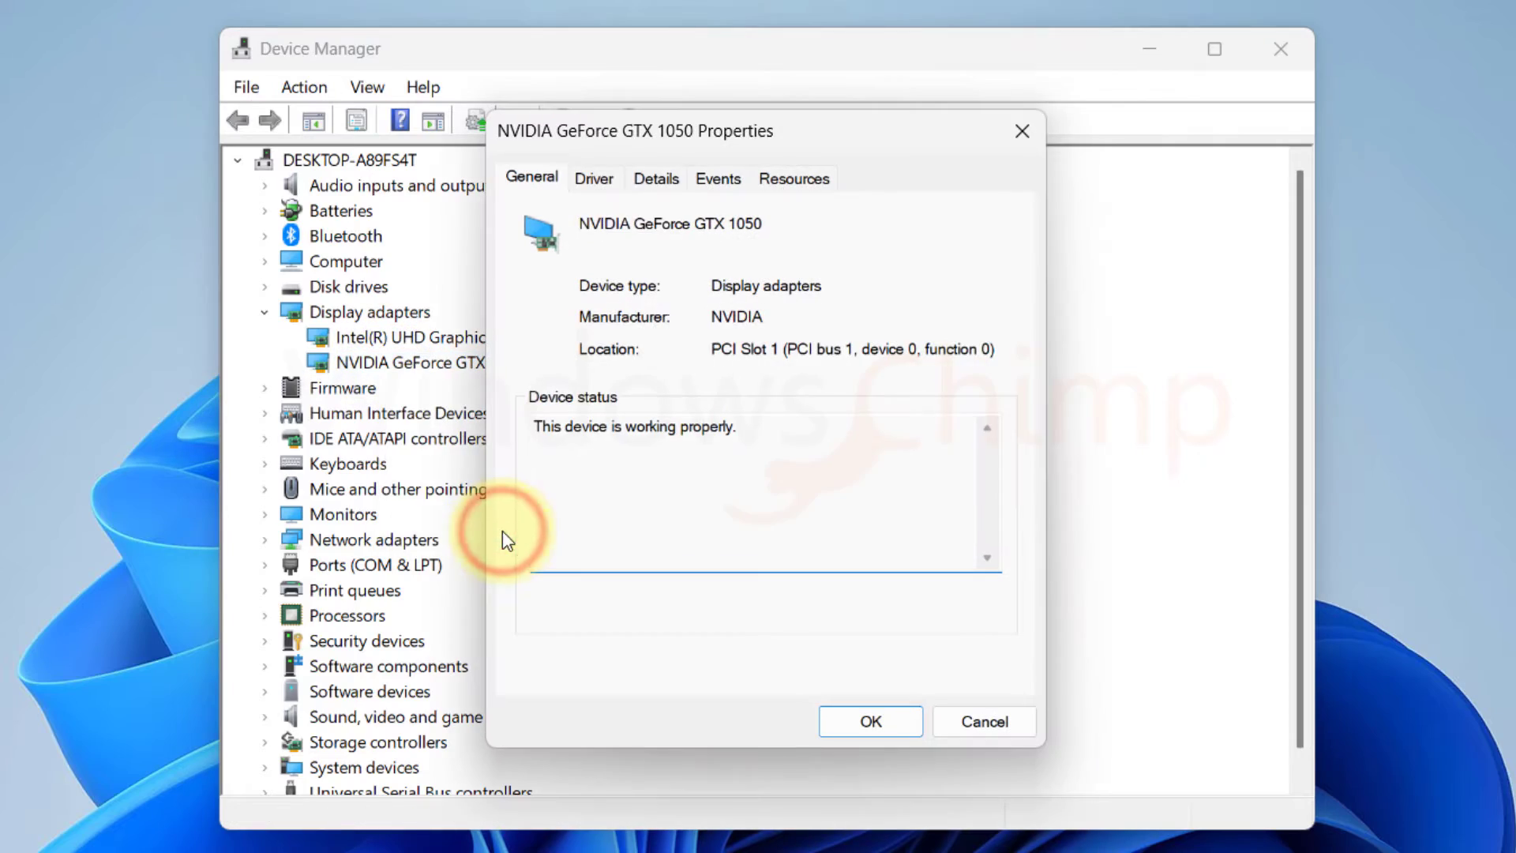
left_click(594, 178)
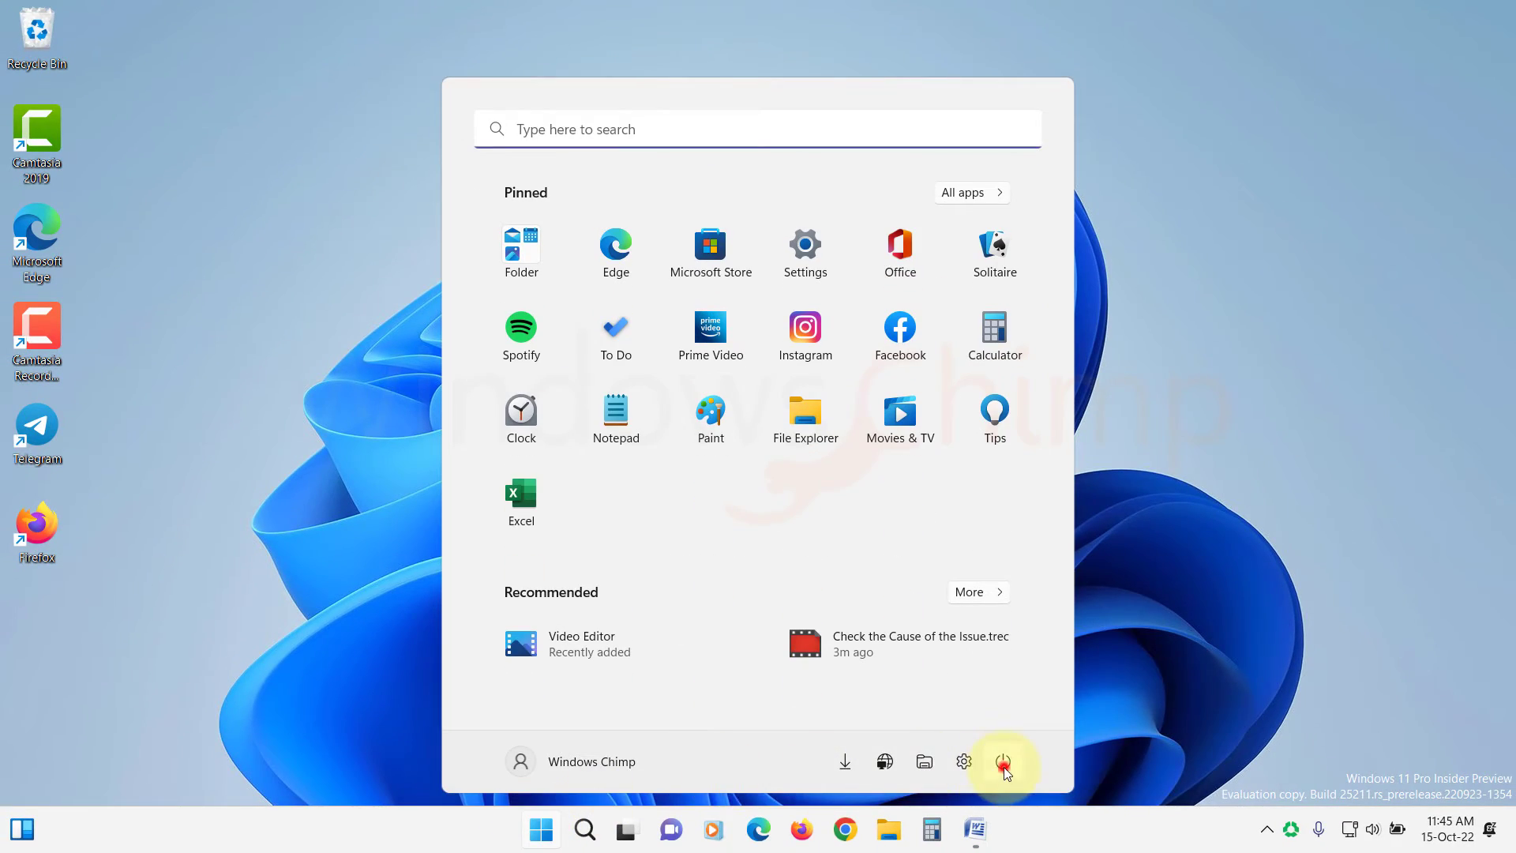
Restart the PC from the Power menu, then reopen the Start menu.
left_click(1003, 761)
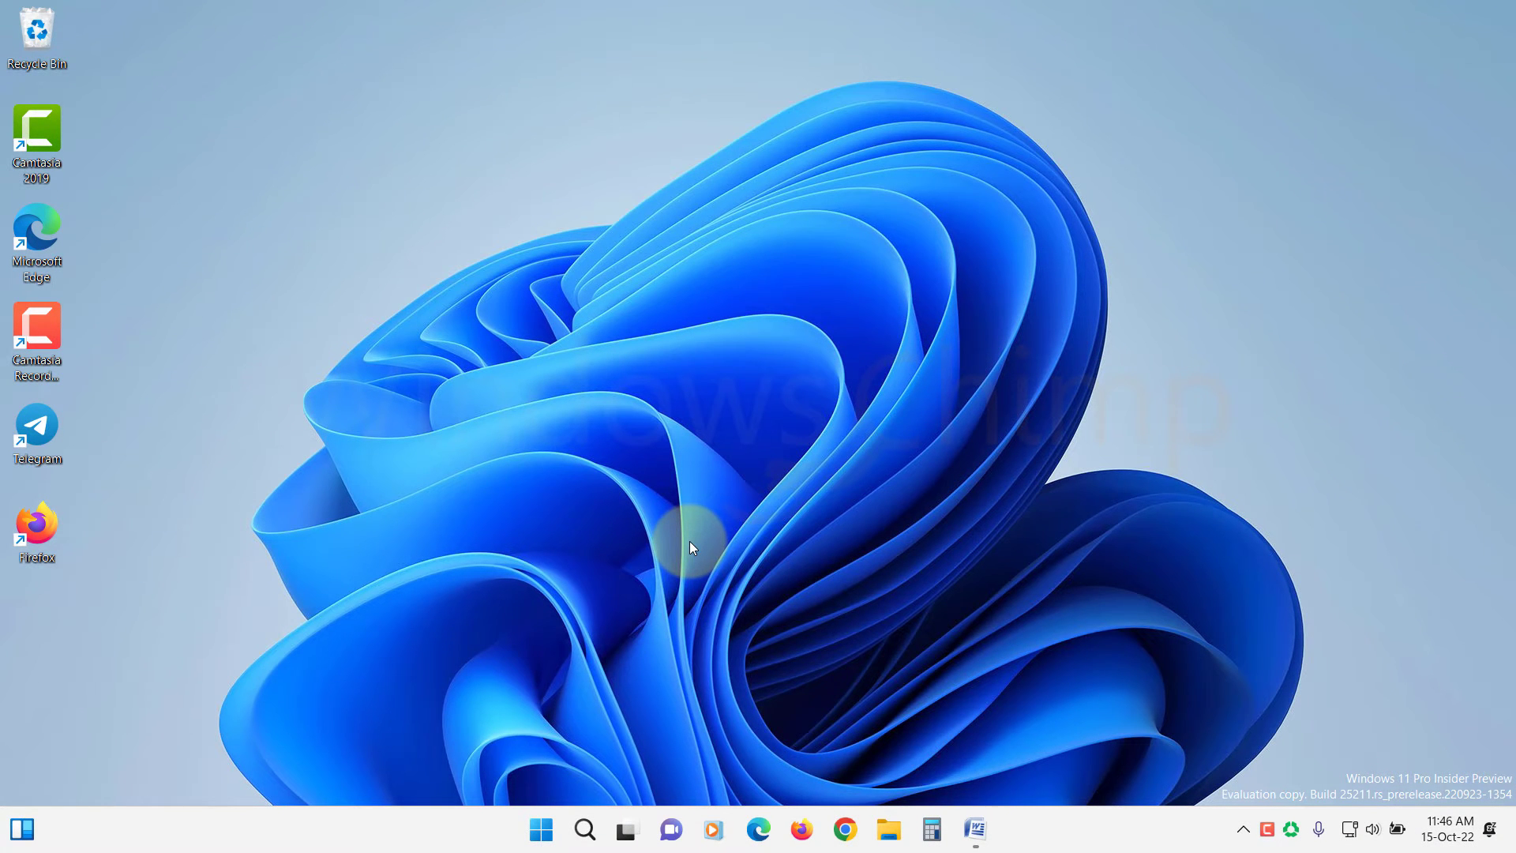
left_click(541, 830)
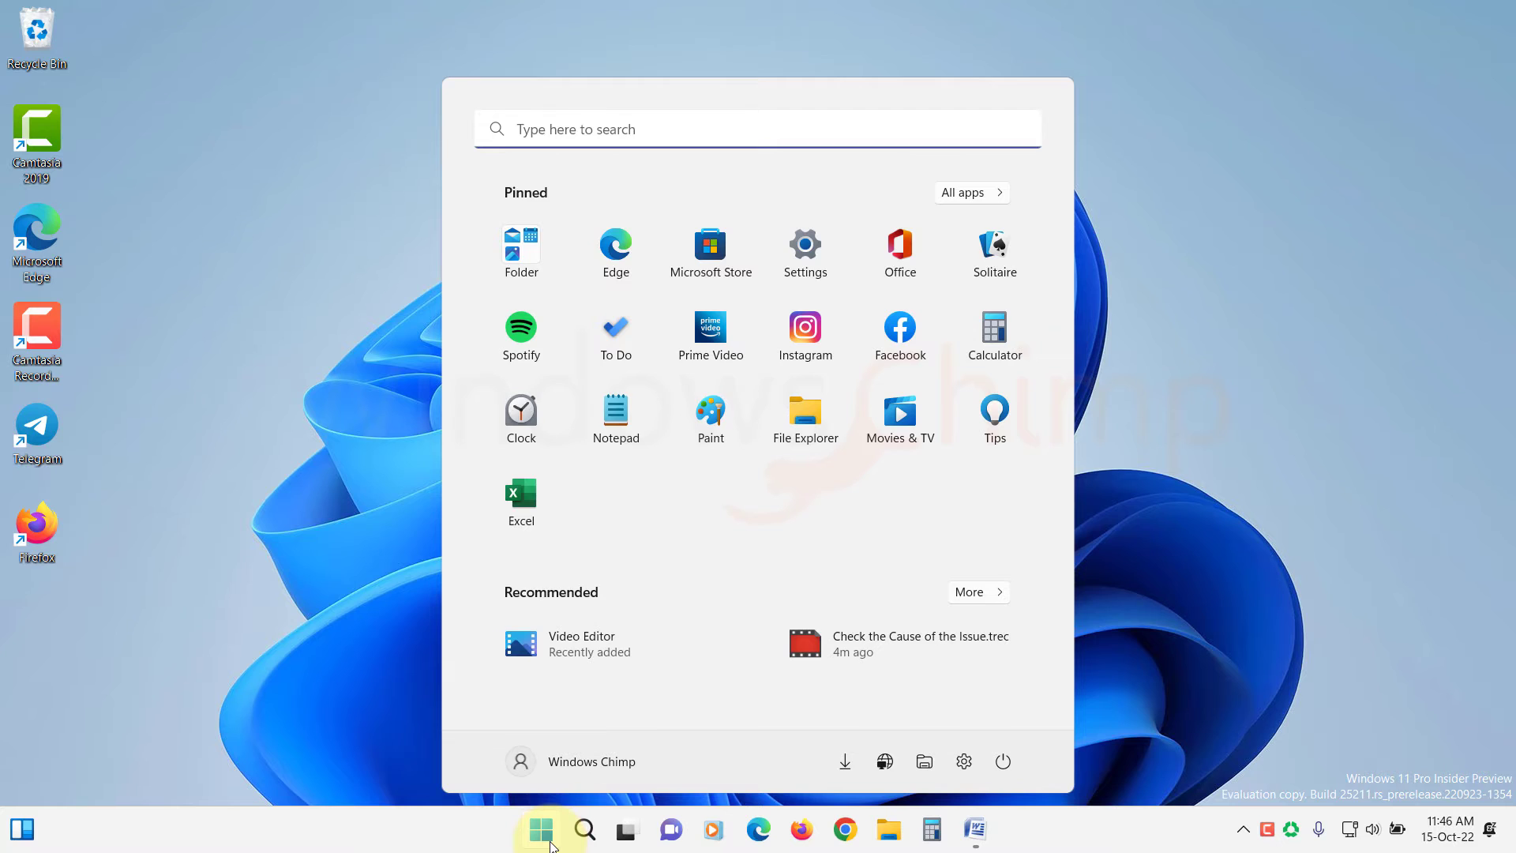
Run automatic driver searches for the Intel UHD 630 and NVIDIA adapters.
type("device manager")
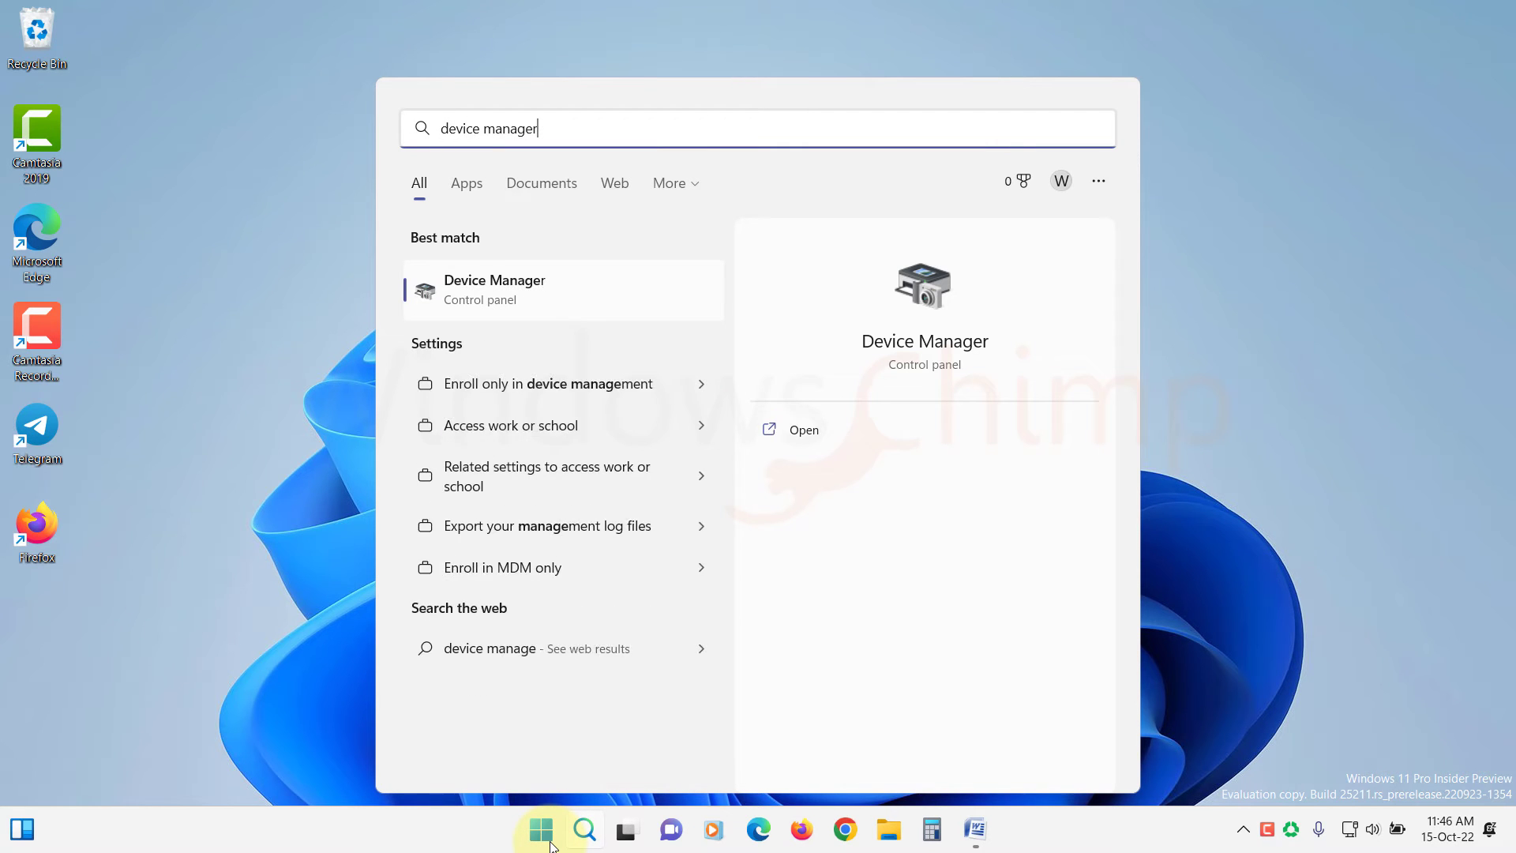
left_click(494, 289)
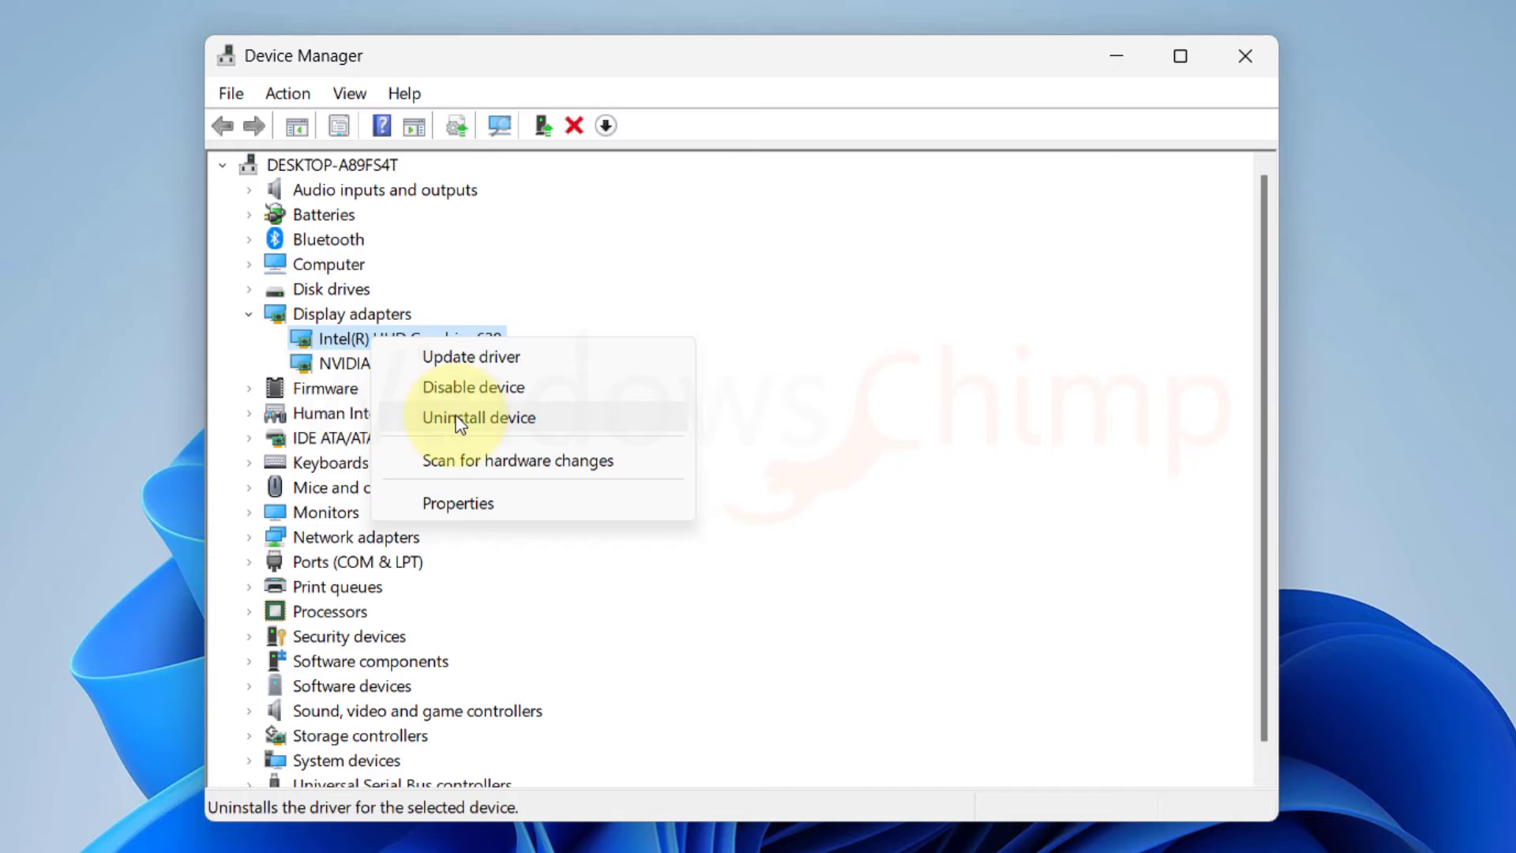
left_click(470, 357)
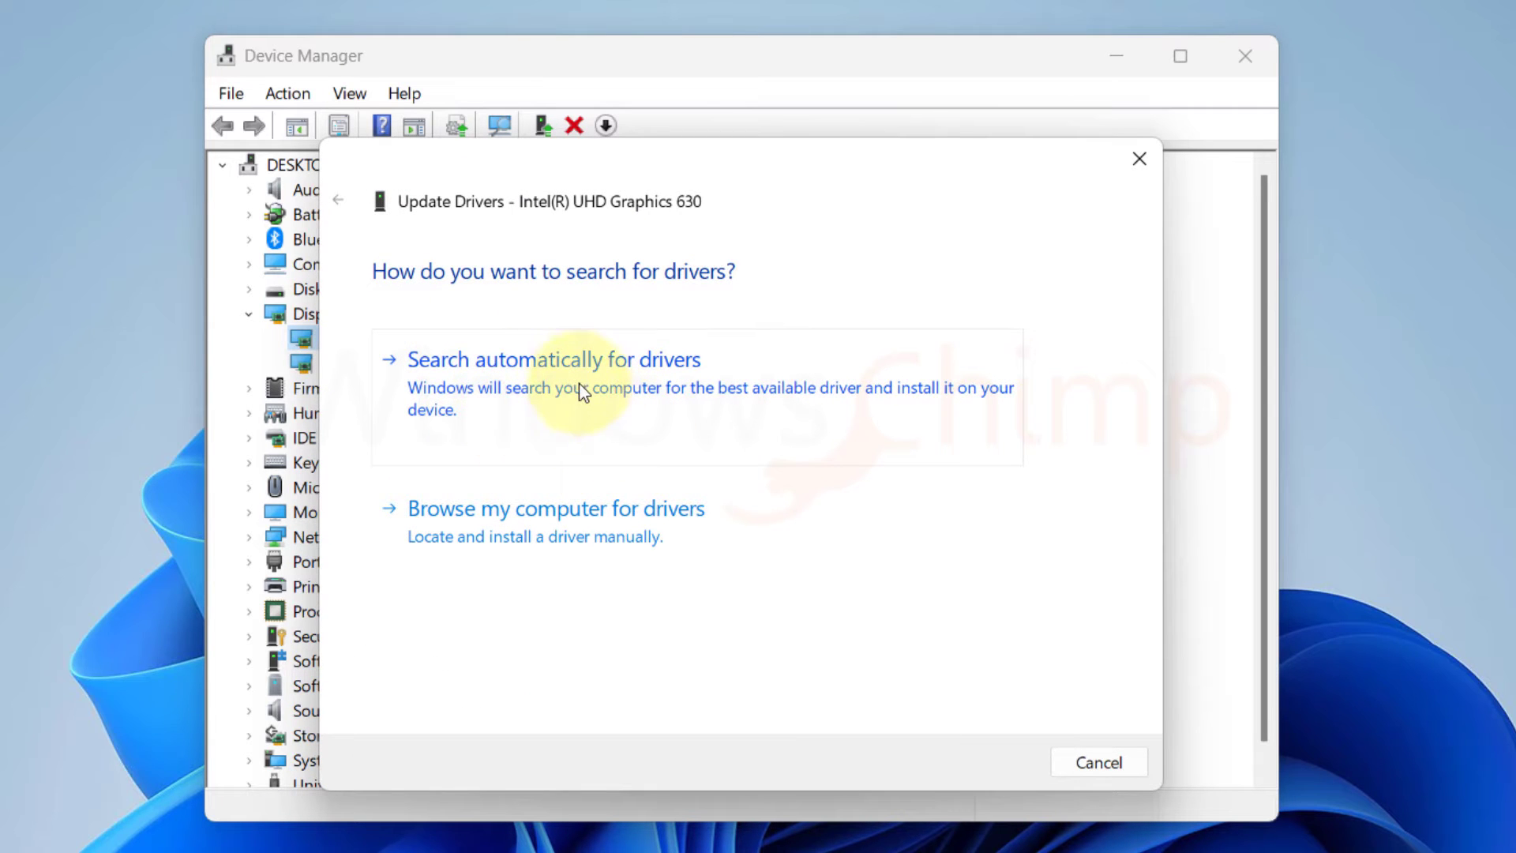
left_click(554, 358)
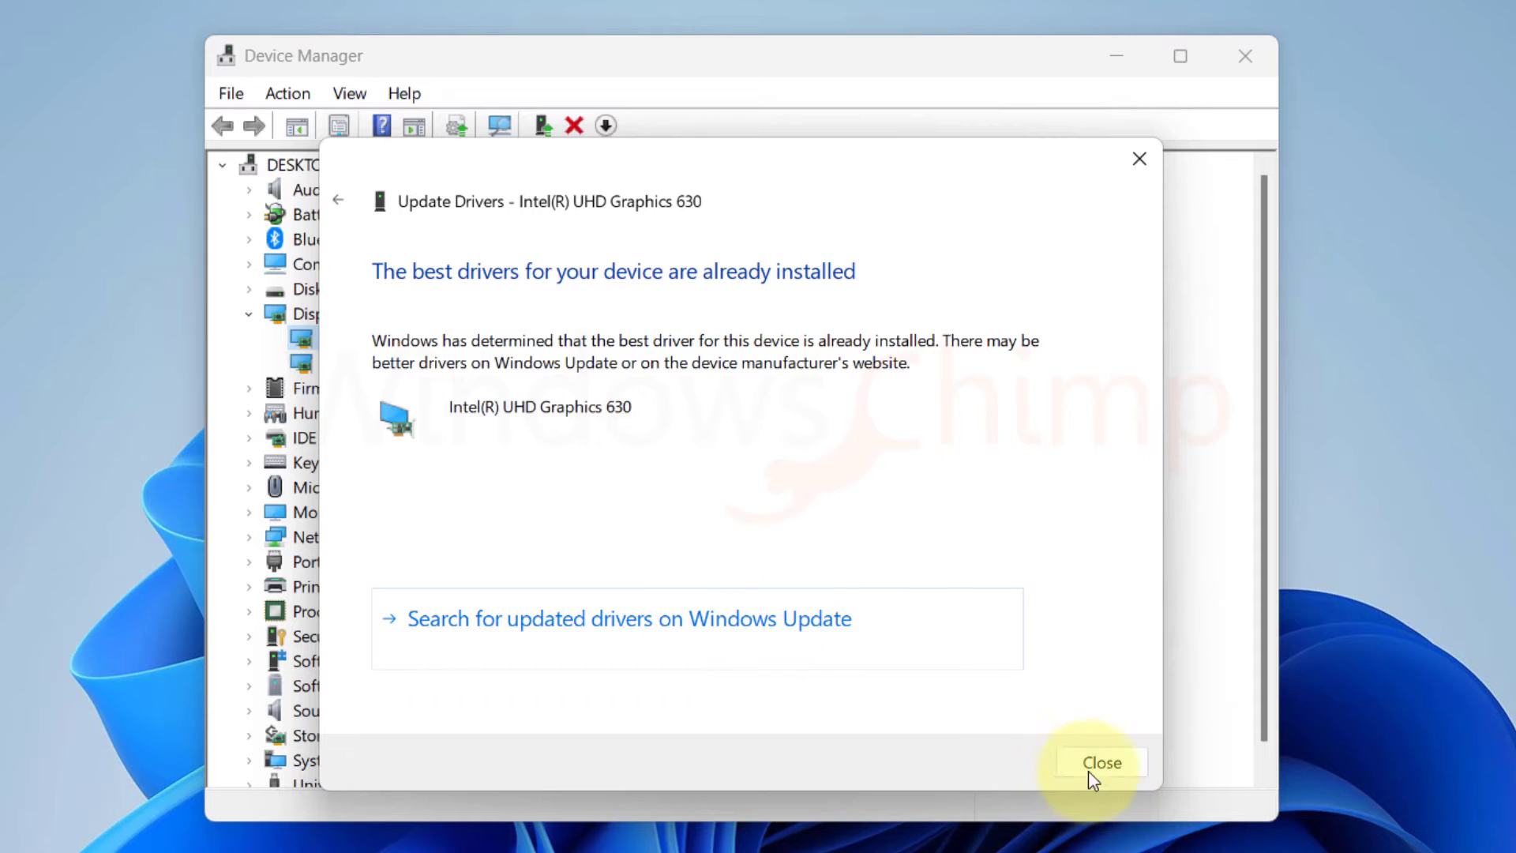
left_click(1099, 762)
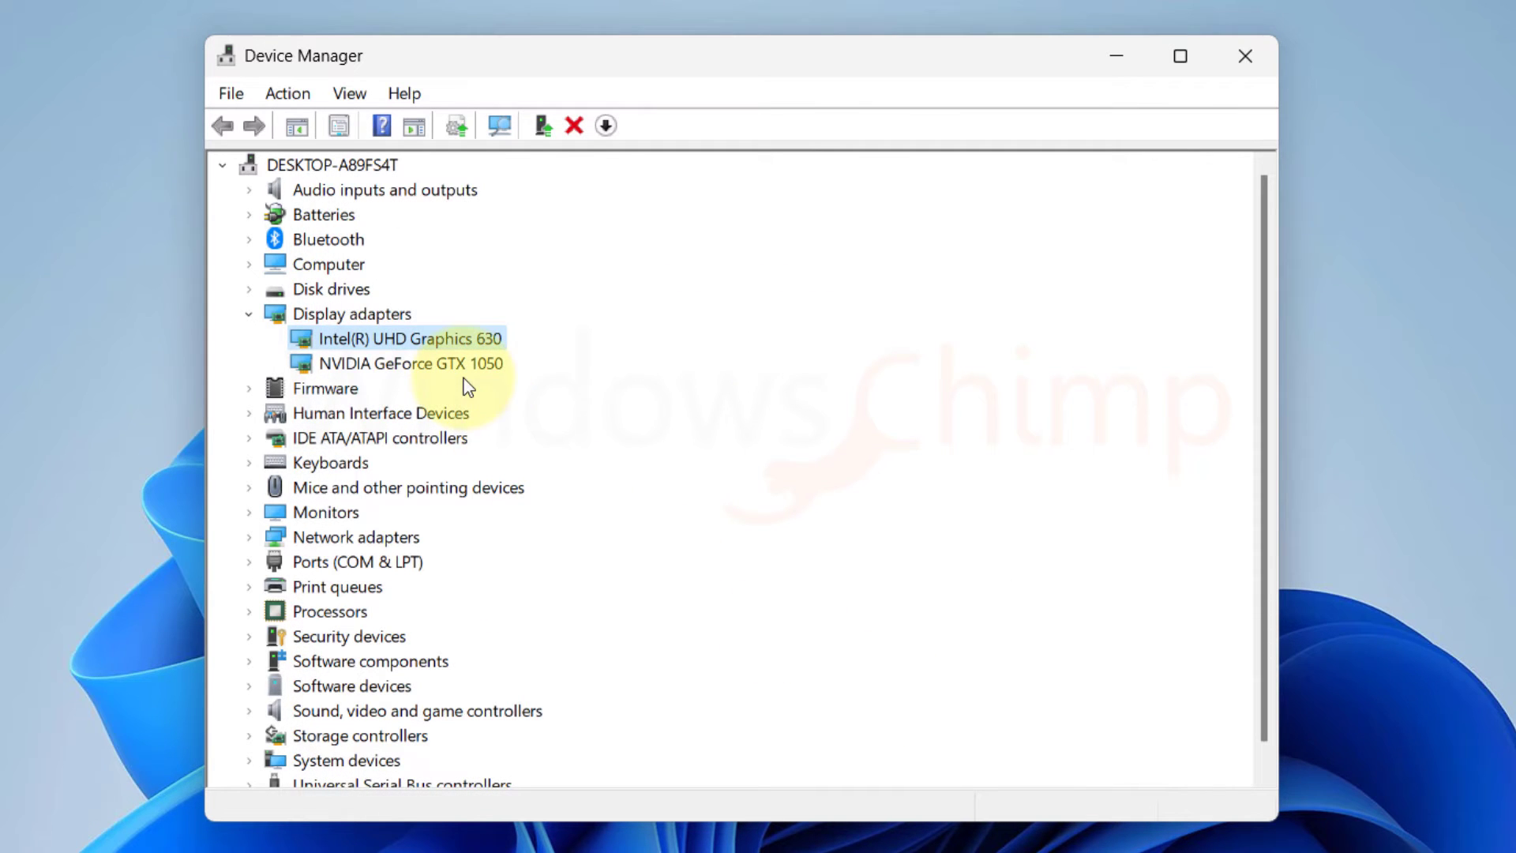
right_click(398, 363)
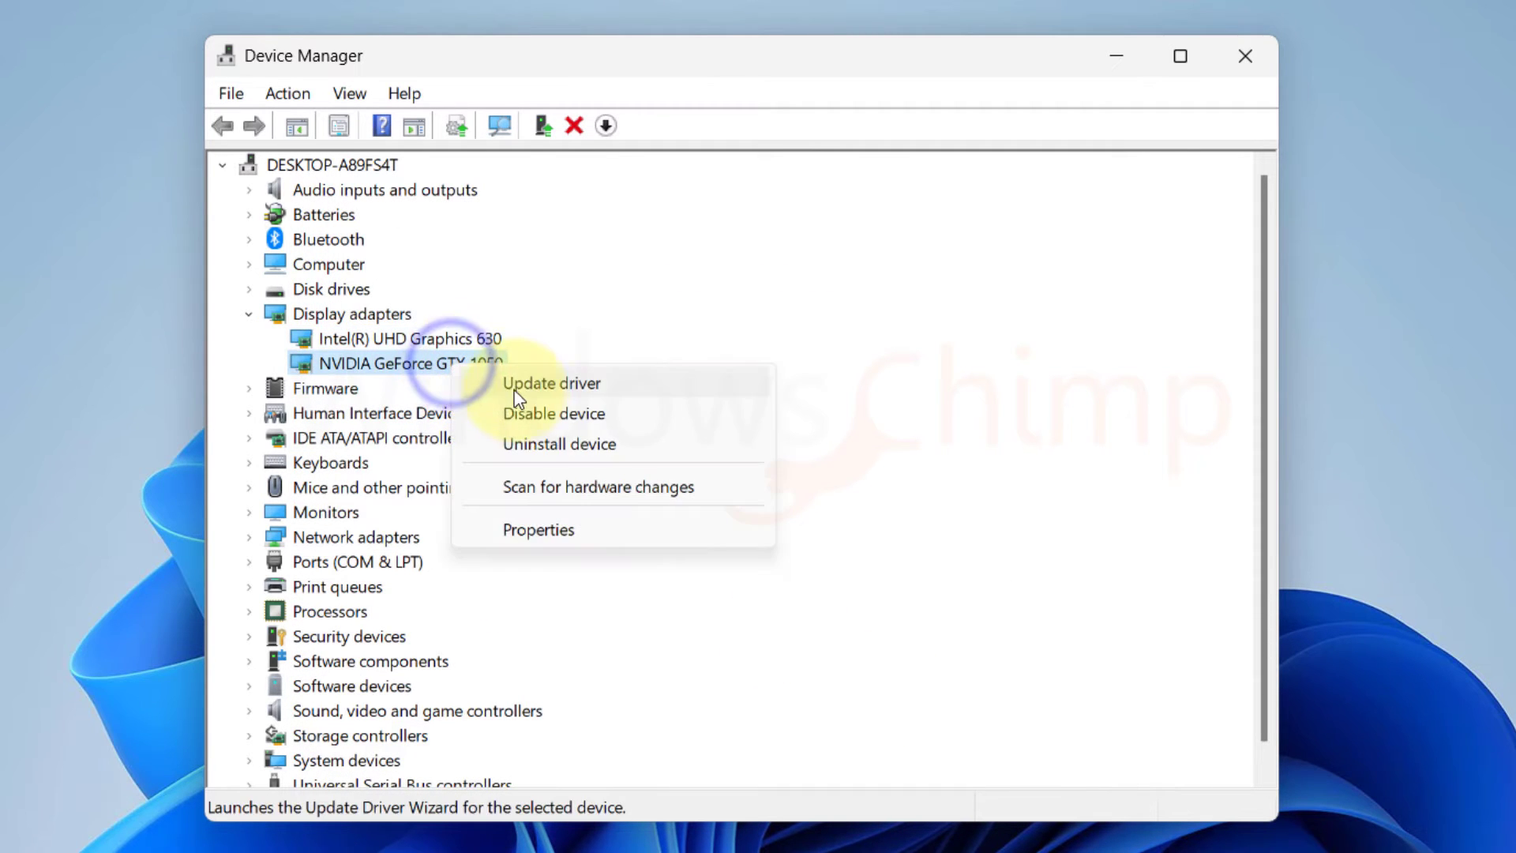
left_click(551, 383)
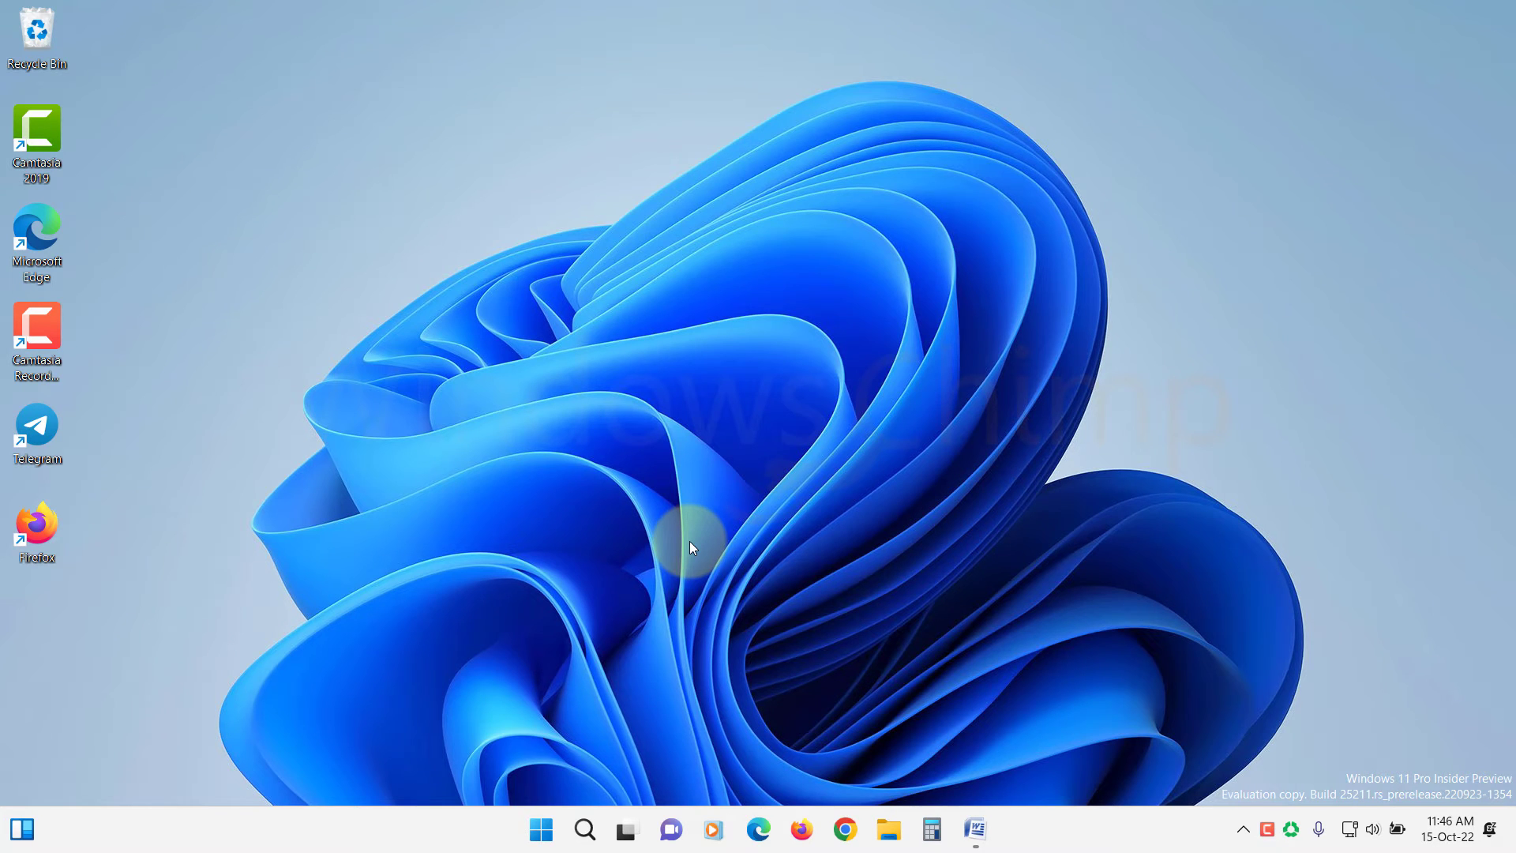
Uninstall the NVIDIA GeForce GTX 1050 device in Device Manager.
left_click(540, 830)
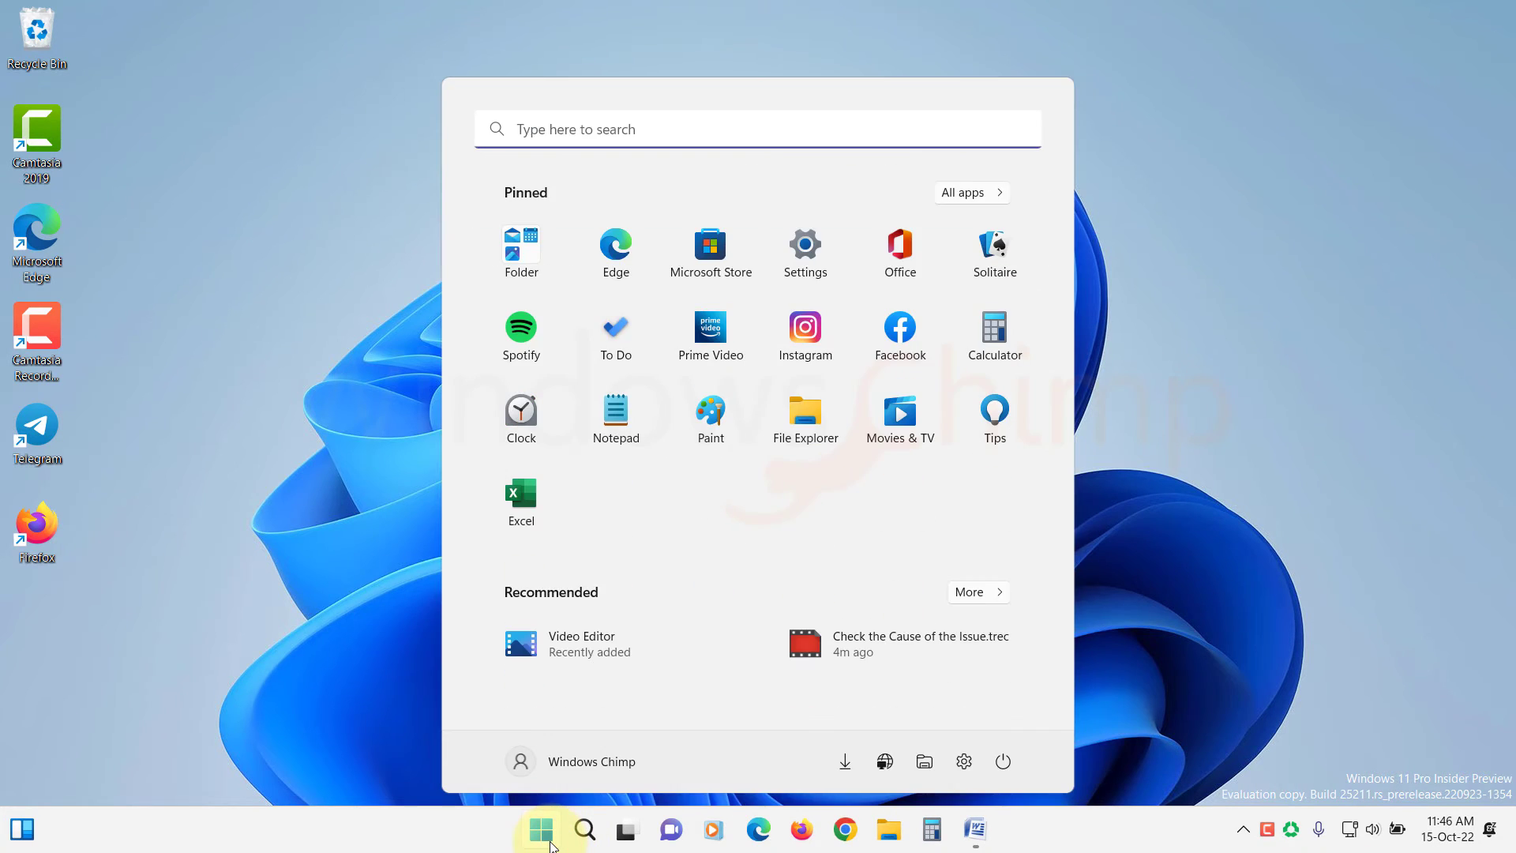
type("device manager")
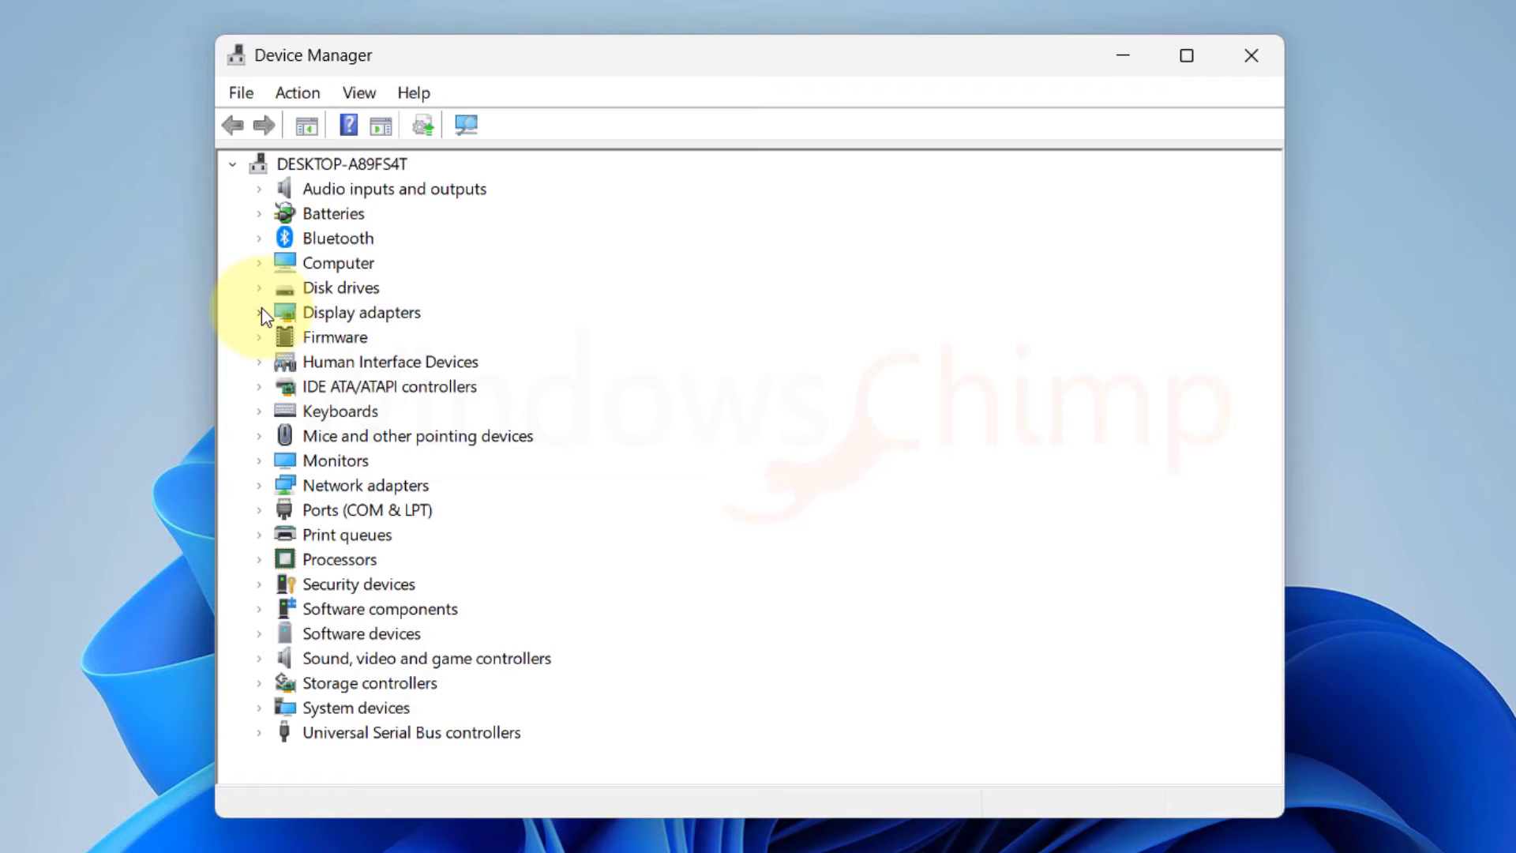
right_click(405, 360)
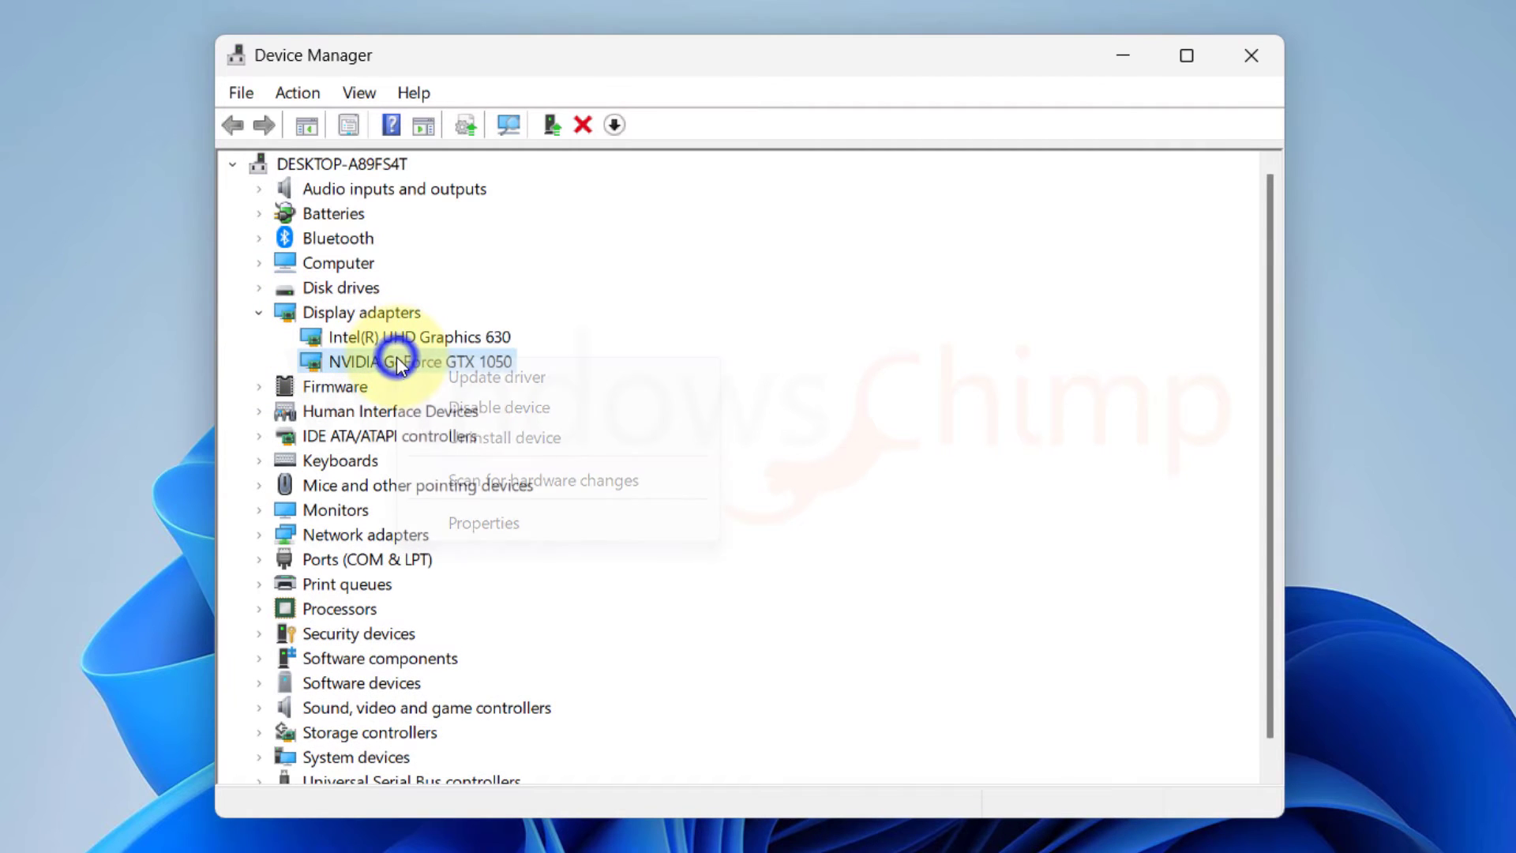
left_click(504, 437)
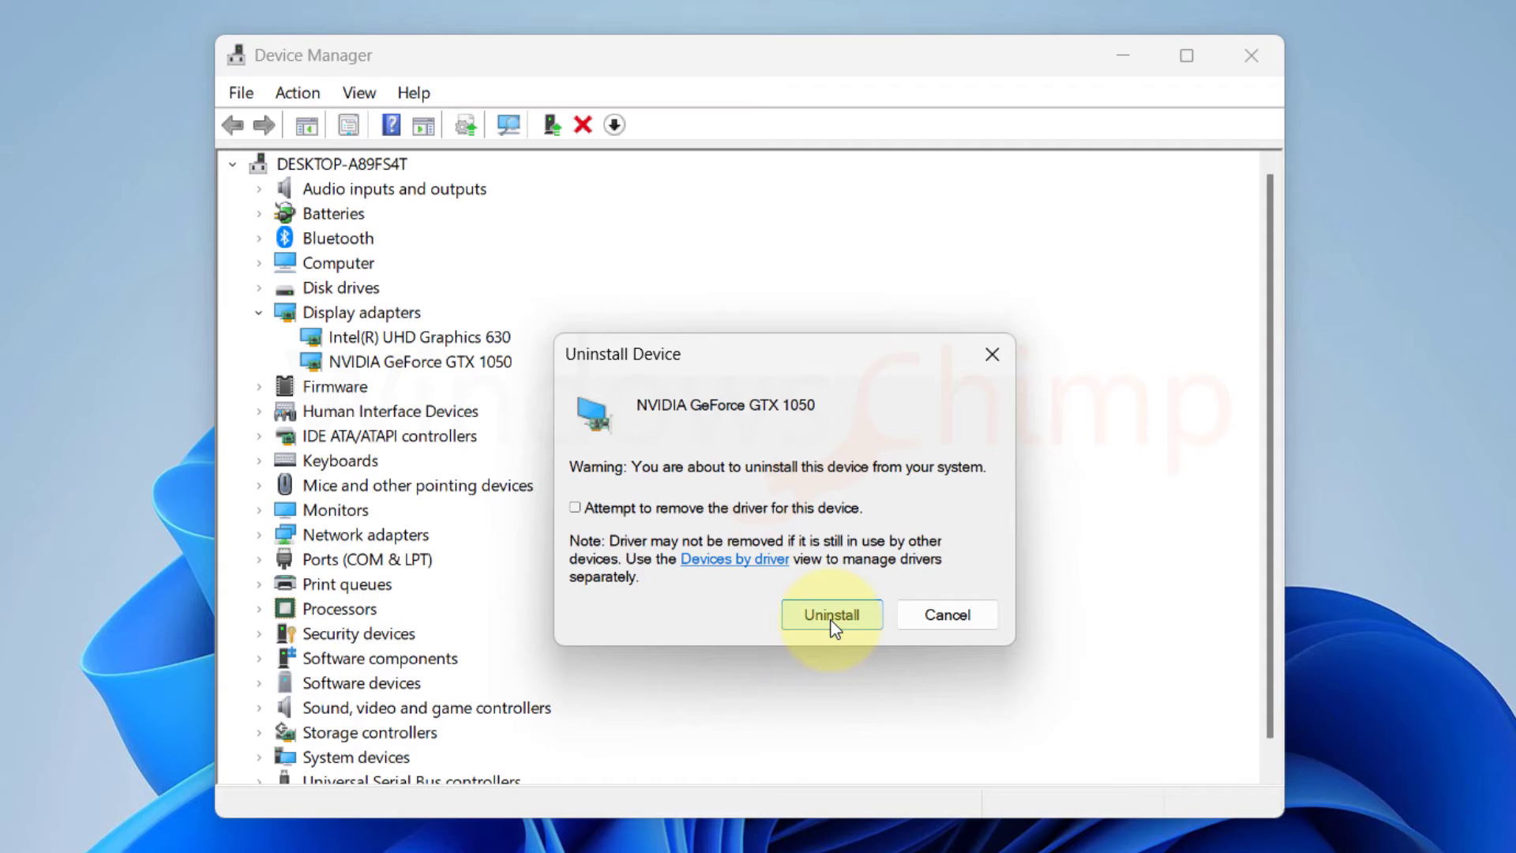
left_click(830, 614)
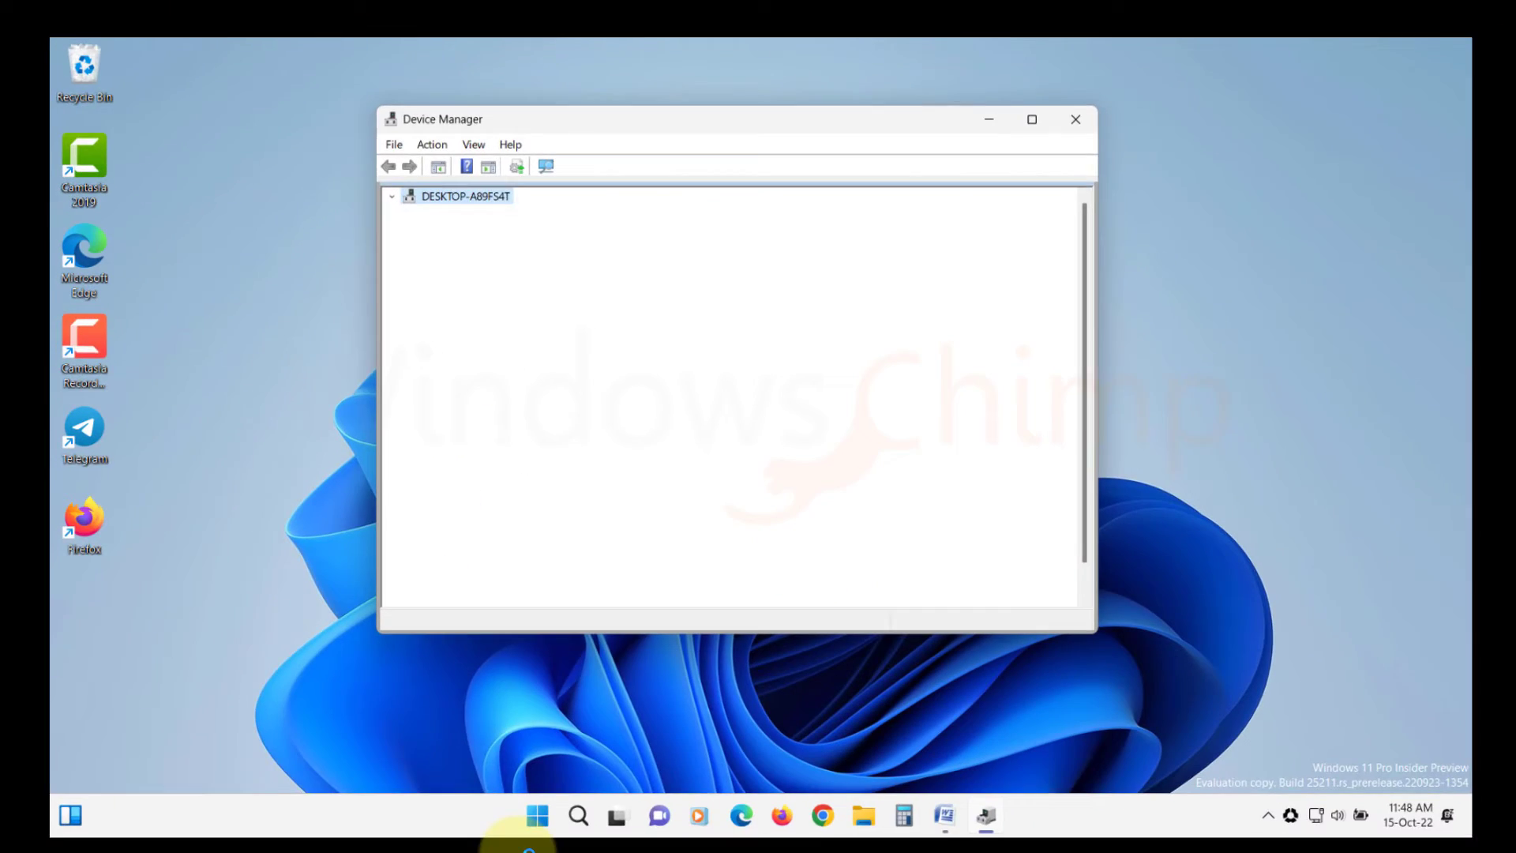
Confirm the NVIDIA GeForce GTX 1050 is listed under Display adapters again.
left_click(536, 816)
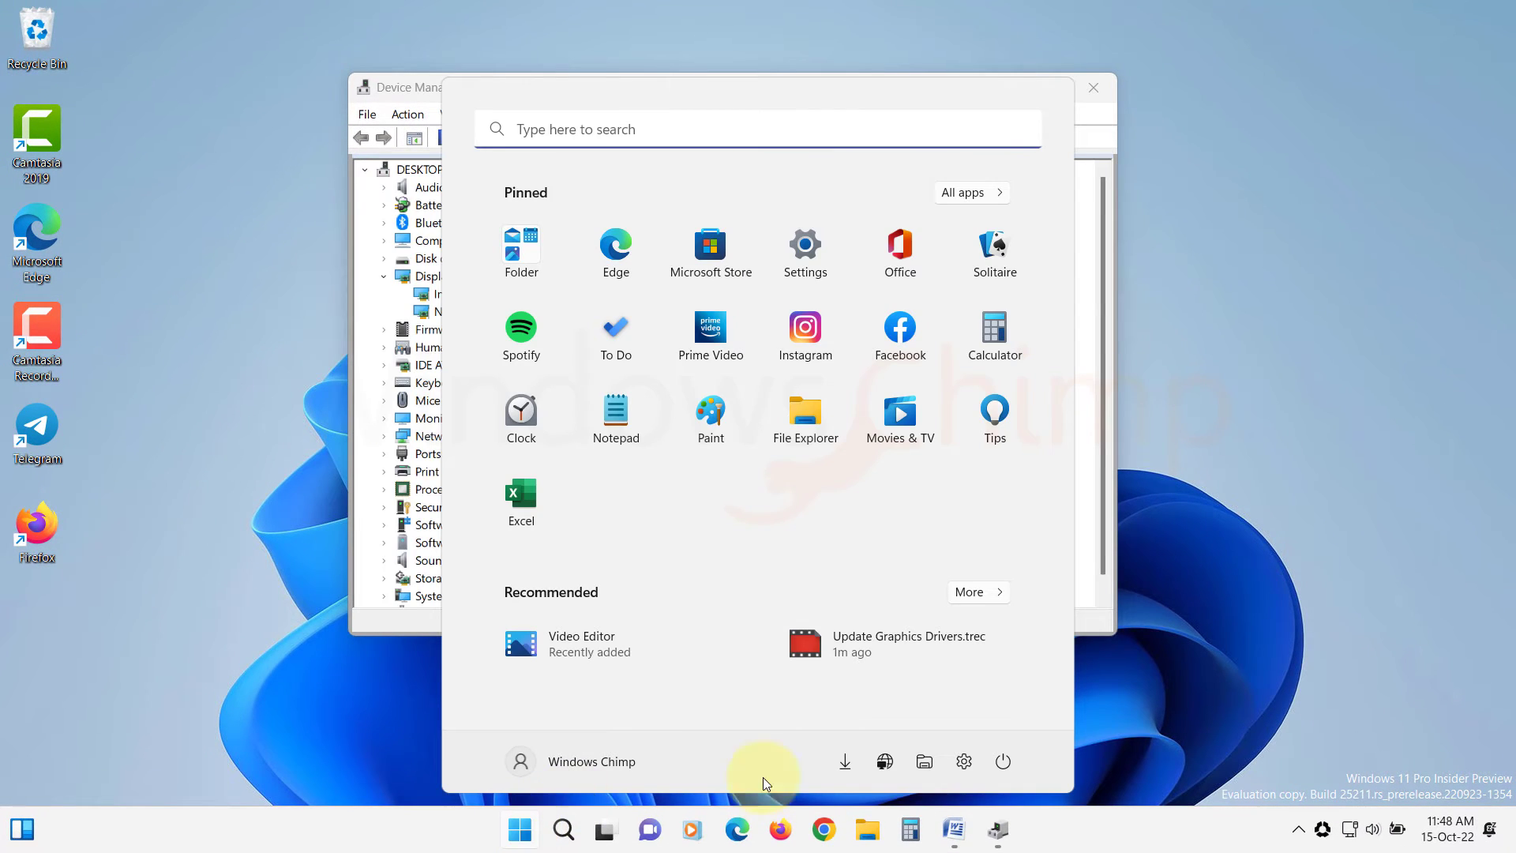
left_click(1002, 761)
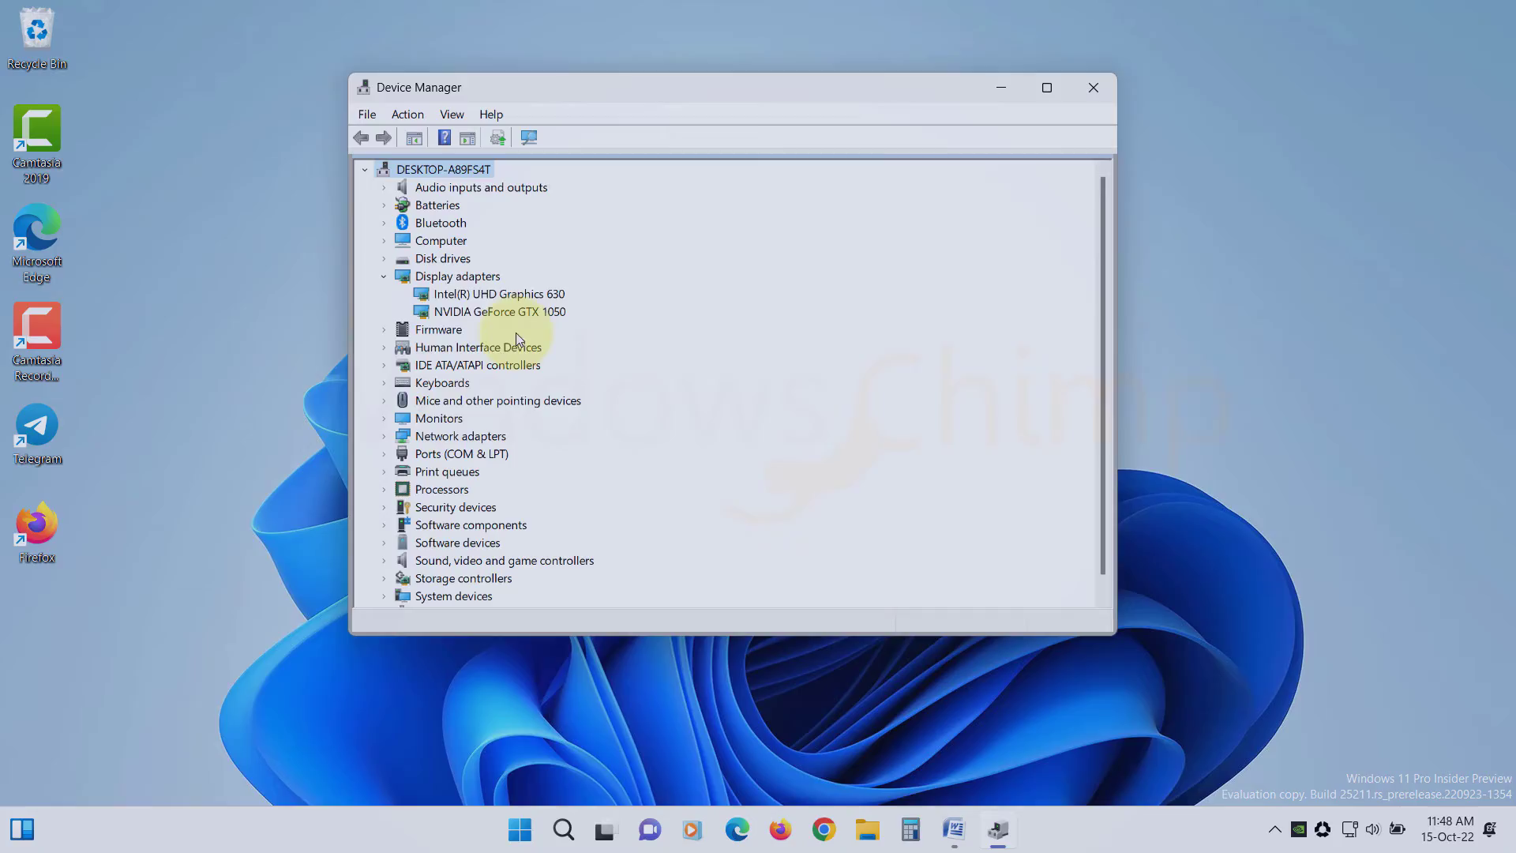
left_click(1092, 87)
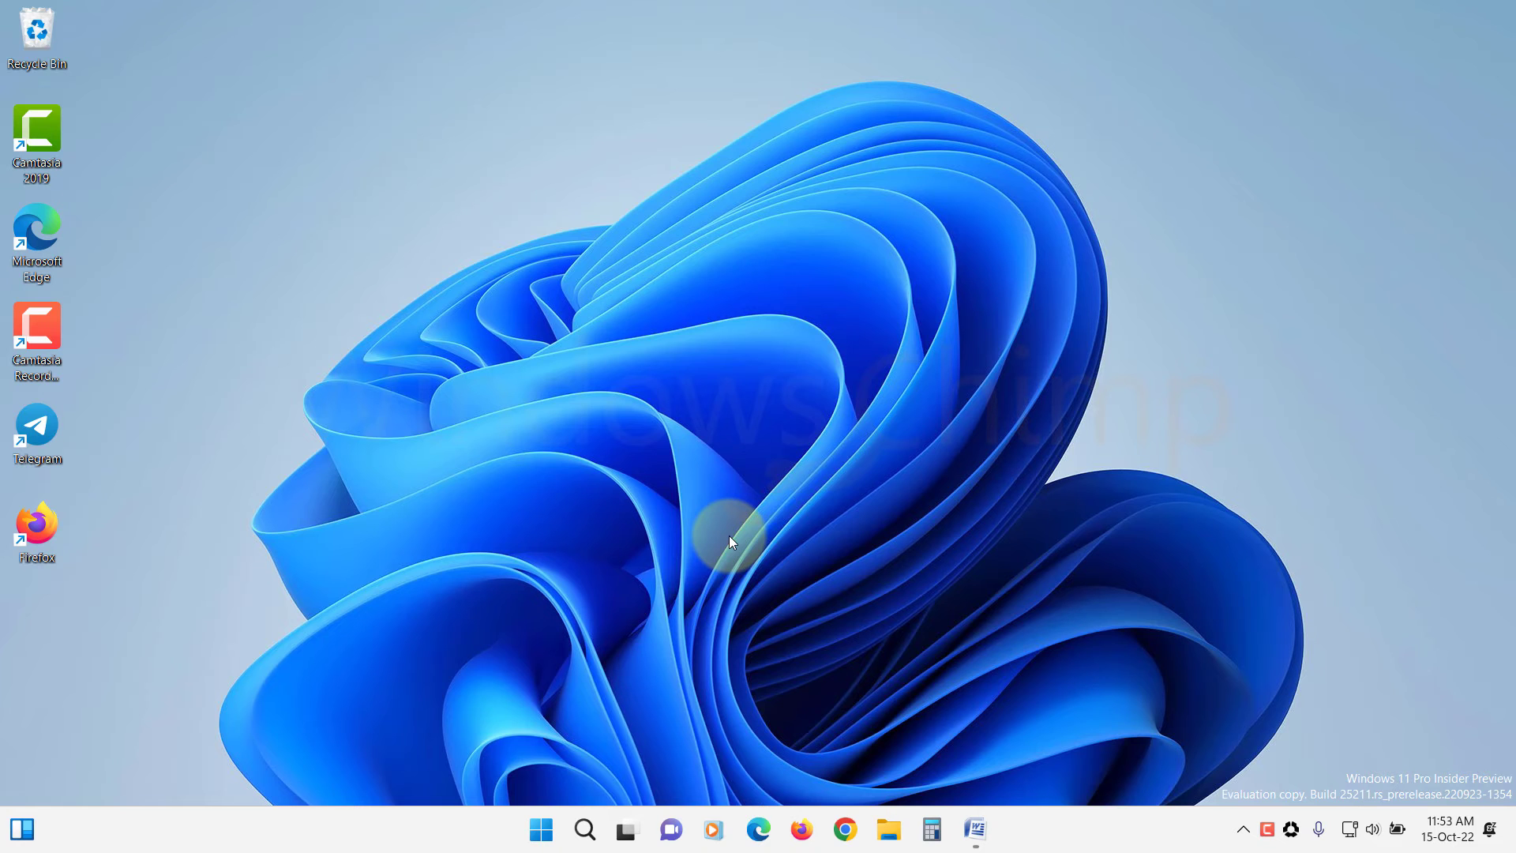
Change the desktop background from slideshow to a solid colour.
left_click(540, 830)
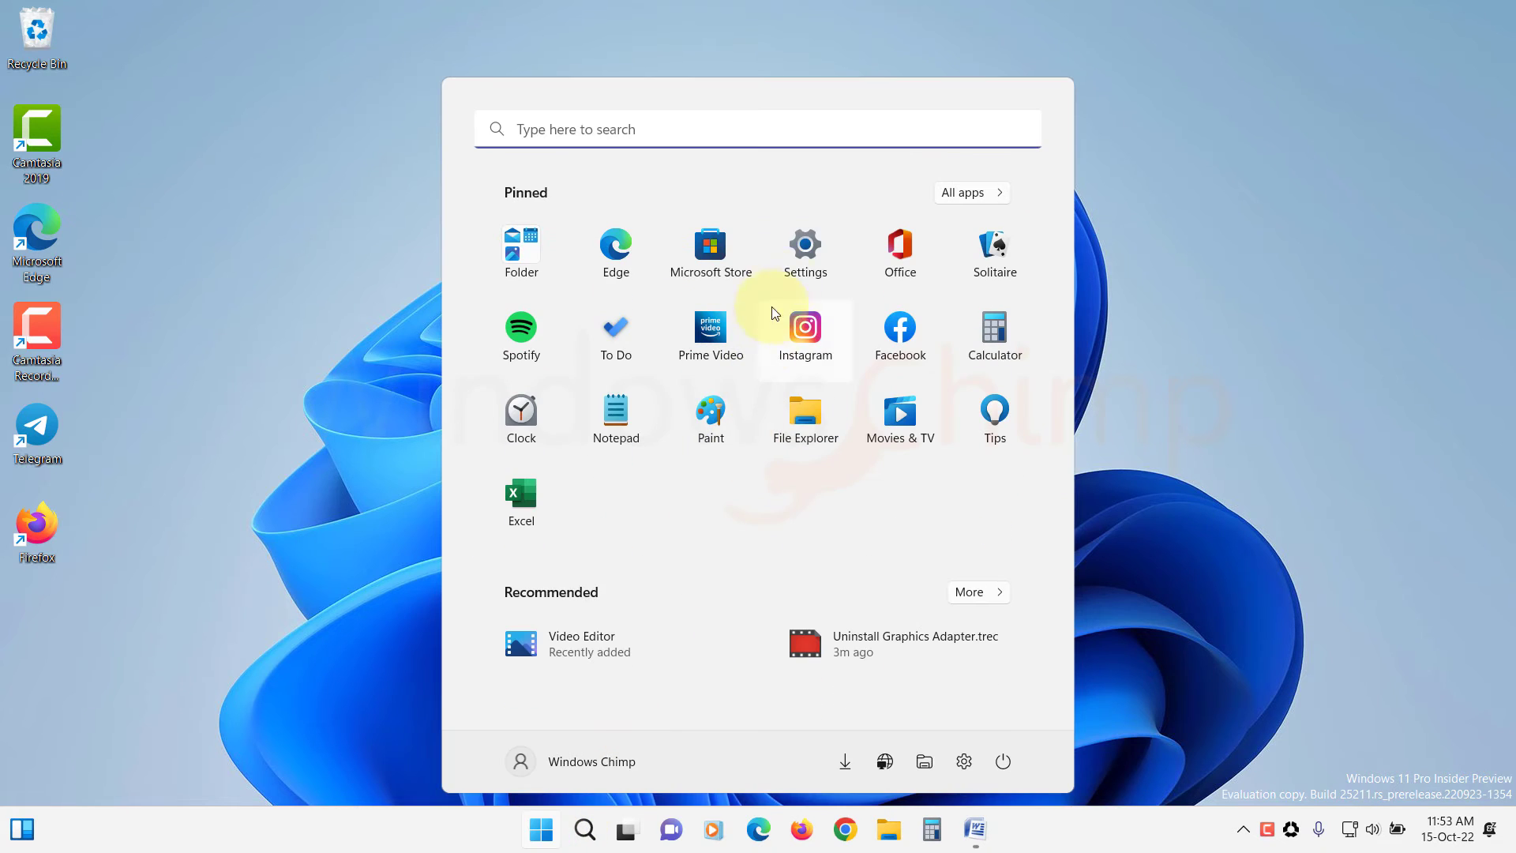
left_click(804, 246)
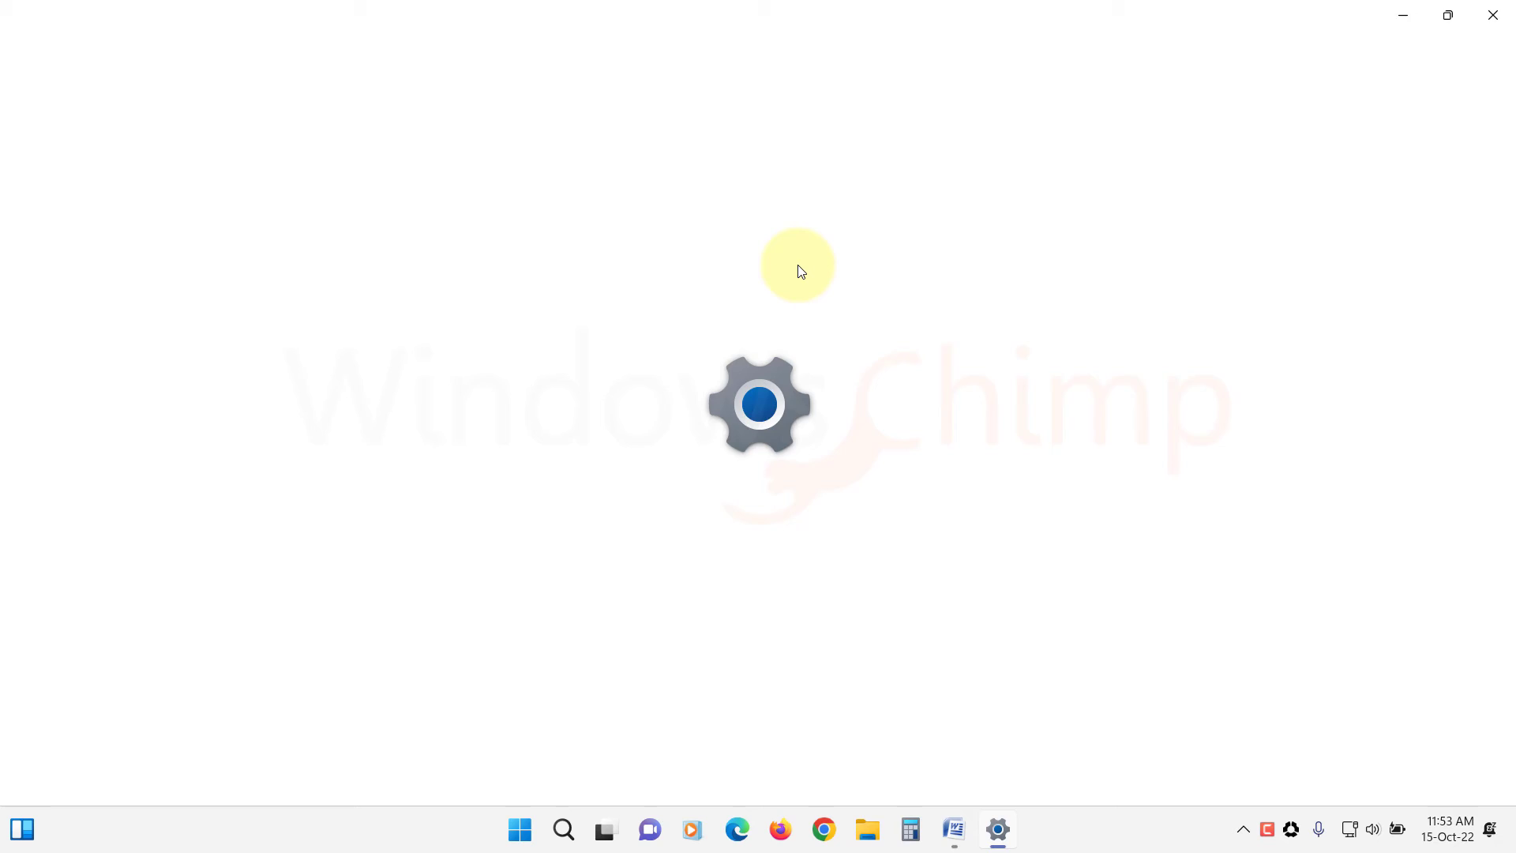
left_click(996, 828)
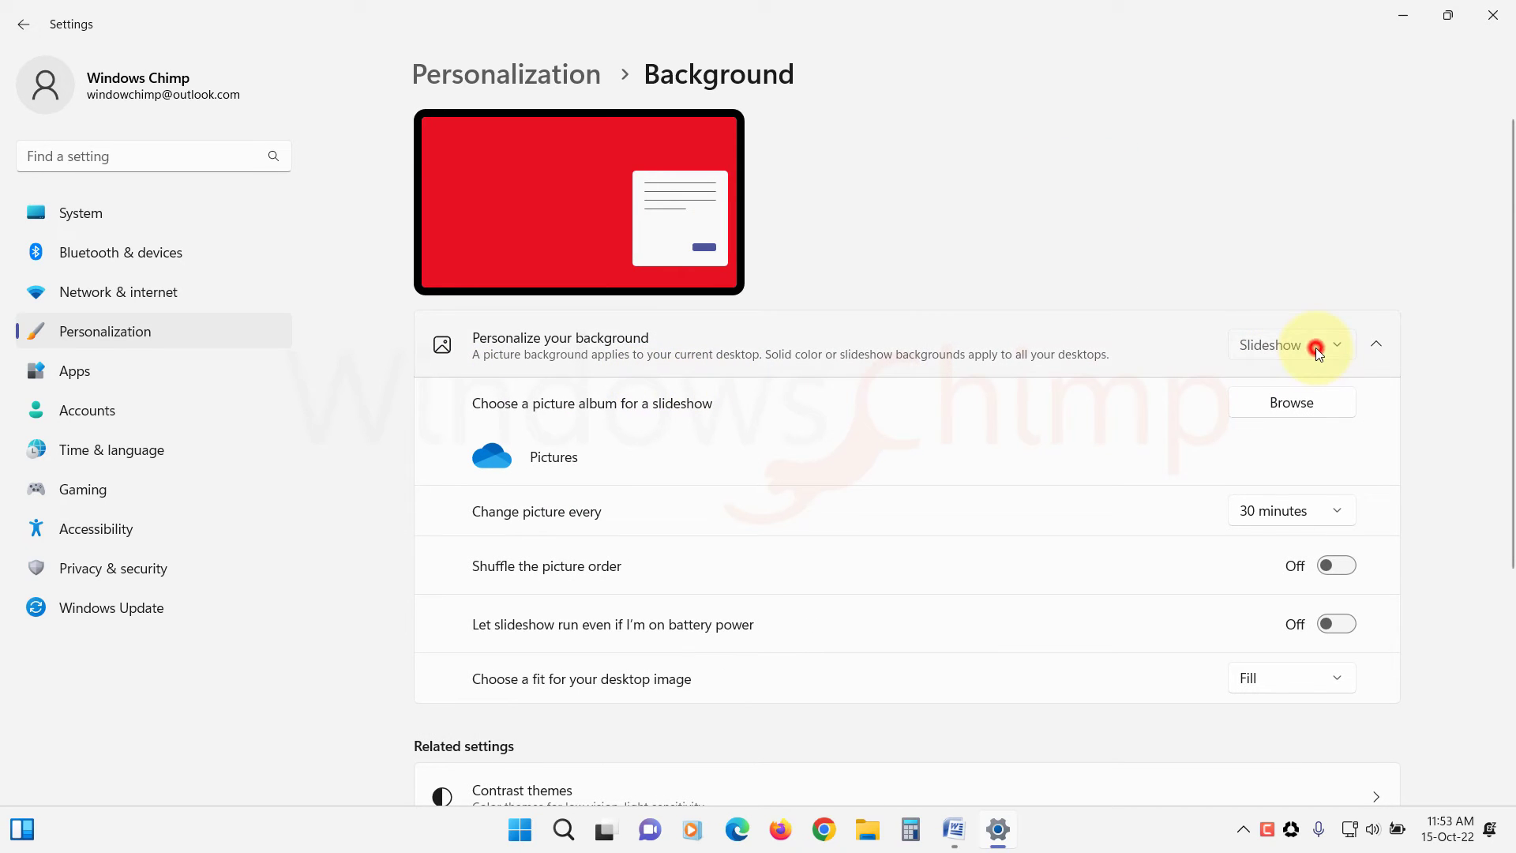
left_click(1290, 345)
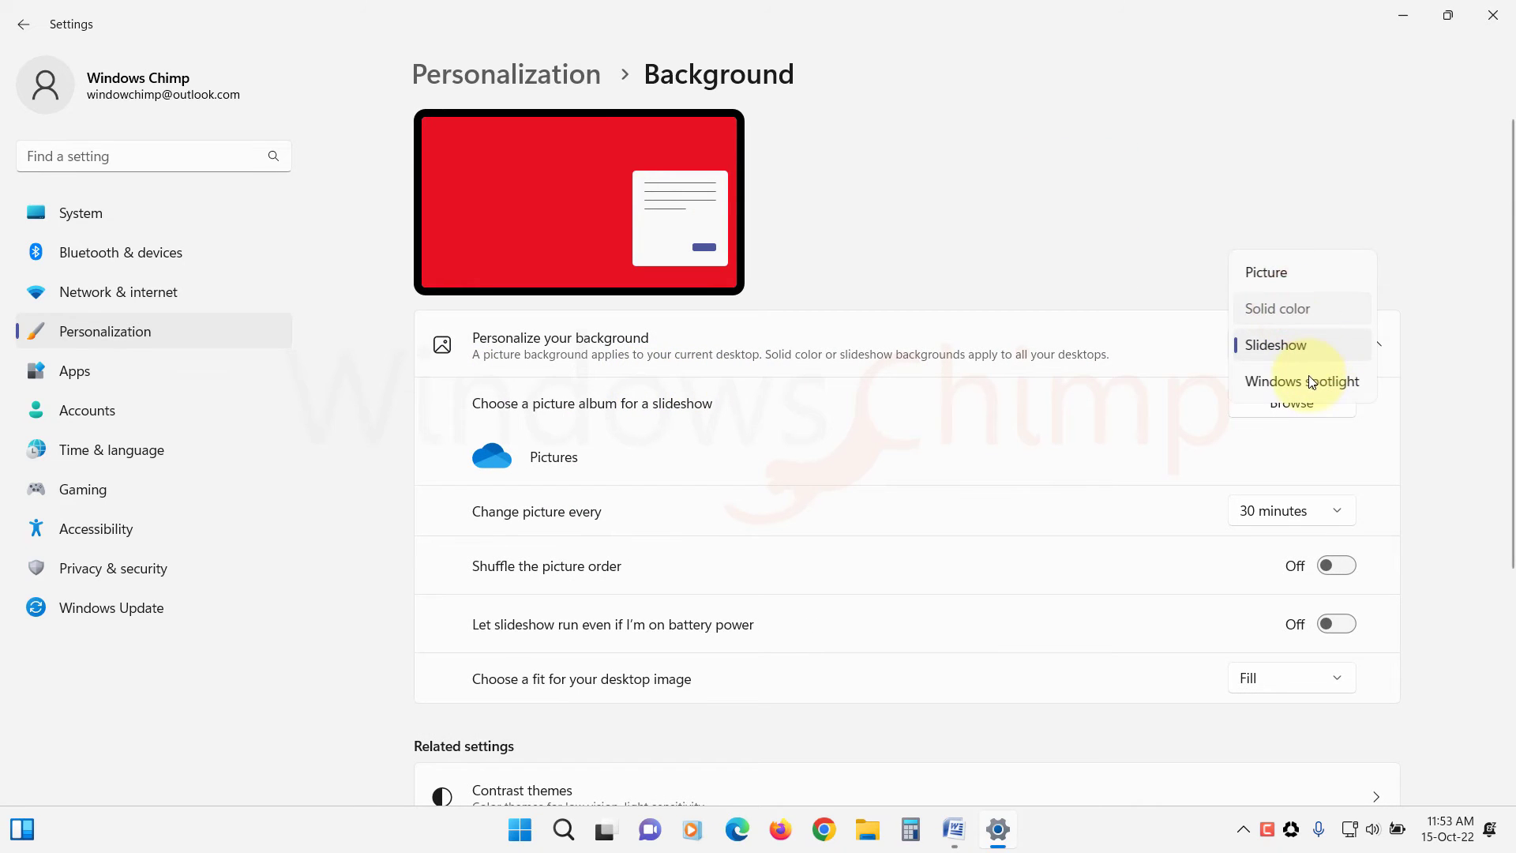
left_click(1278, 307)
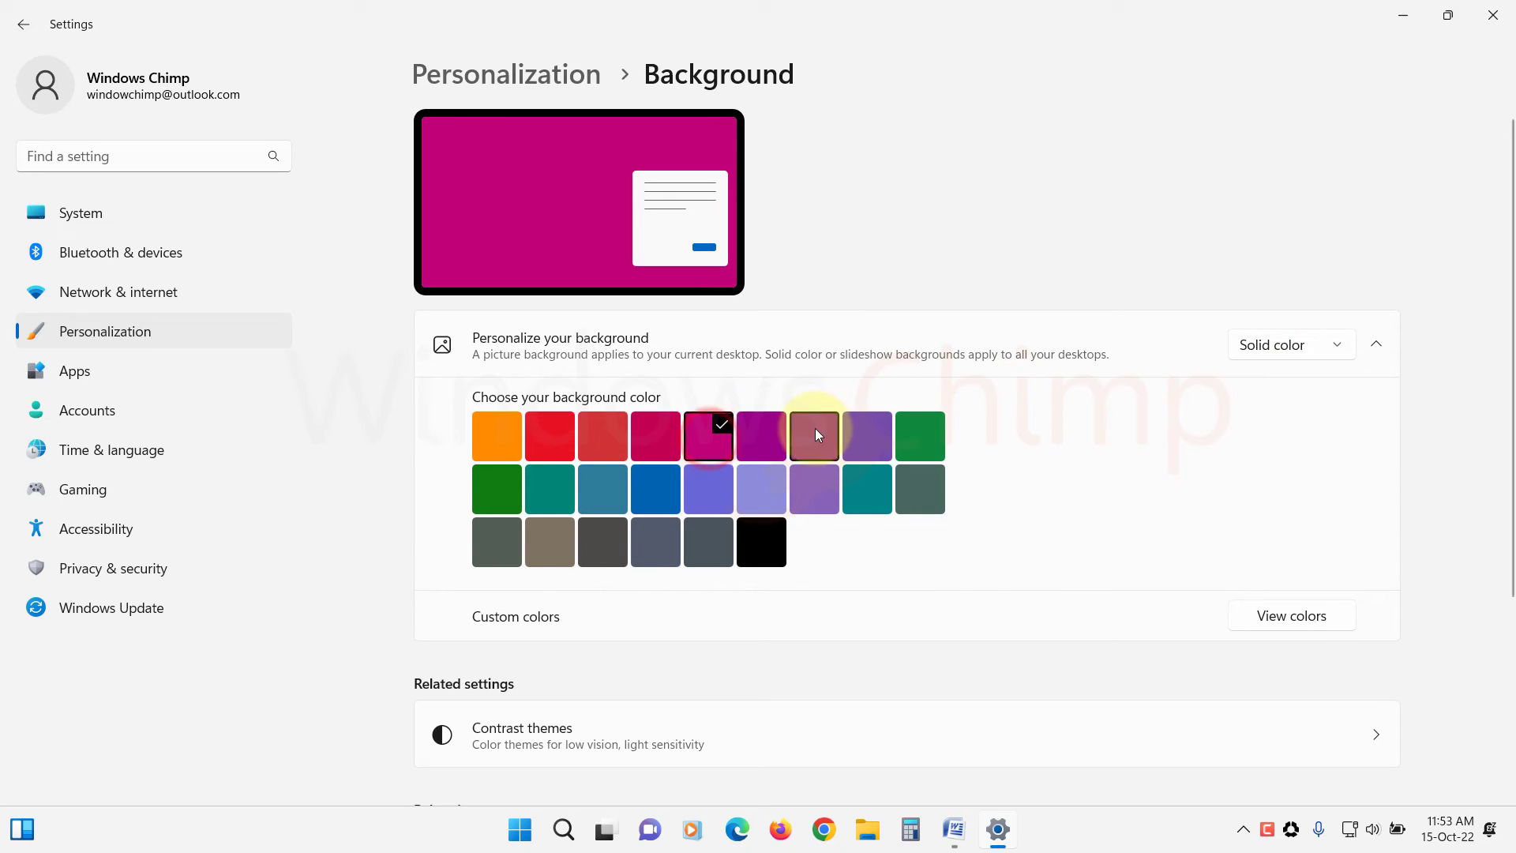
Switch the background back to a picture and set the accent colour to Manual.
left_click(1289, 344)
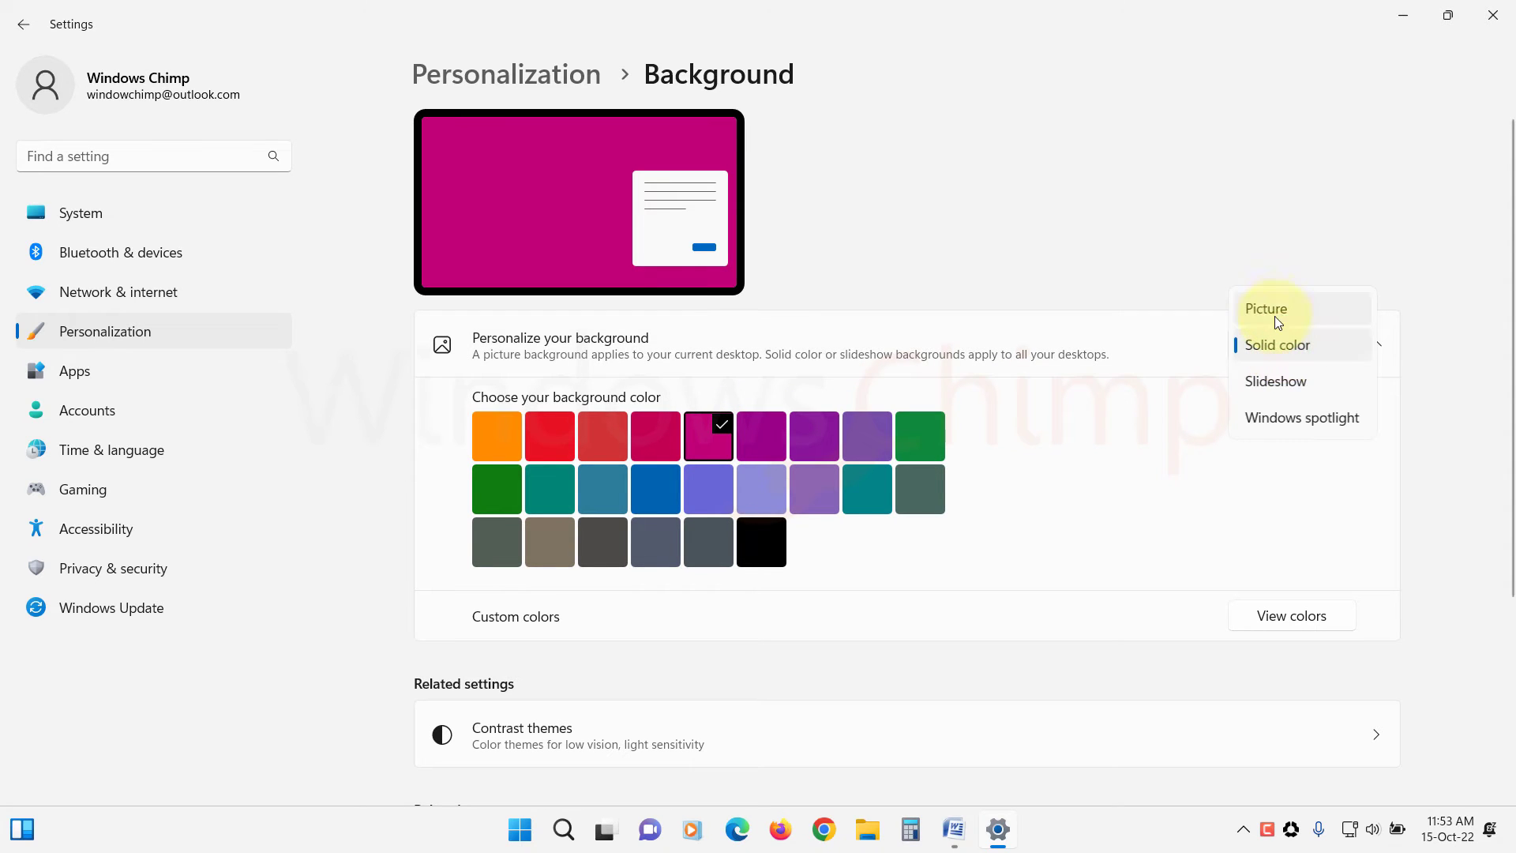
left_click(1266, 309)
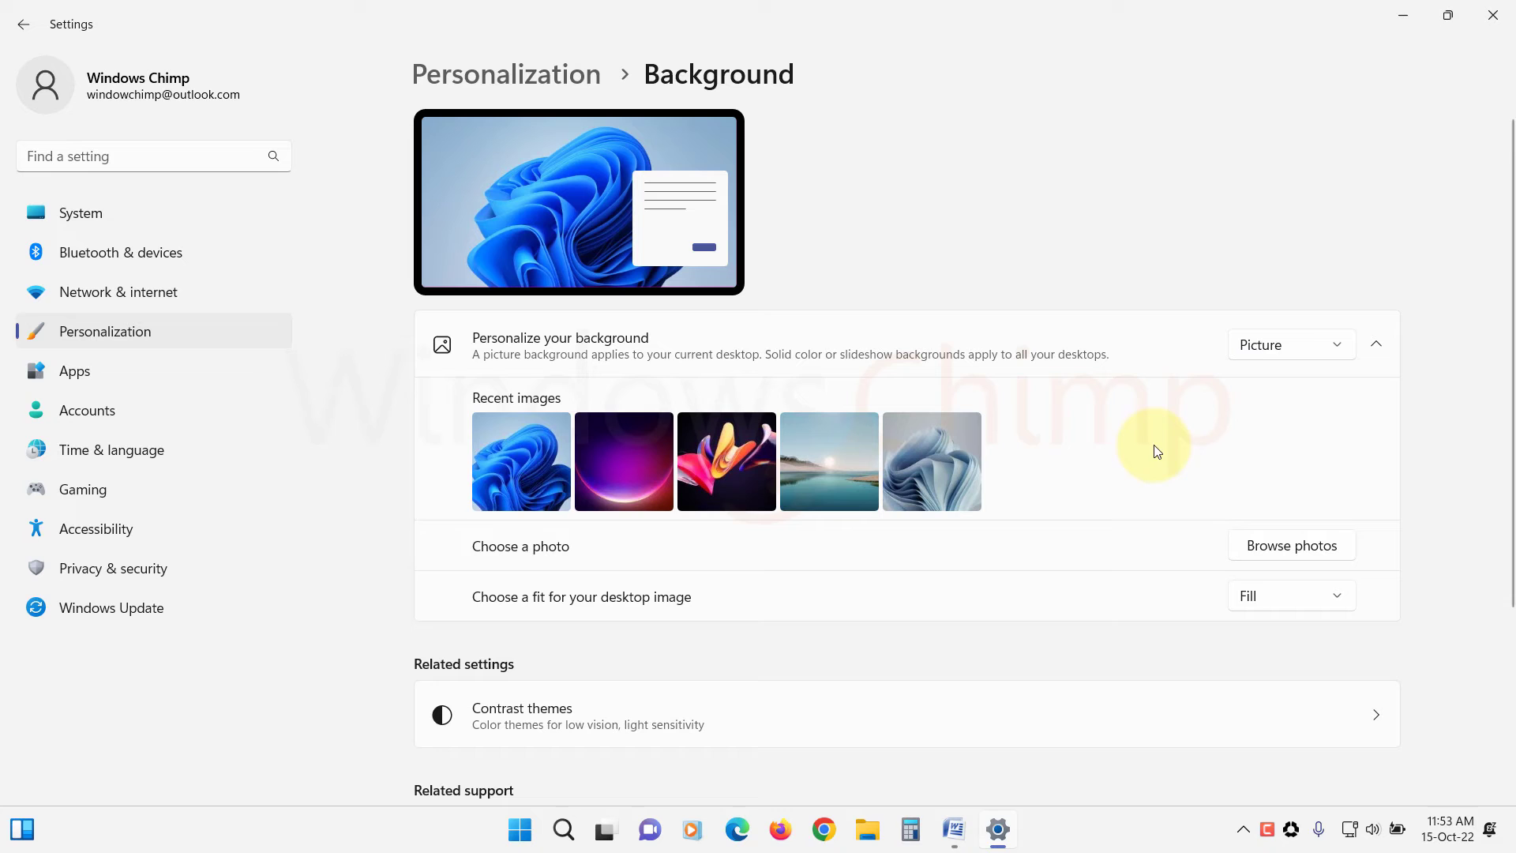
left_click(521, 460)
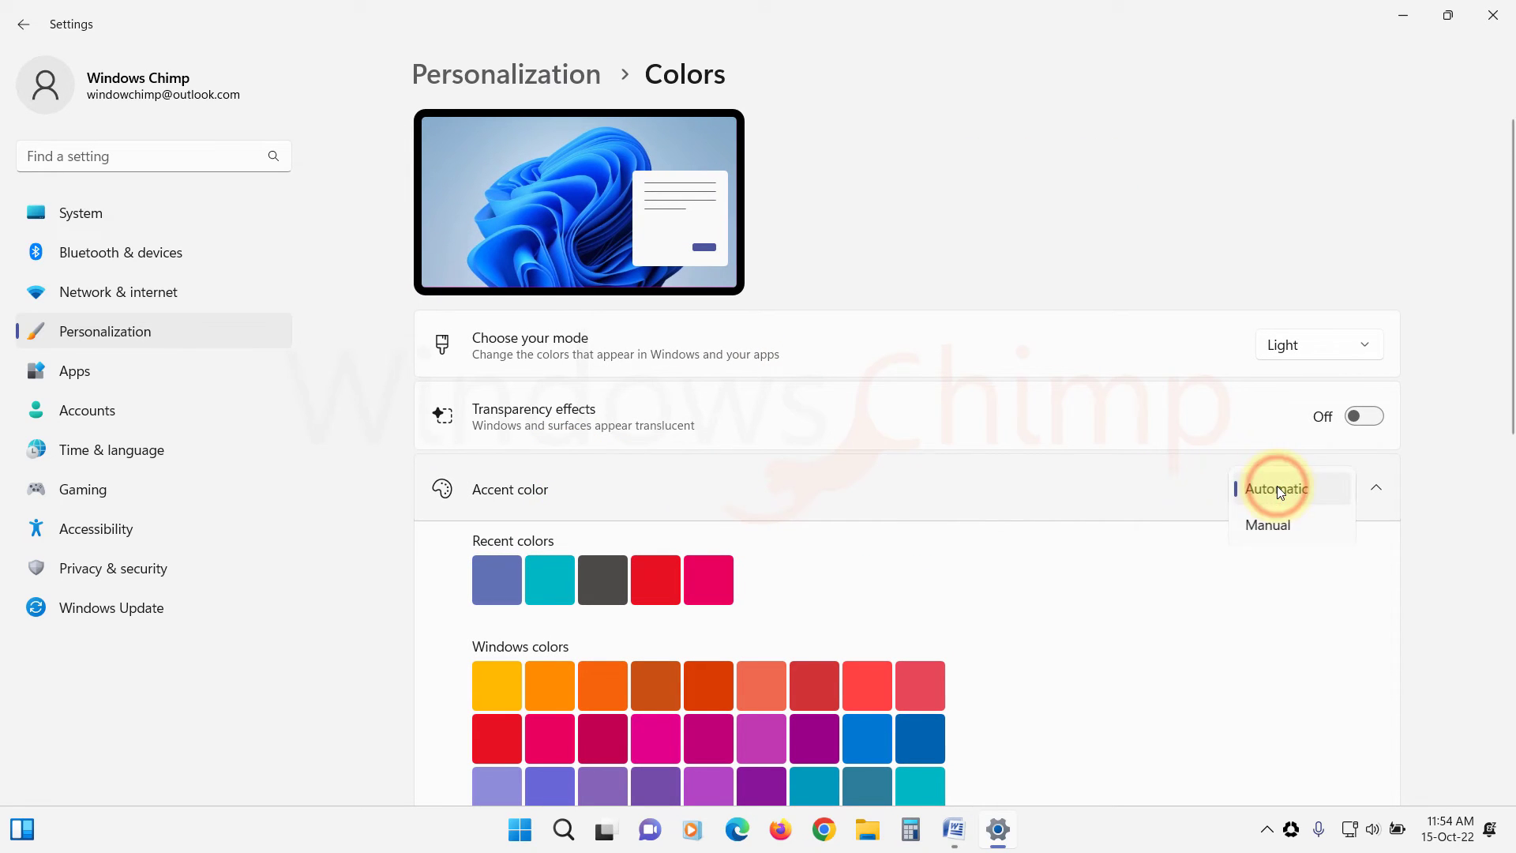
left_click(1267, 525)
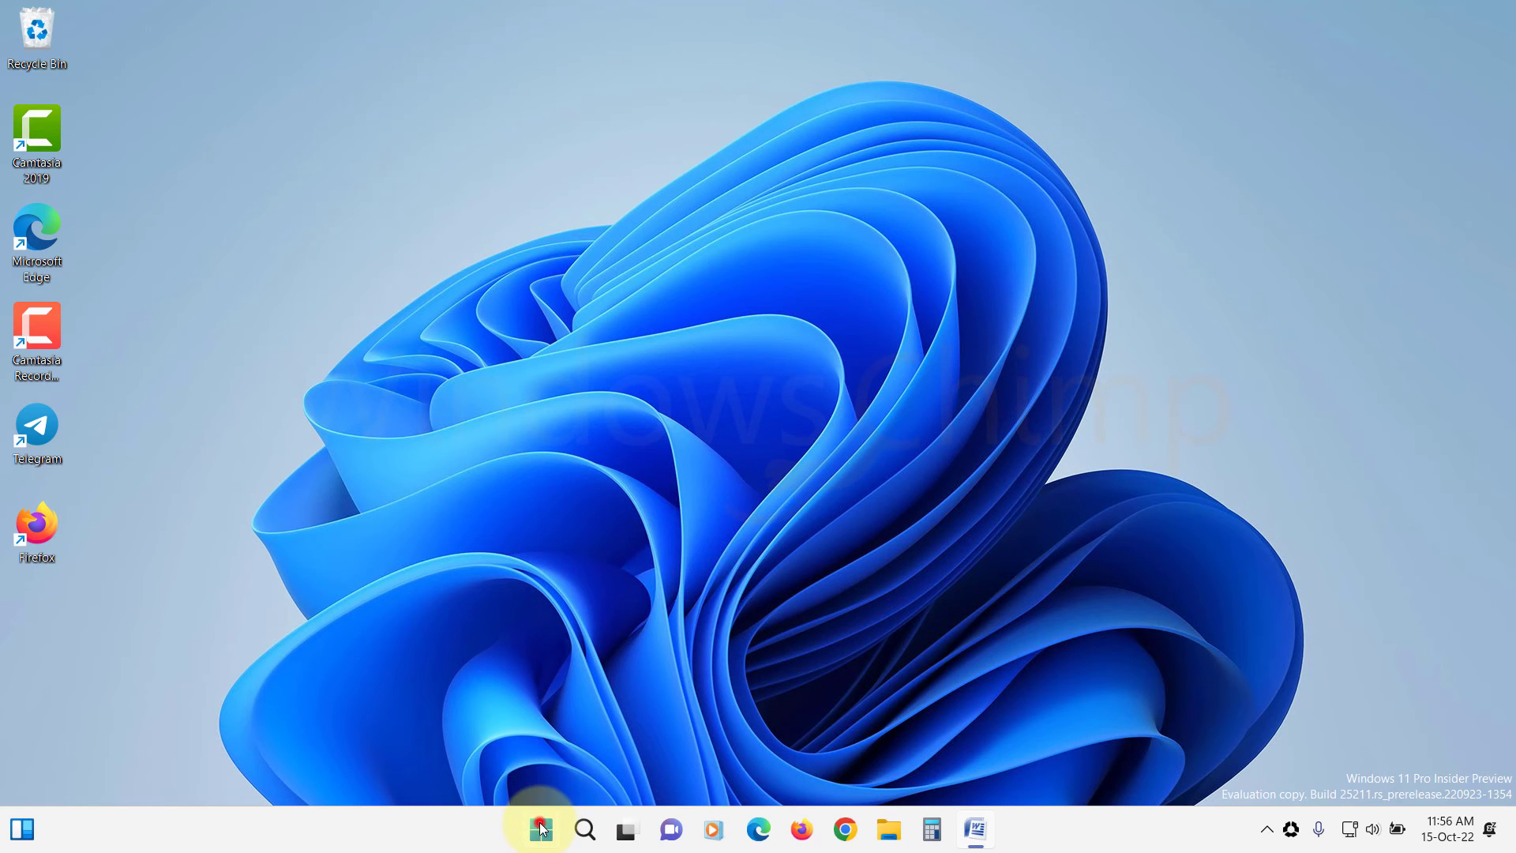
Turn Animation effects off under Accessibility > Visual effects, then restart the PC.
left_click(539, 828)
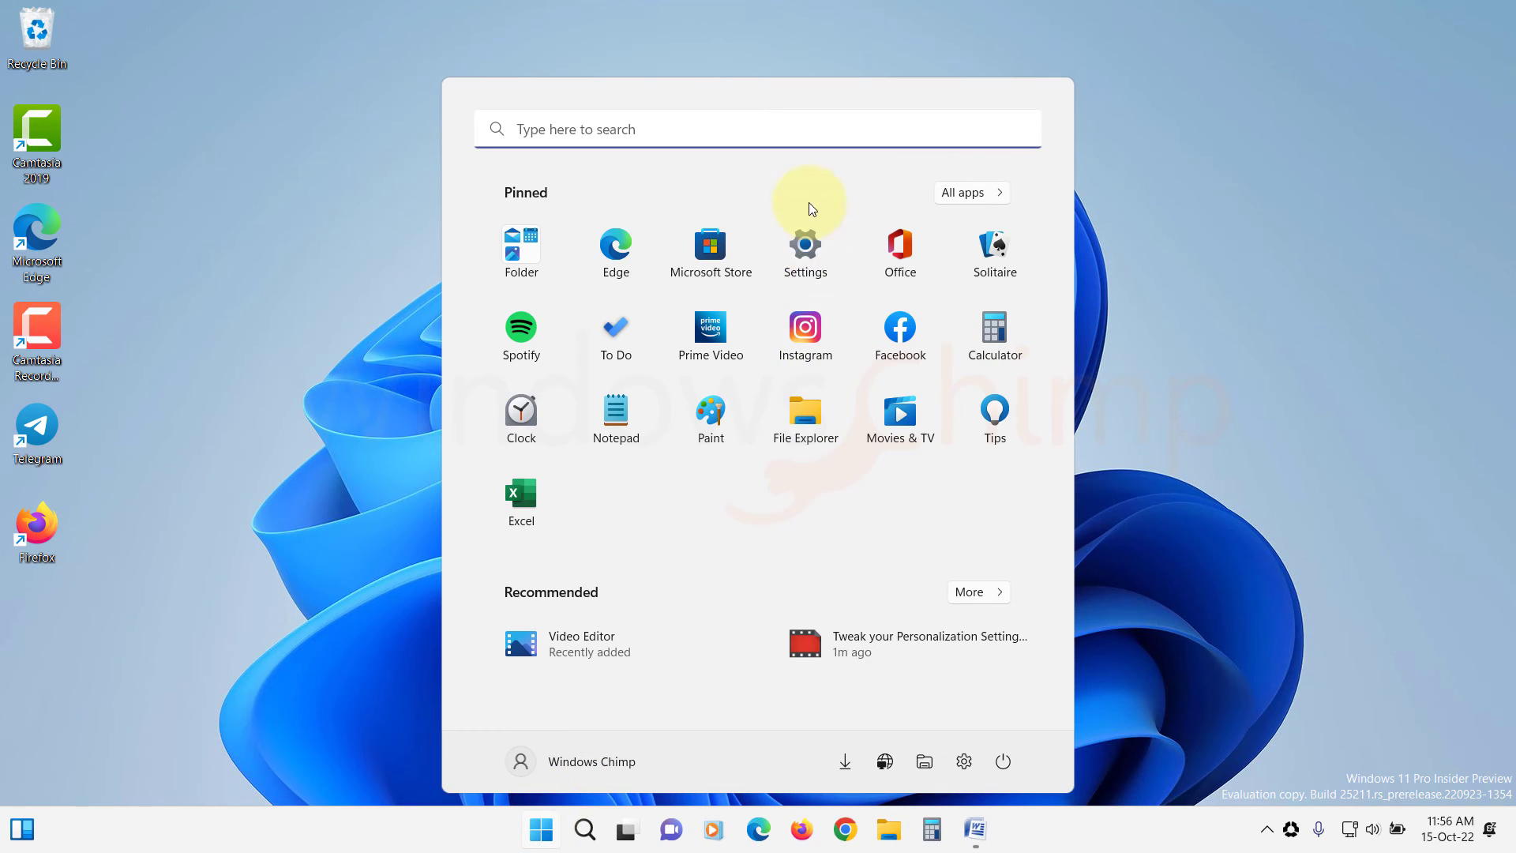
left_click(804, 245)
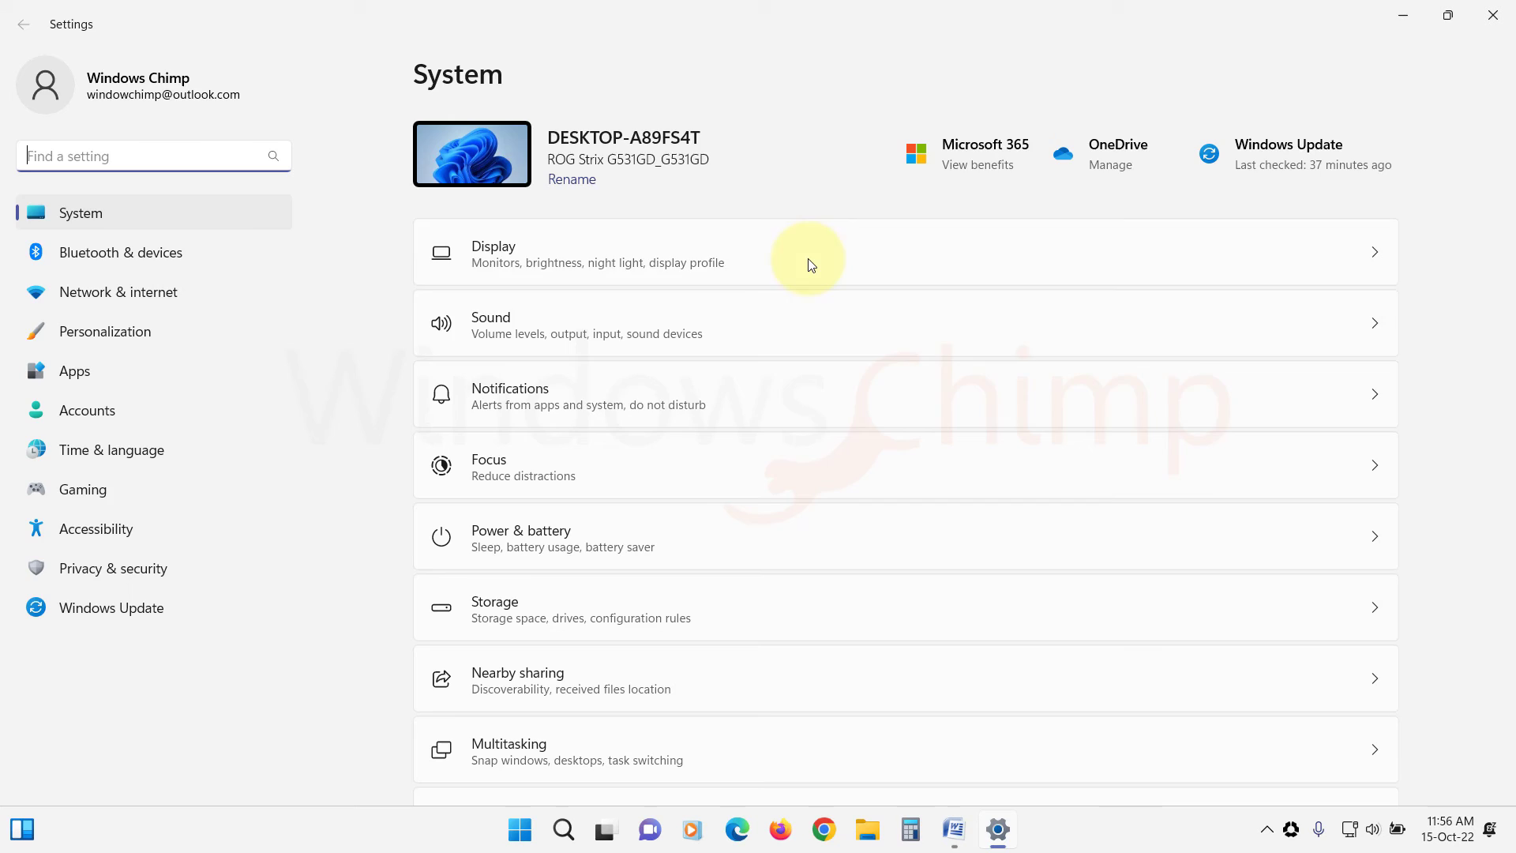
left_click(95, 529)
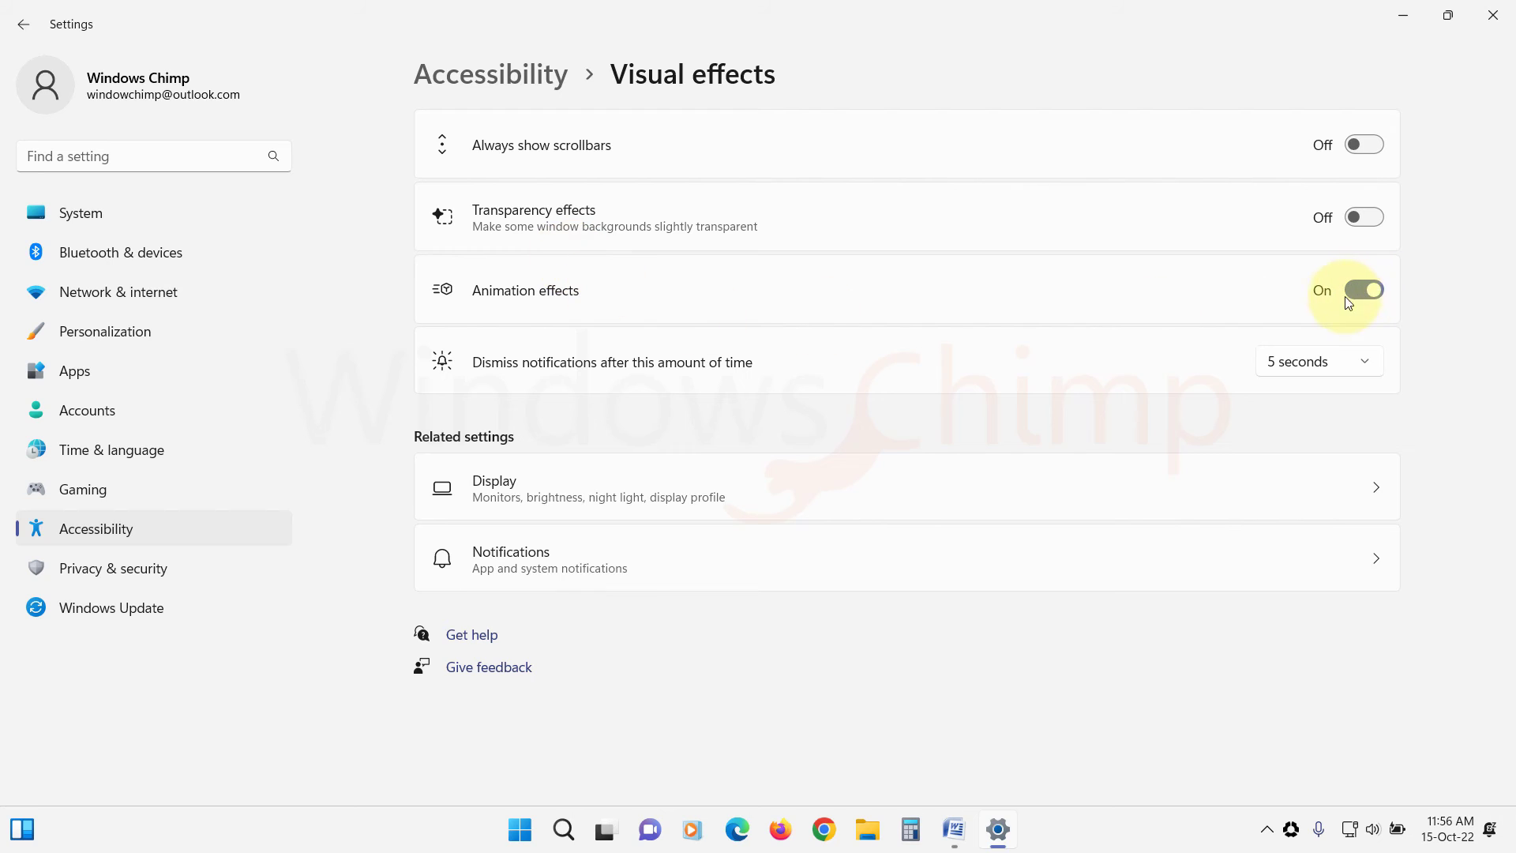
left_click(1362, 290)
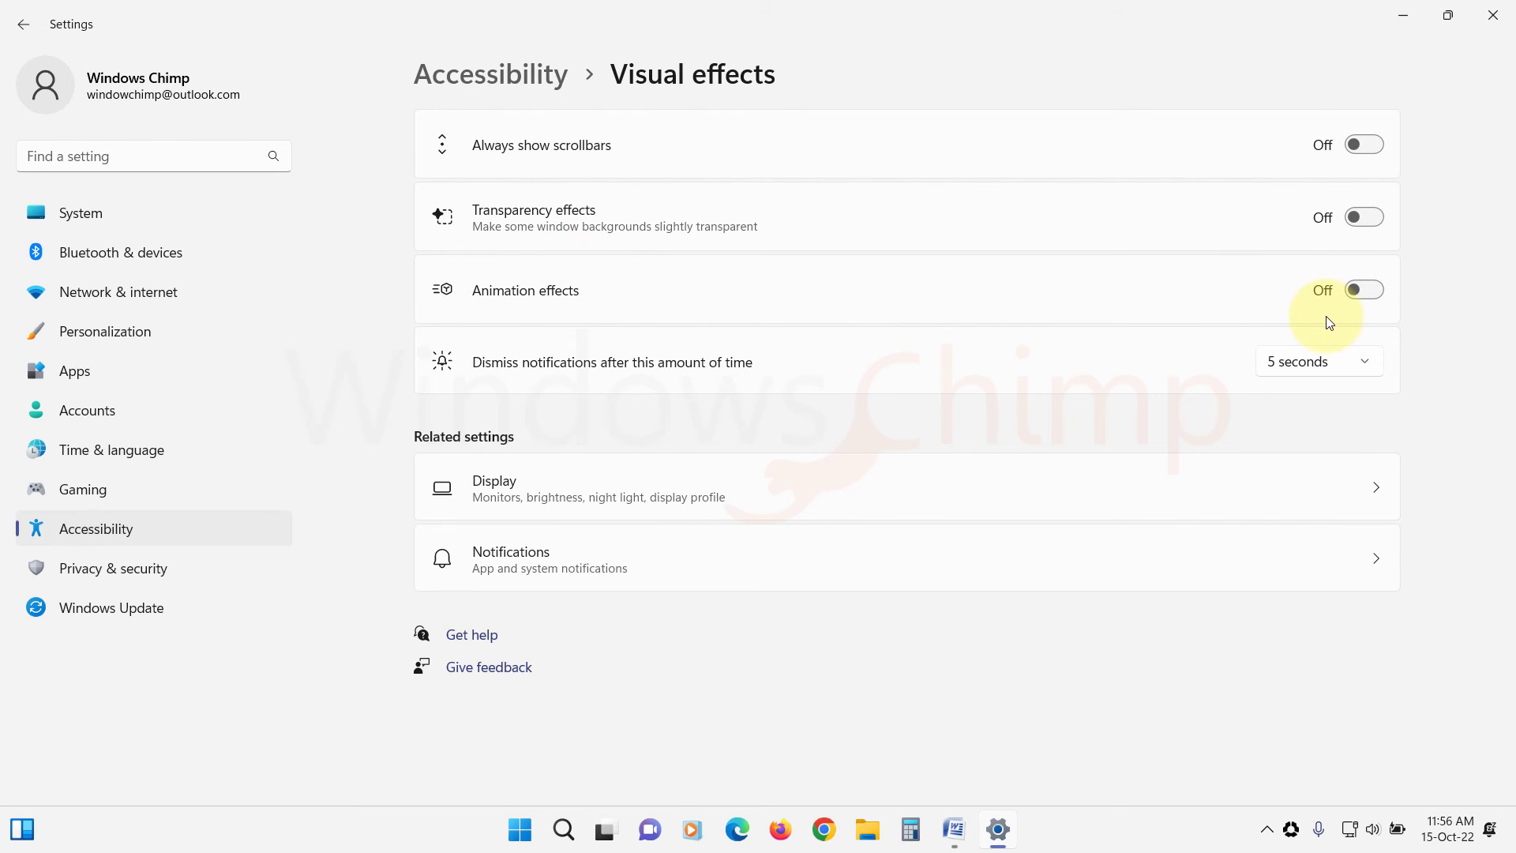
mouse_move(817, 754)
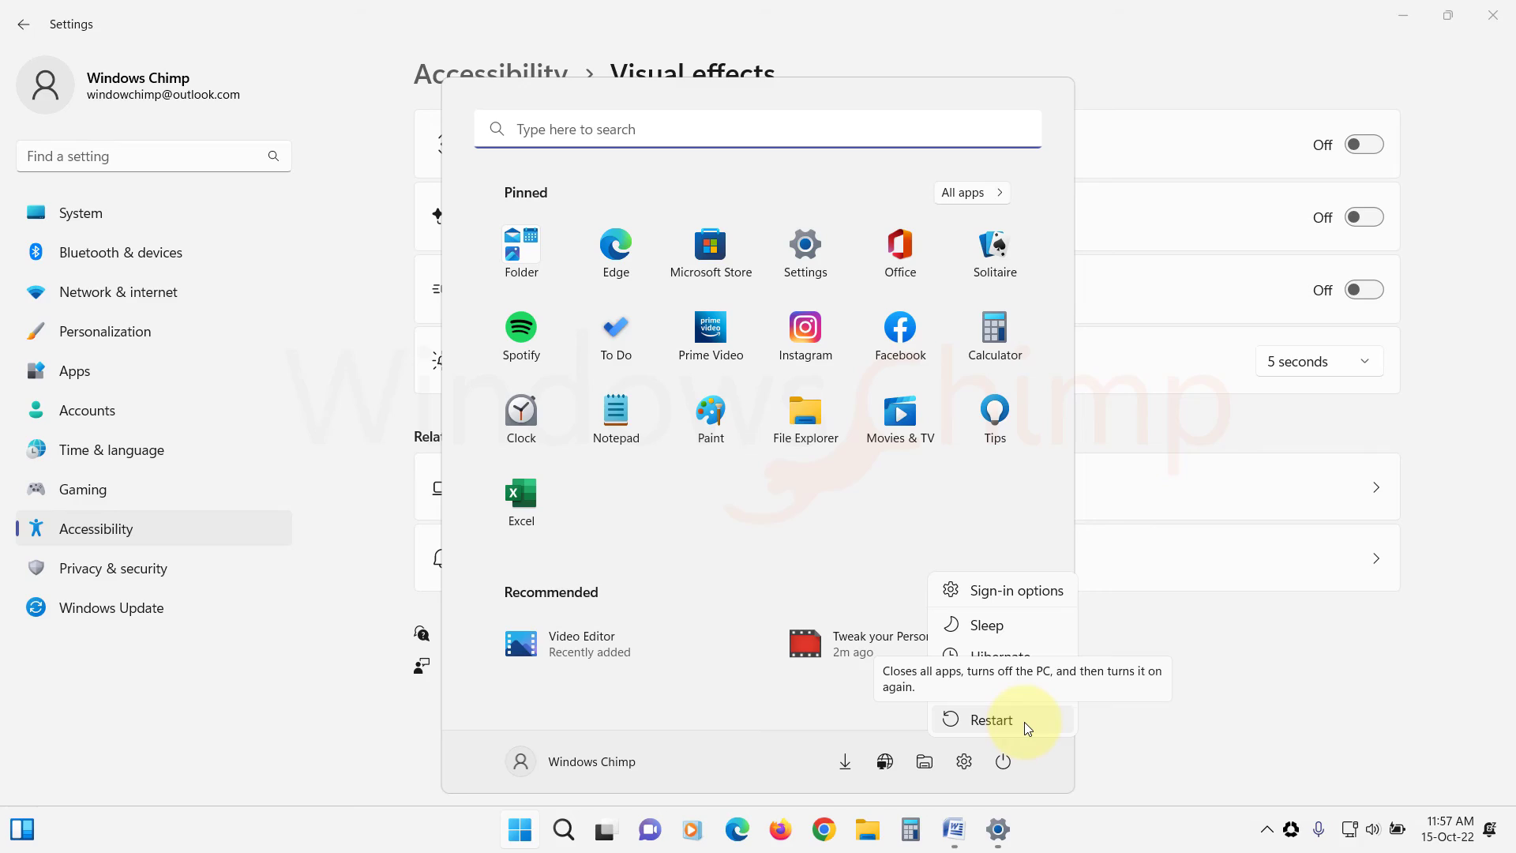
left_click(990, 719)
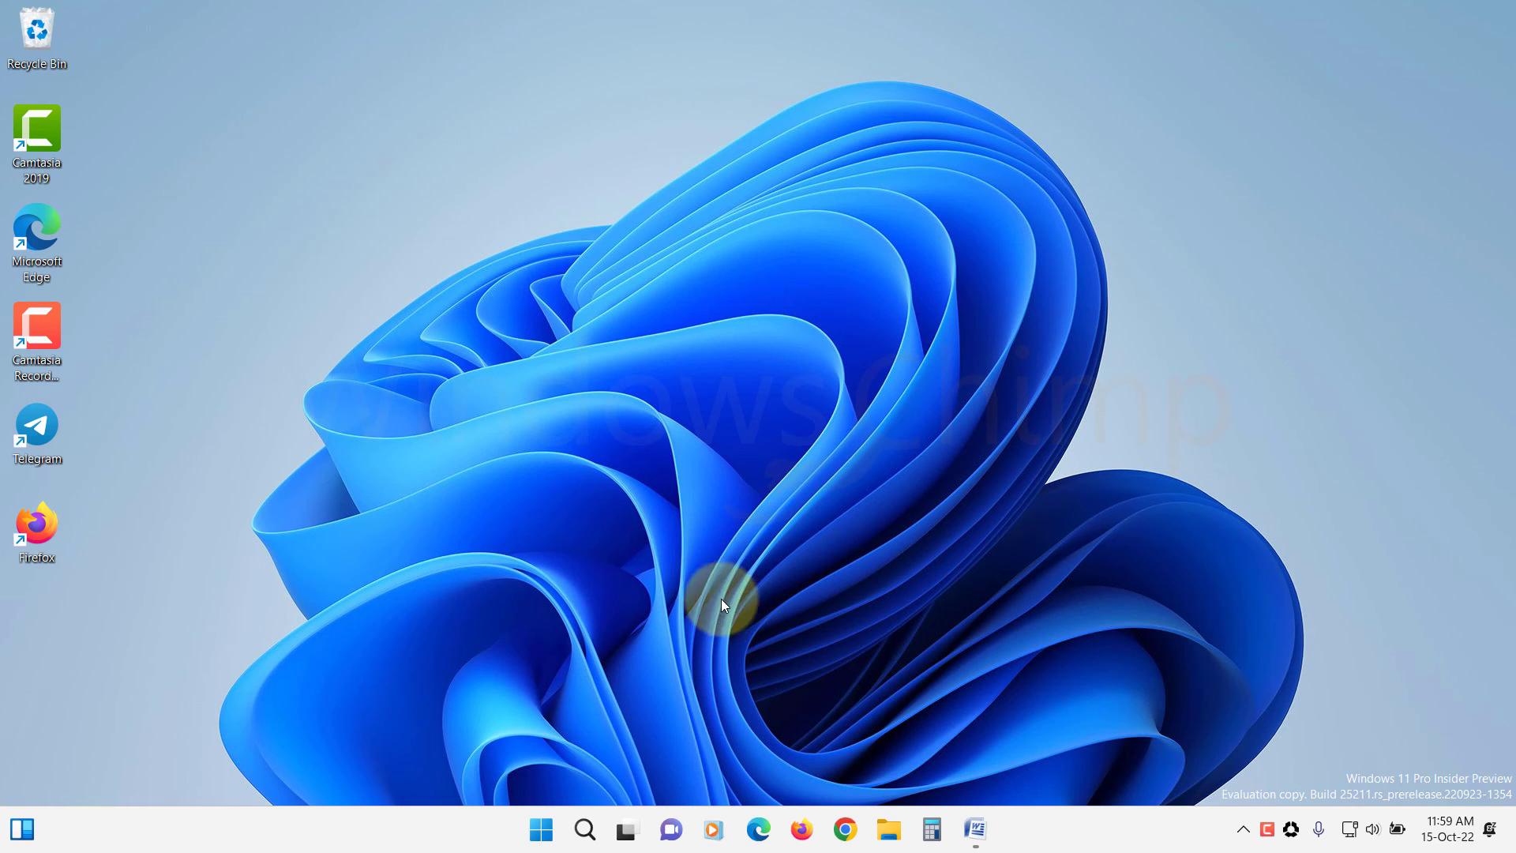
Sort Installed apps by Date installed and choose Uninstall for Adobe AIR.
left_click(540, 828)
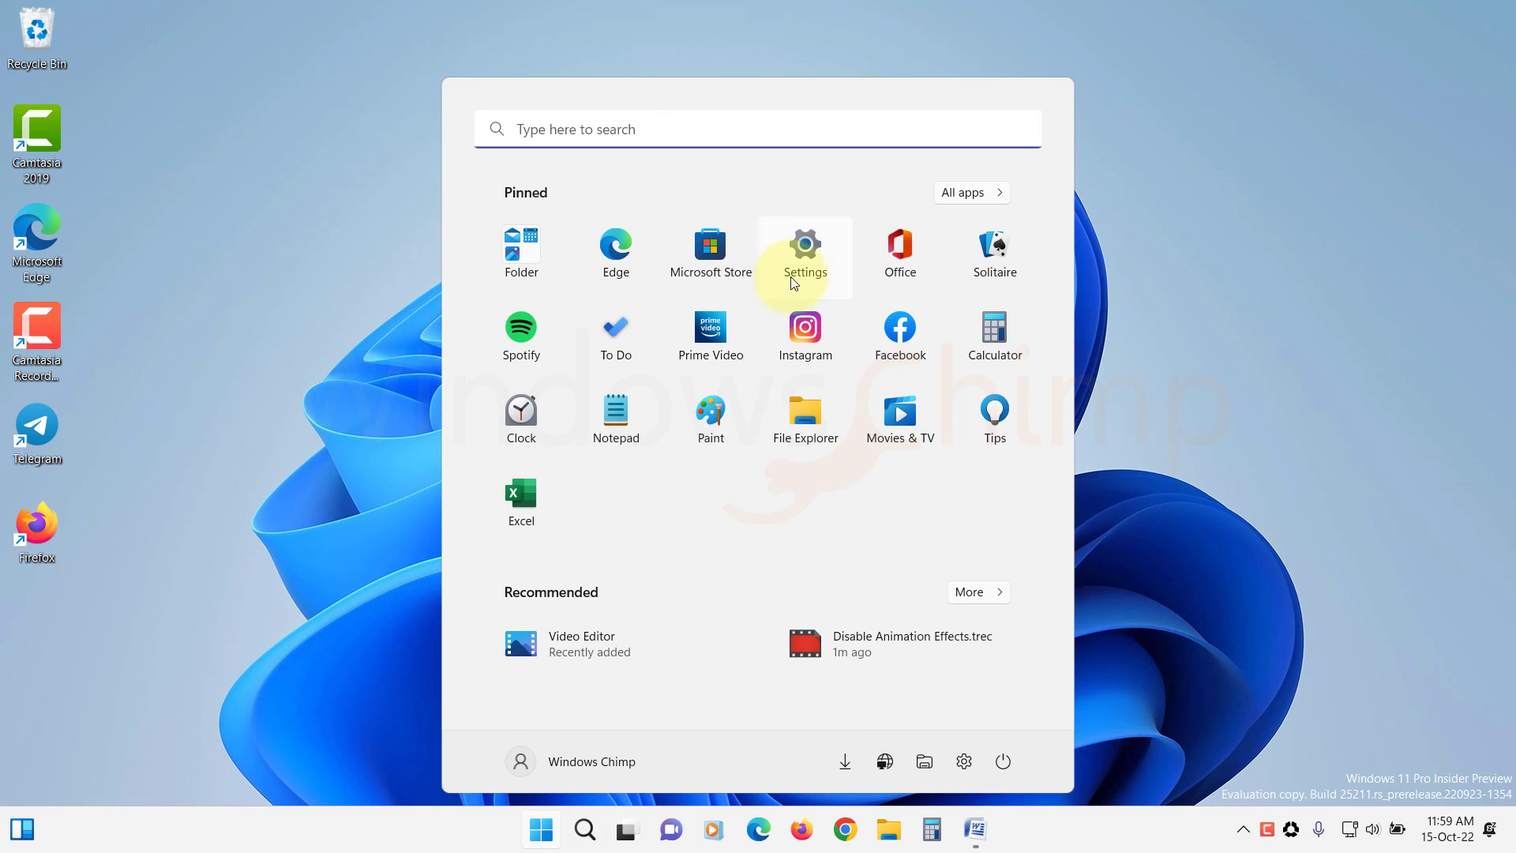
left_click(803, 253)
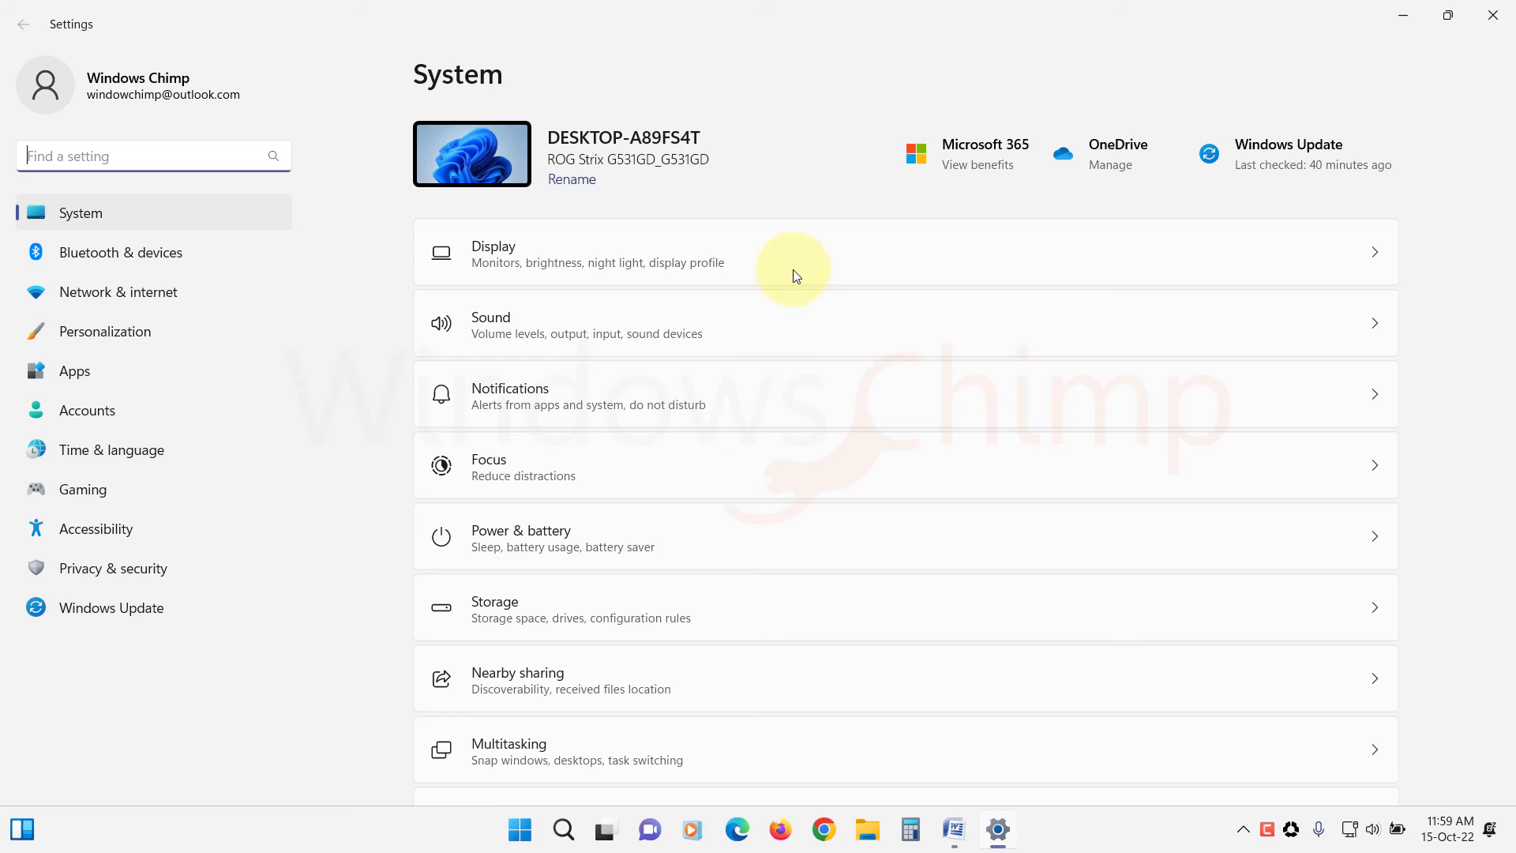
left_click(74, 370)
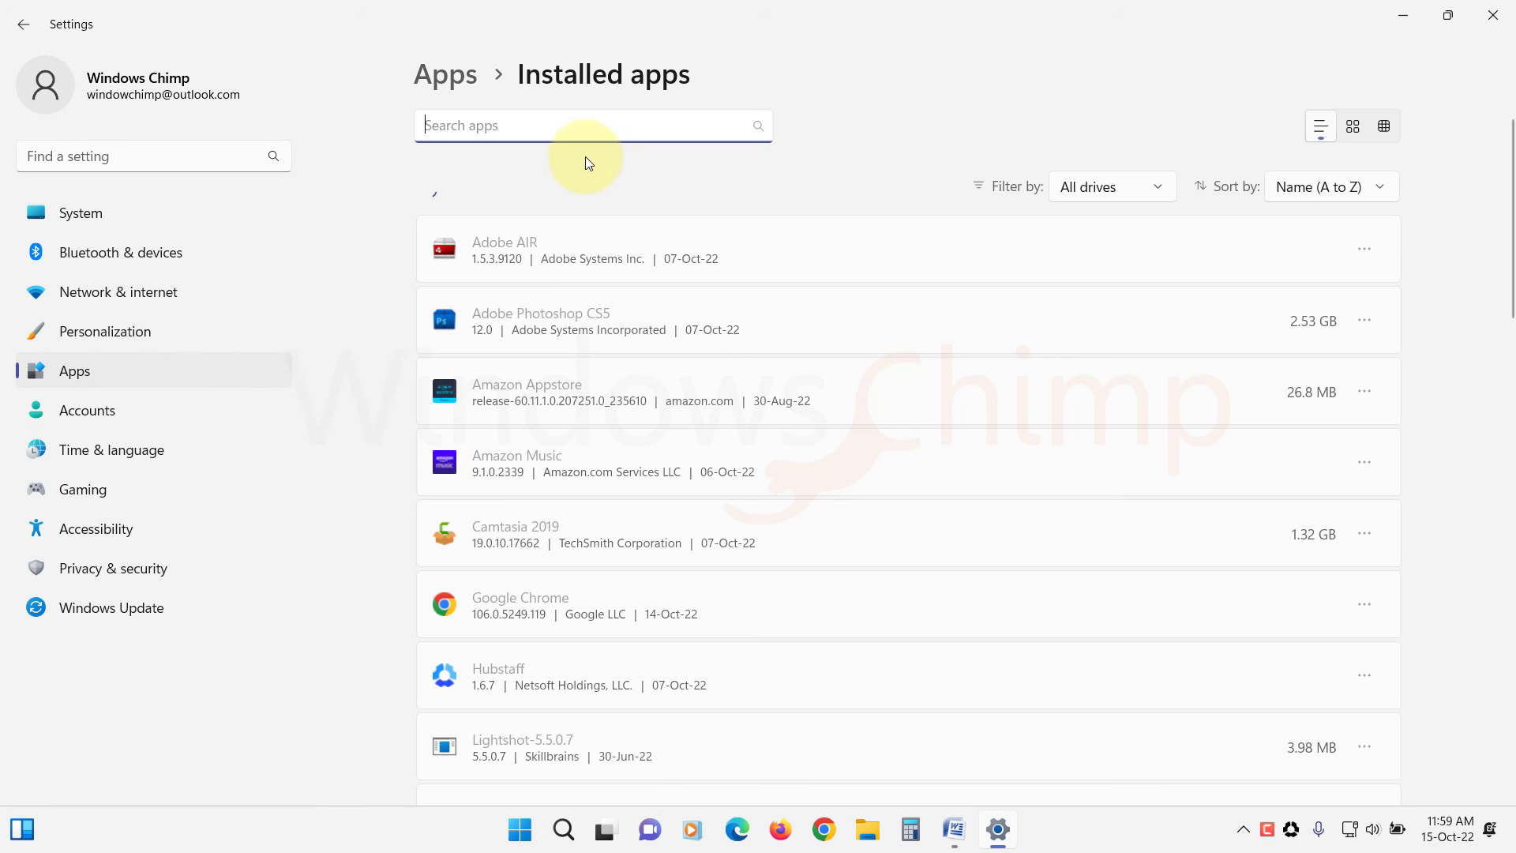
left_click(1330, 185)
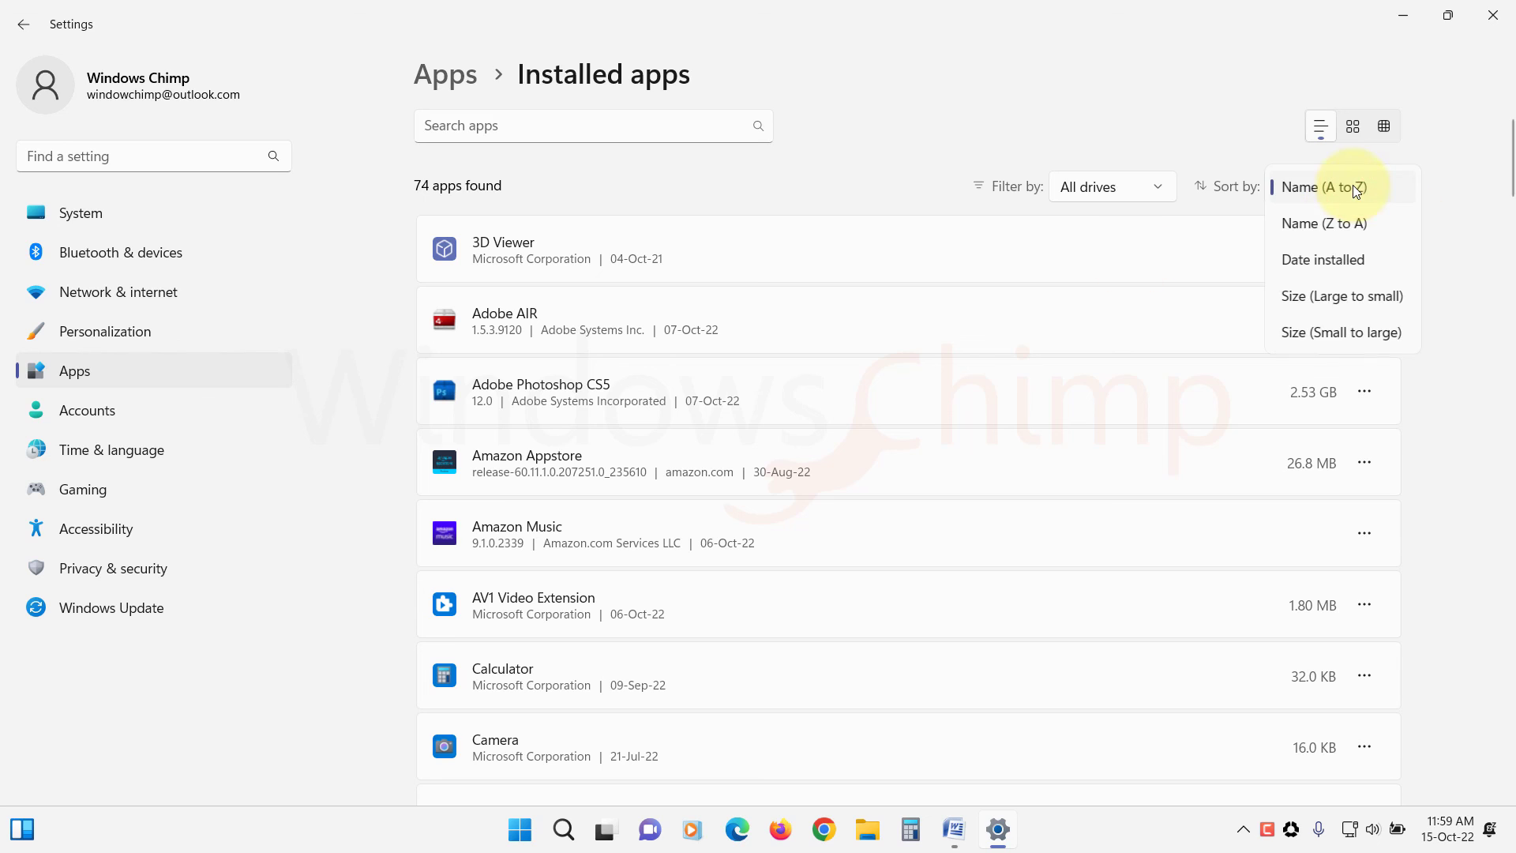
left_click(1322, 259)
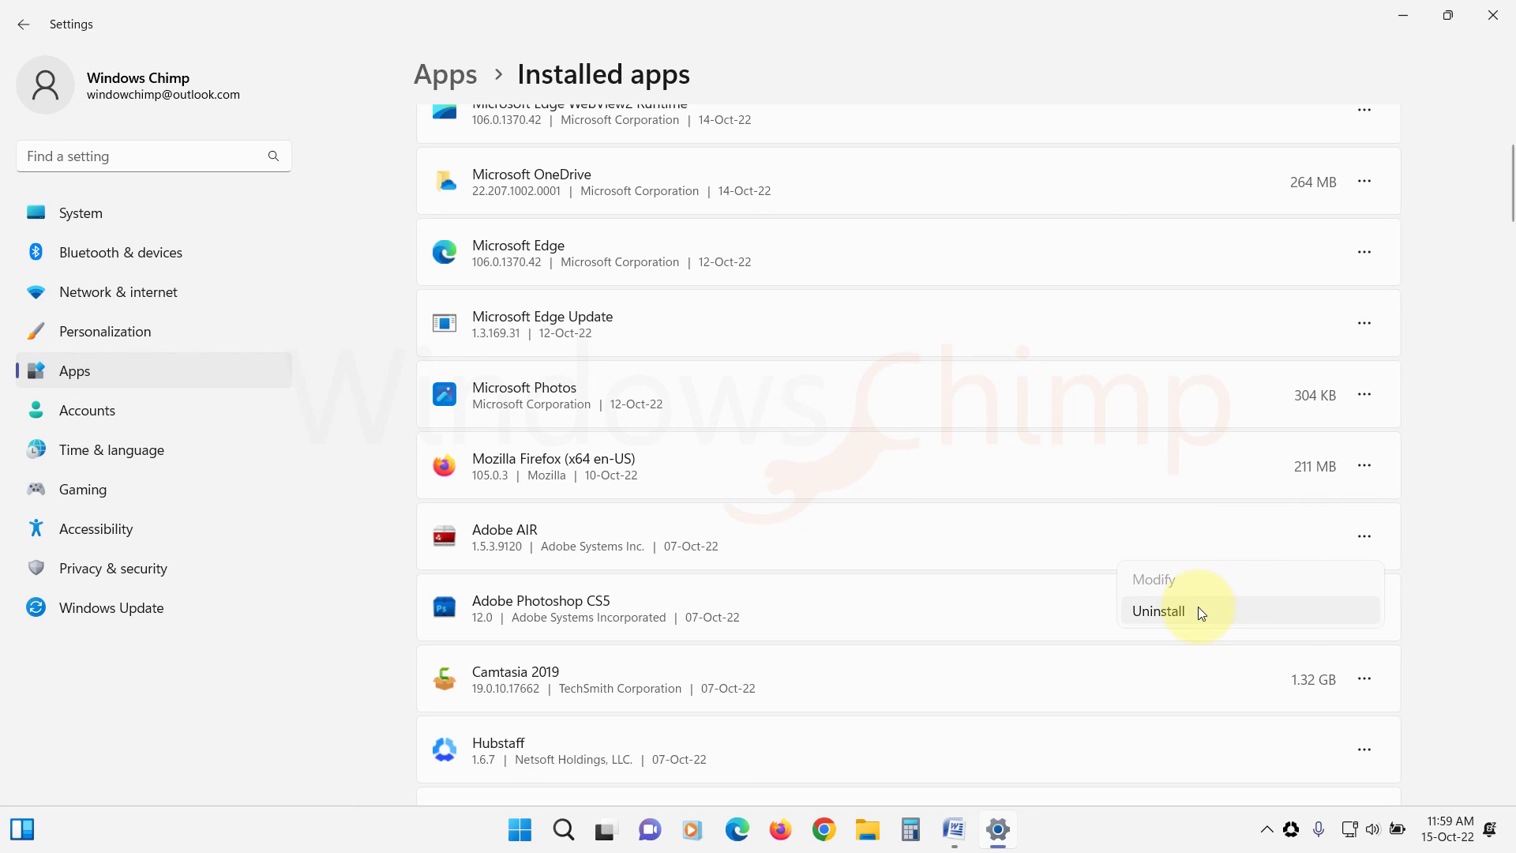
left_click(1158, 612)
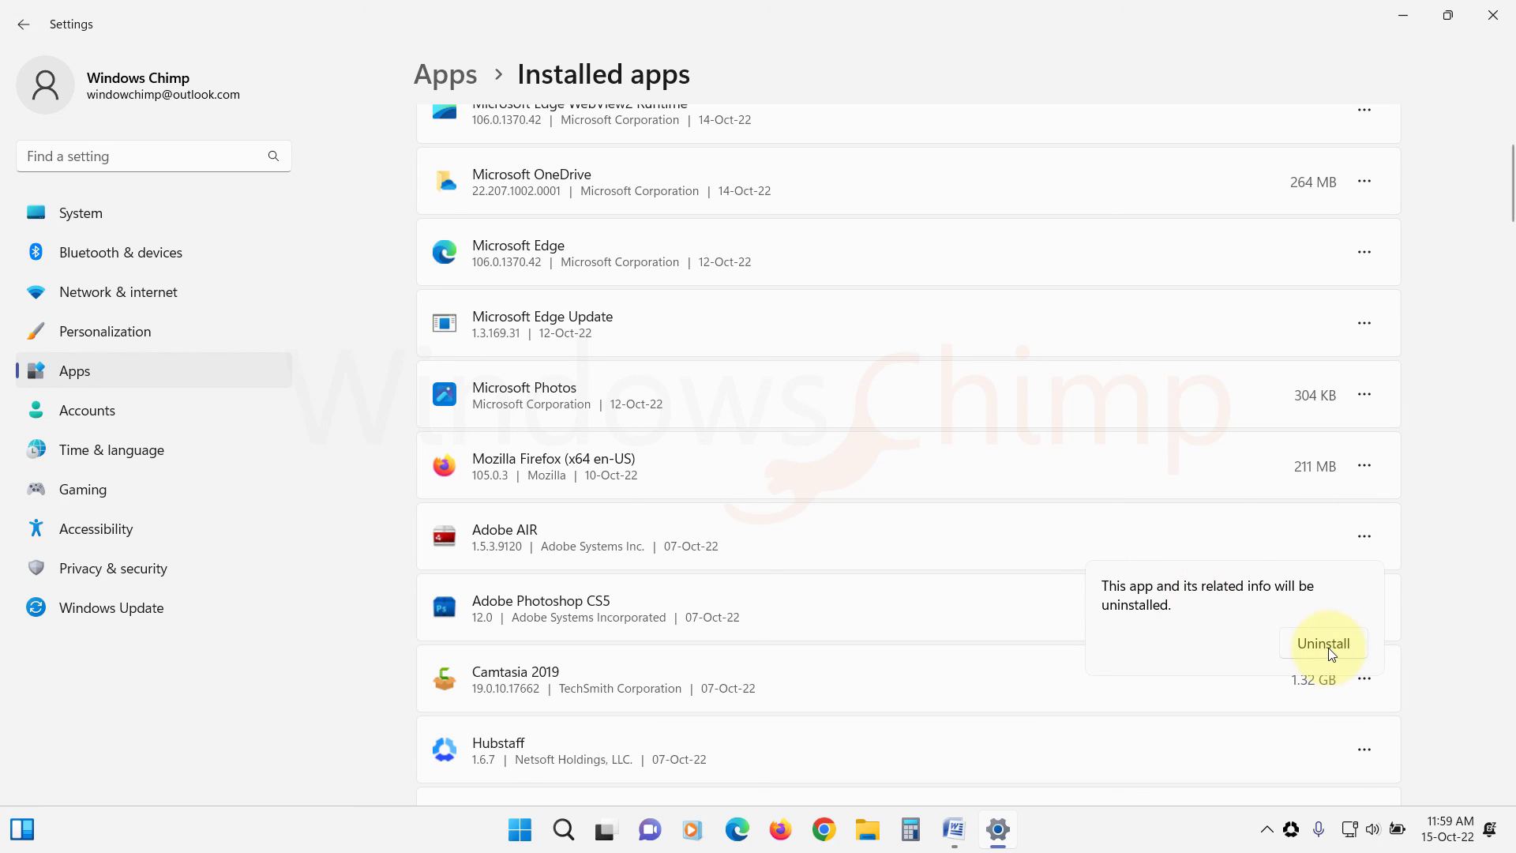
mouse_move(1335, 659)
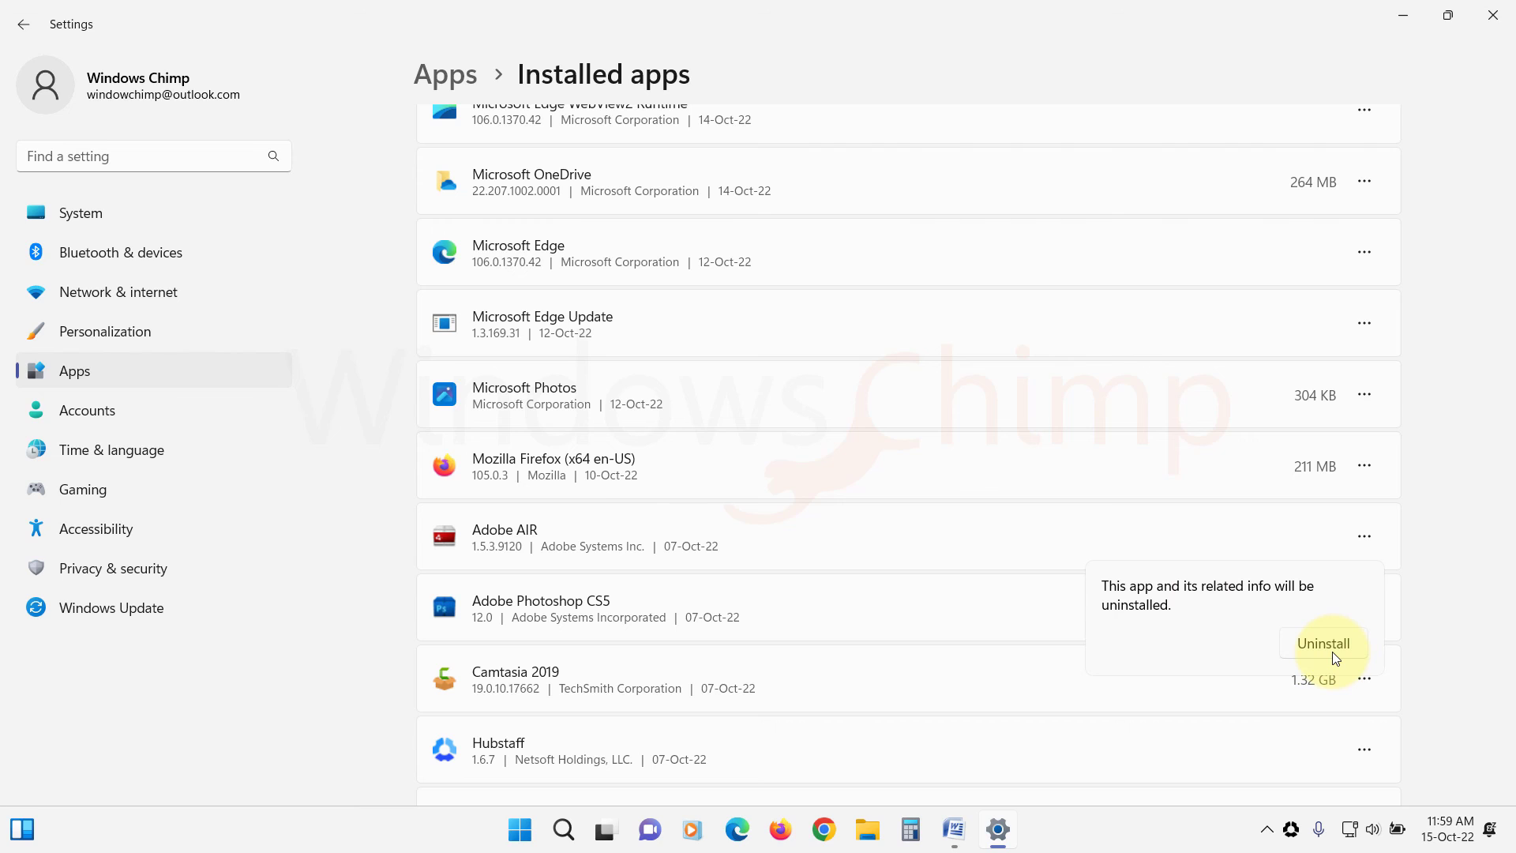